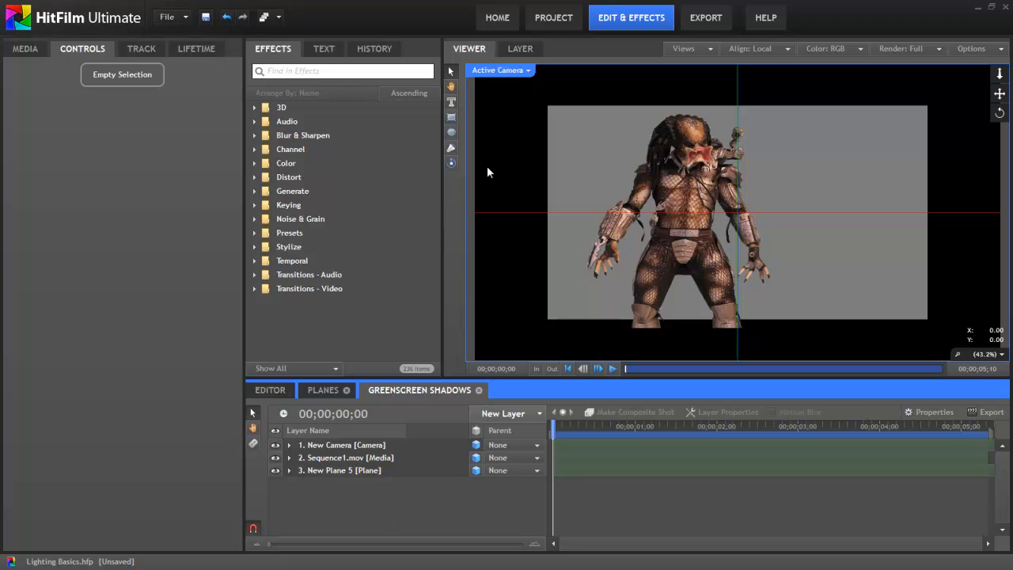
mouse_move(508, 332)
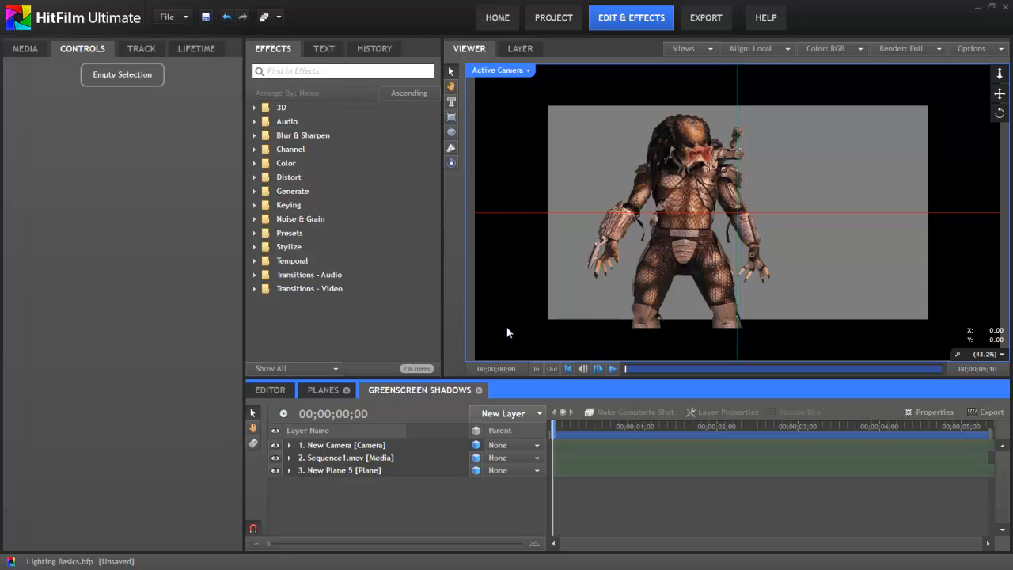
- Review New Plane 5's settings, then select the Sequence1.mov footage layer
left_click(339, 470)
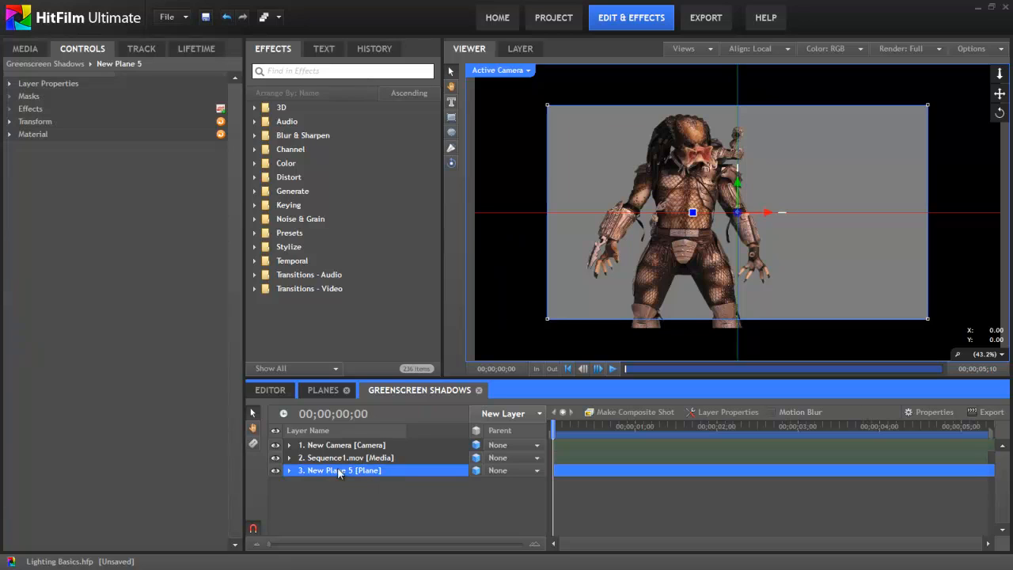
mouse_move(936, 318)
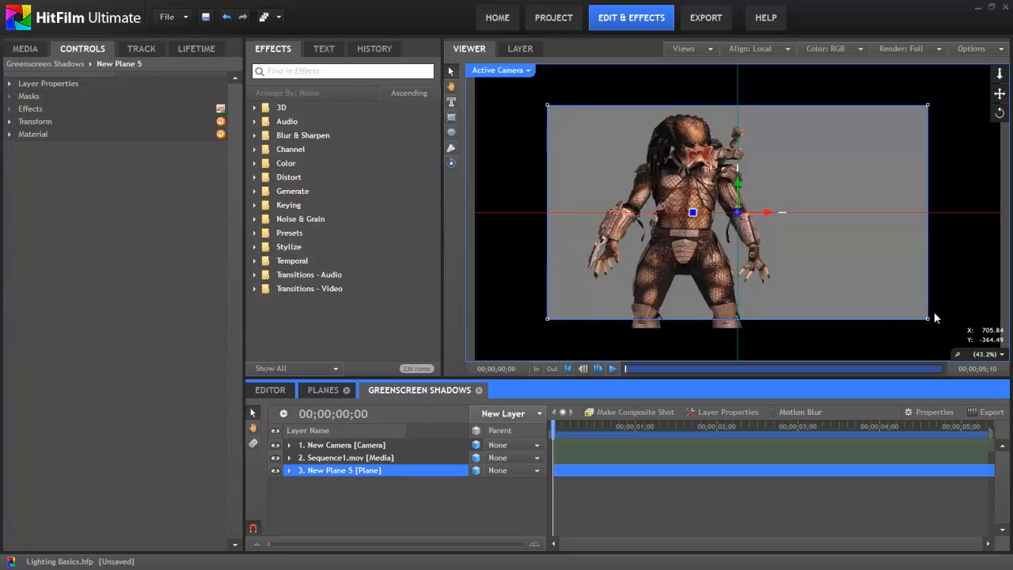
left_click(476, 471)
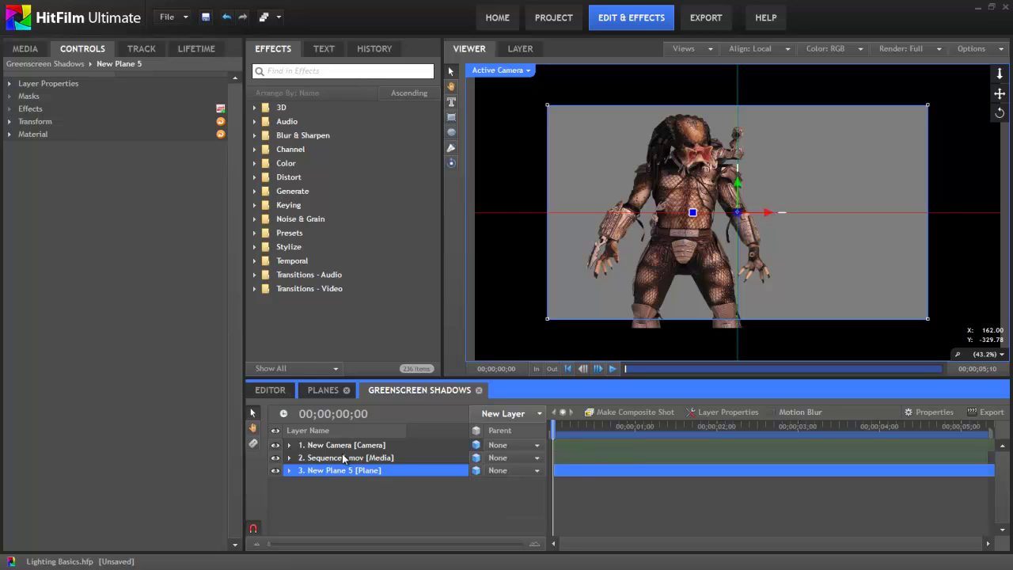
left_click(346, 457)
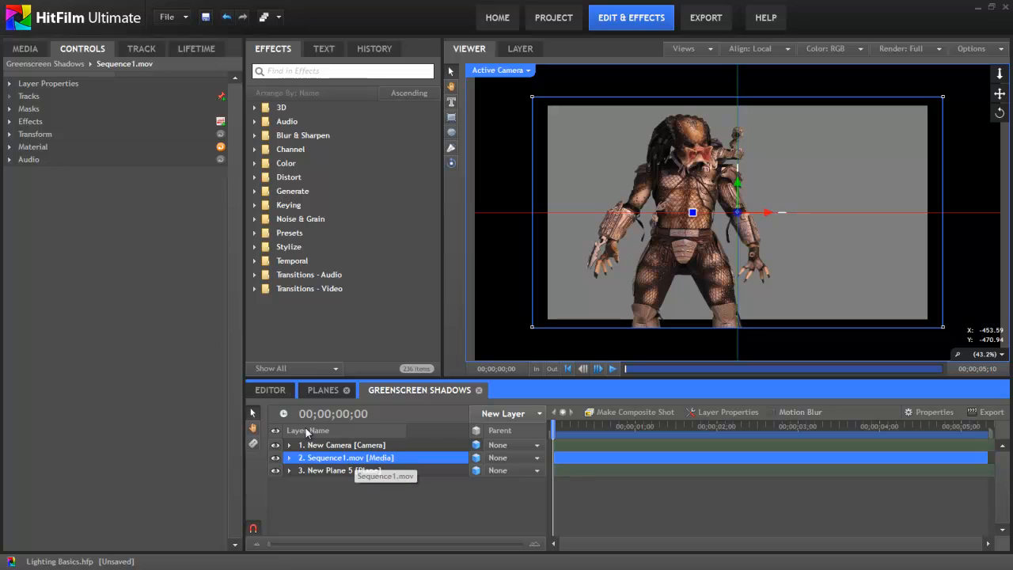
- Expand masks and effects, re-enable Color Difference Key and Matte Cleaner, then select New Plane 5
left_click(9, 108)
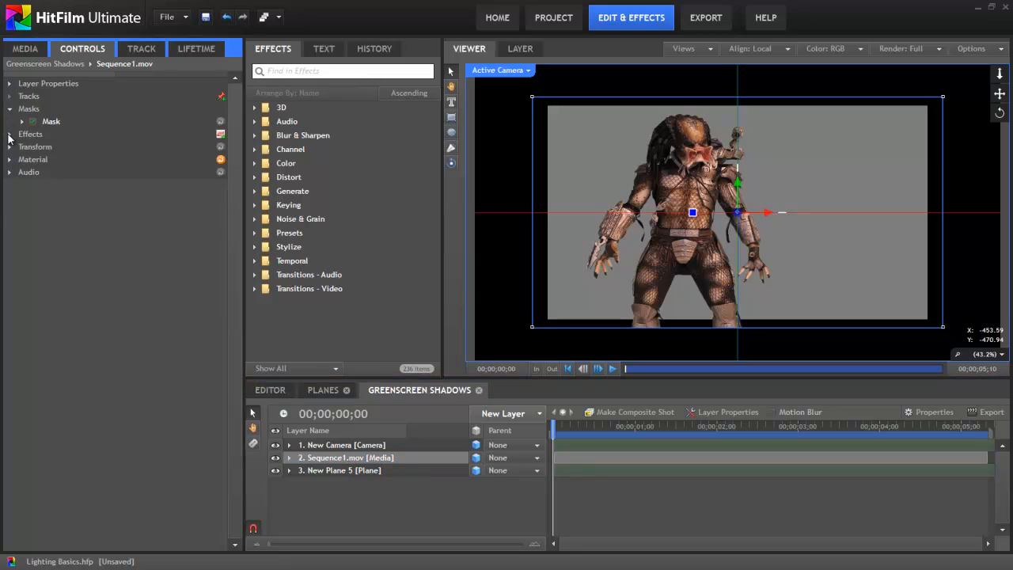
left_click(10, 133)
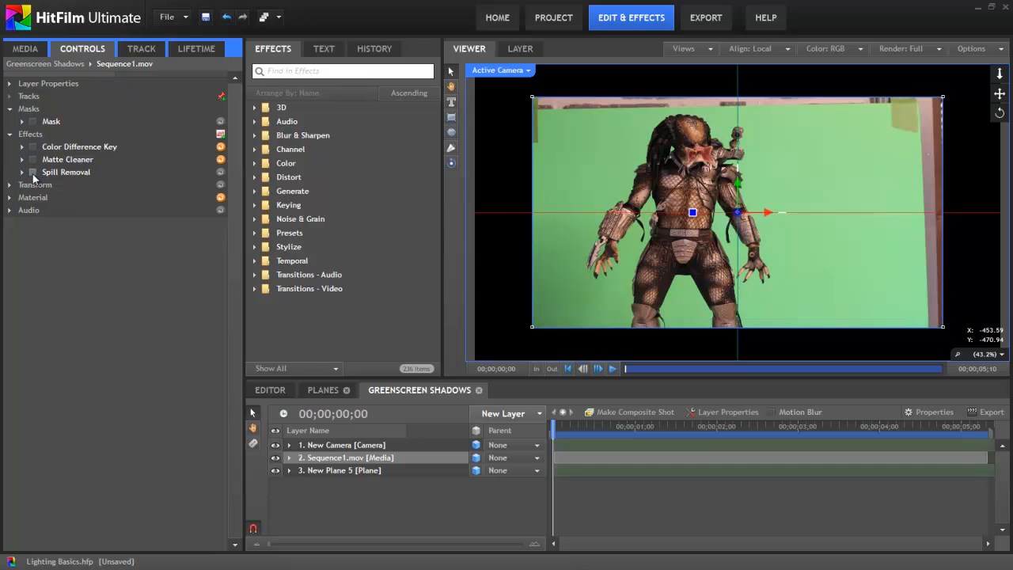
mouse_move(66, 171)
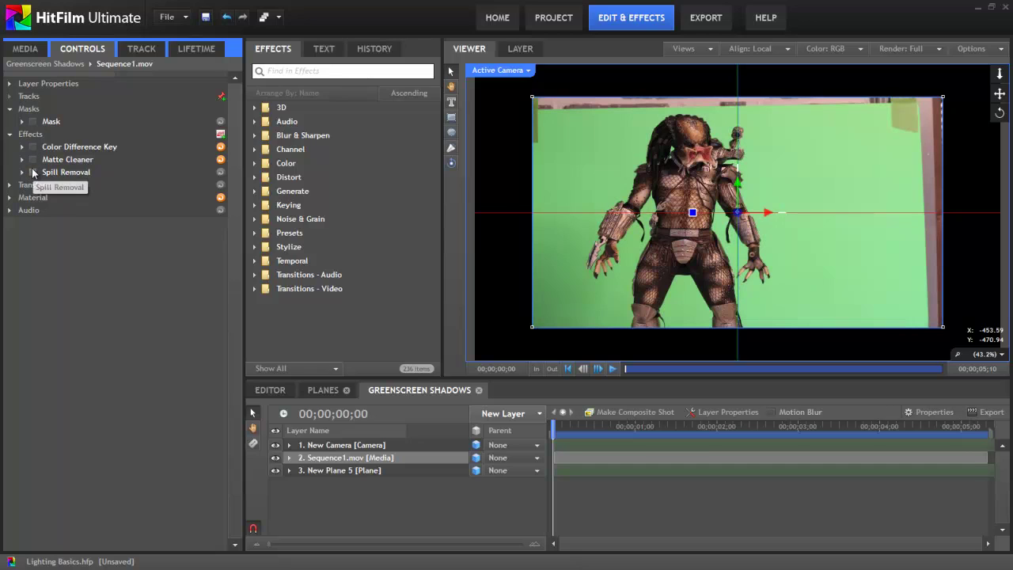
left_click(33, 121)
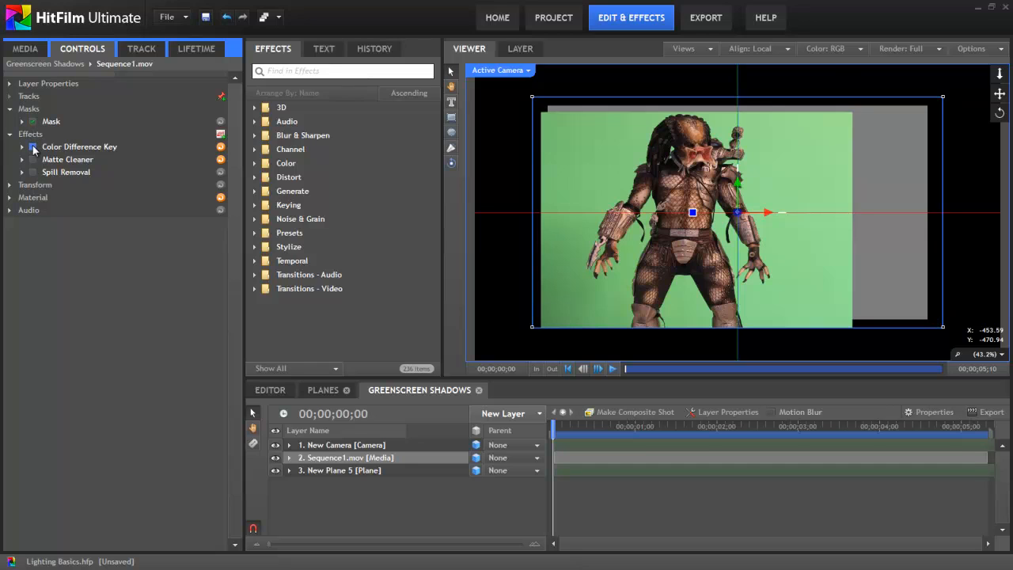
left_click(34, 146)
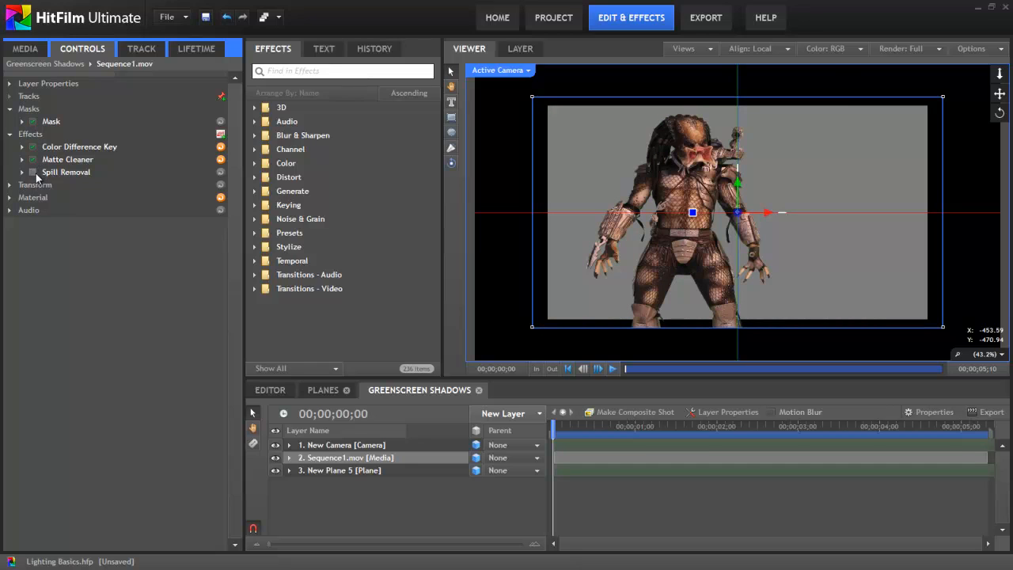
mouse_move(35, 185)
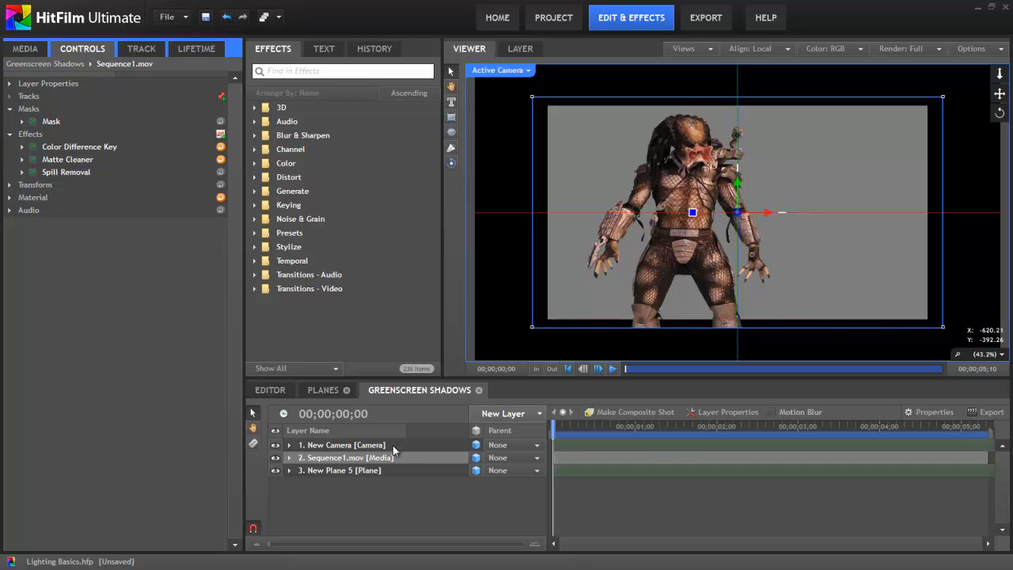
mouse_move(332, 470)
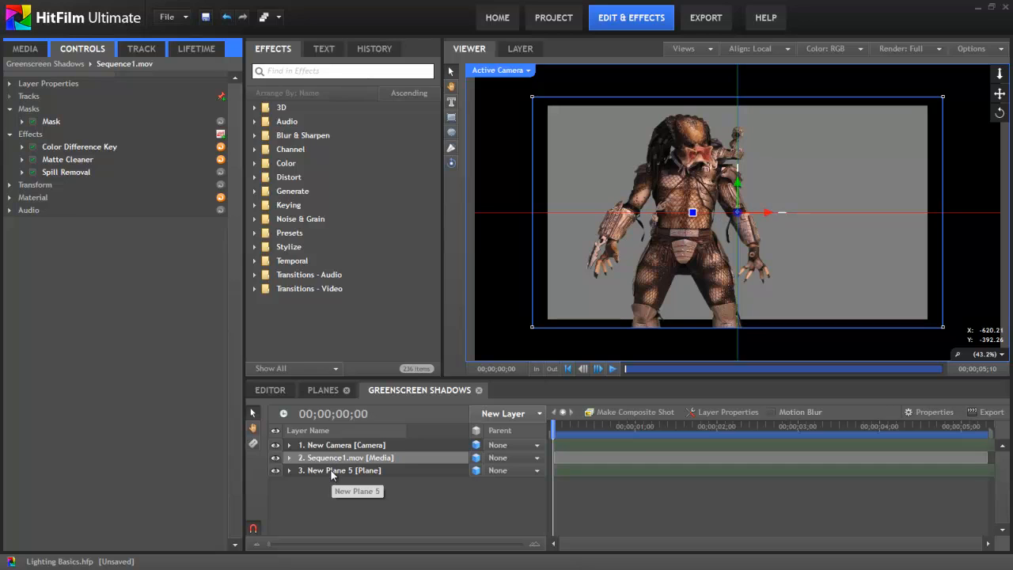
left_click(338, 471)
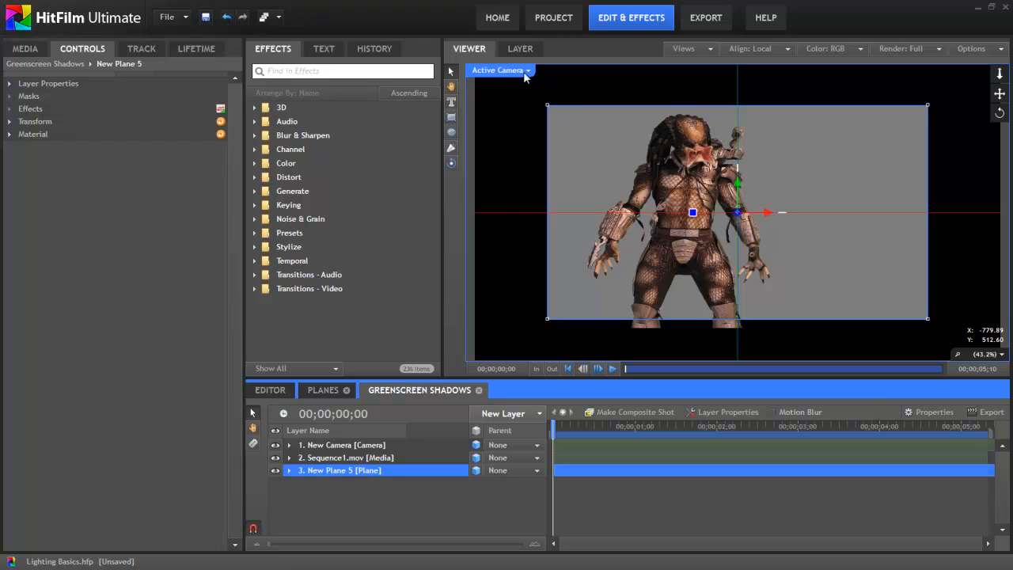
- Switch the viewer to Perspective and orbit to see the plane behind the keyed figure
left_click(497, 70)
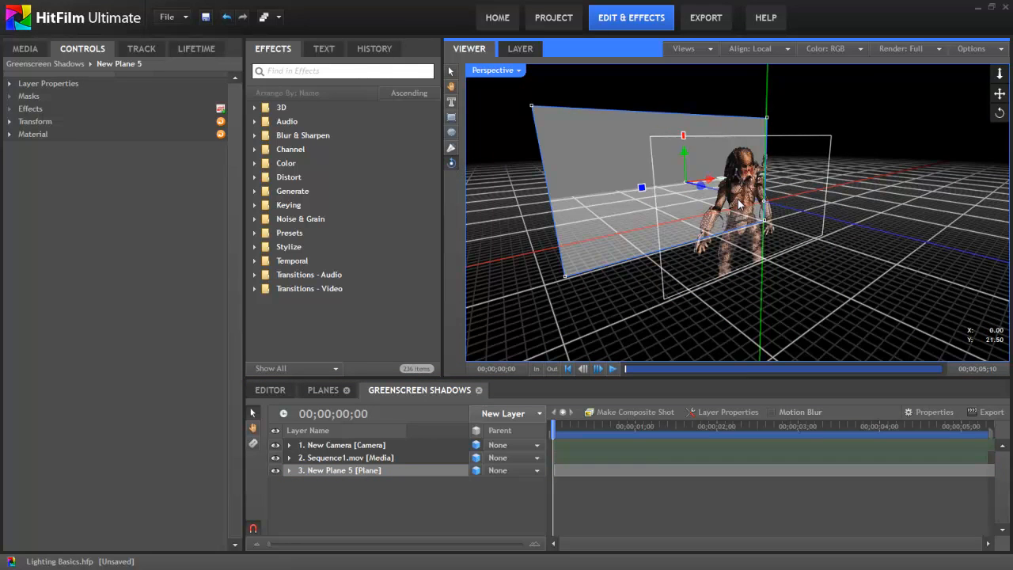
left_click_drag(736, 198, 823, 191)
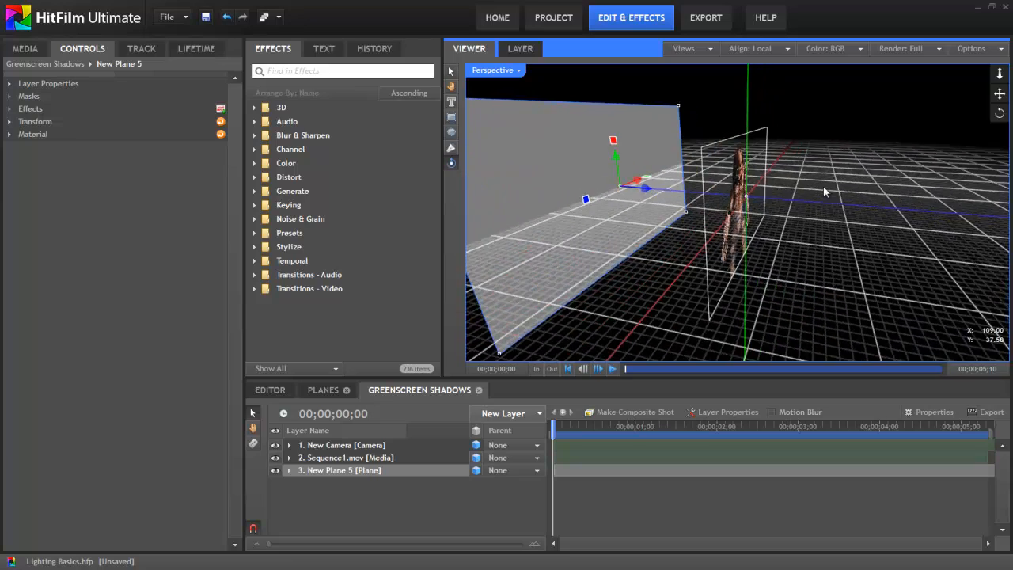
left_click_drag(826, 192, 867, 184)
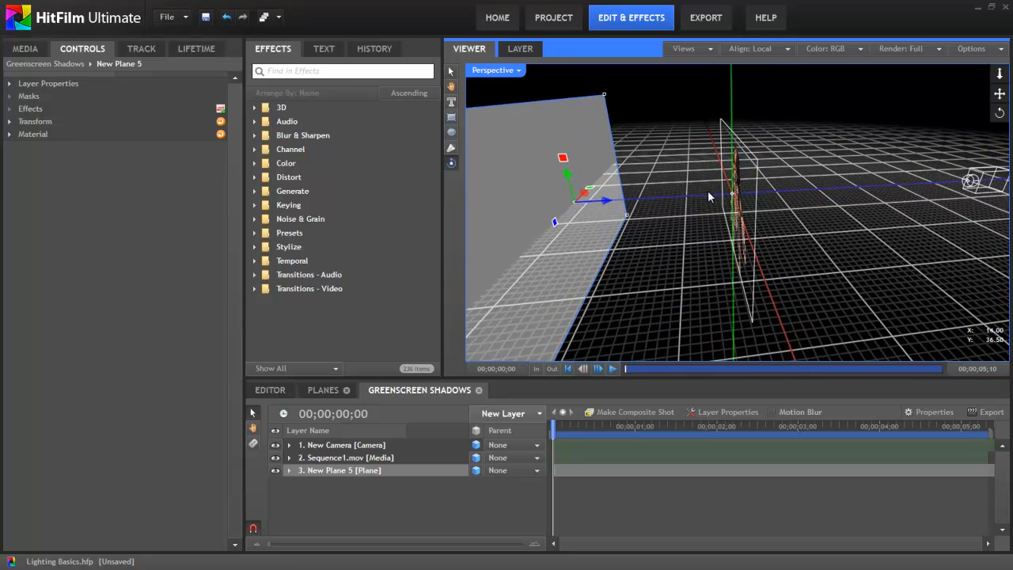
left_click_drag(709, 196, 669, 200)
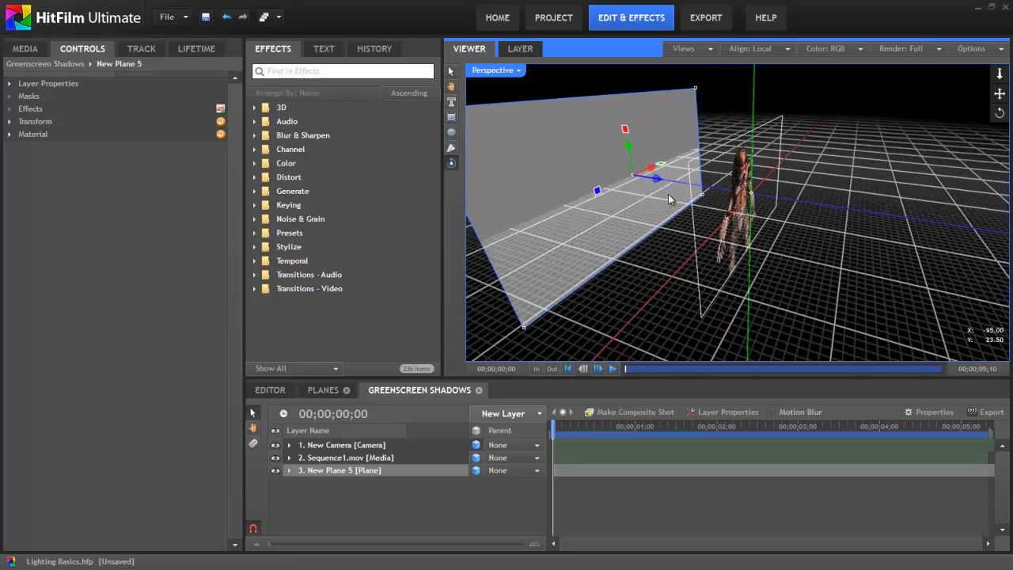
left_click_drag(669, 198, 593, 222)
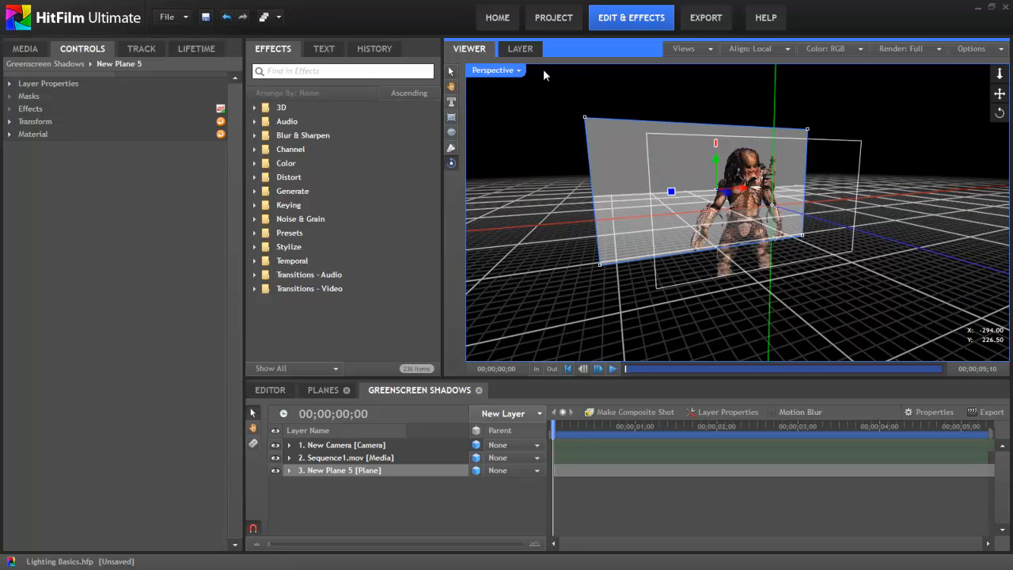
- Return the viewer to Active Camera and add a new Light layer
left_click(495, 70)
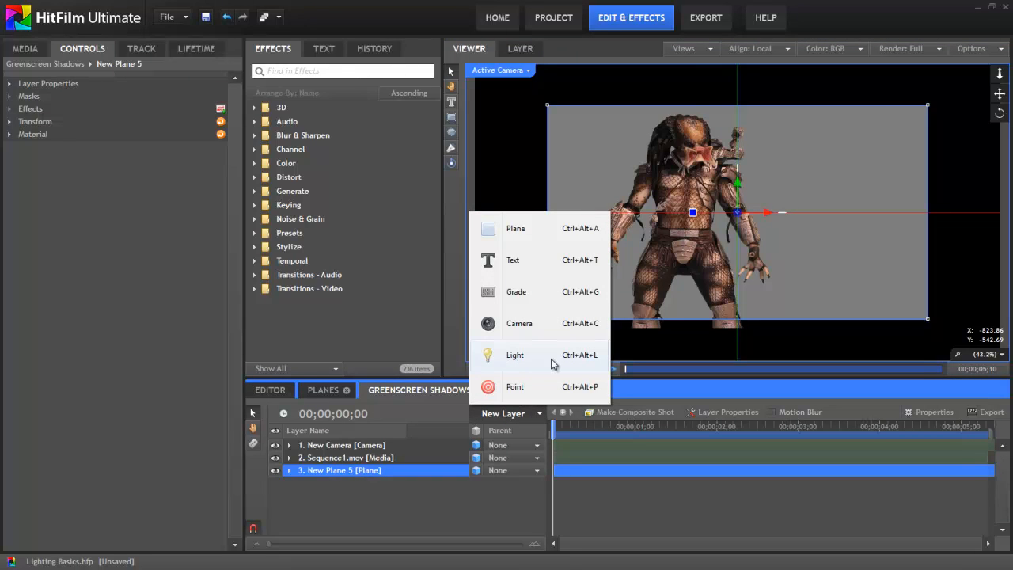
mouse_move(528, 360)
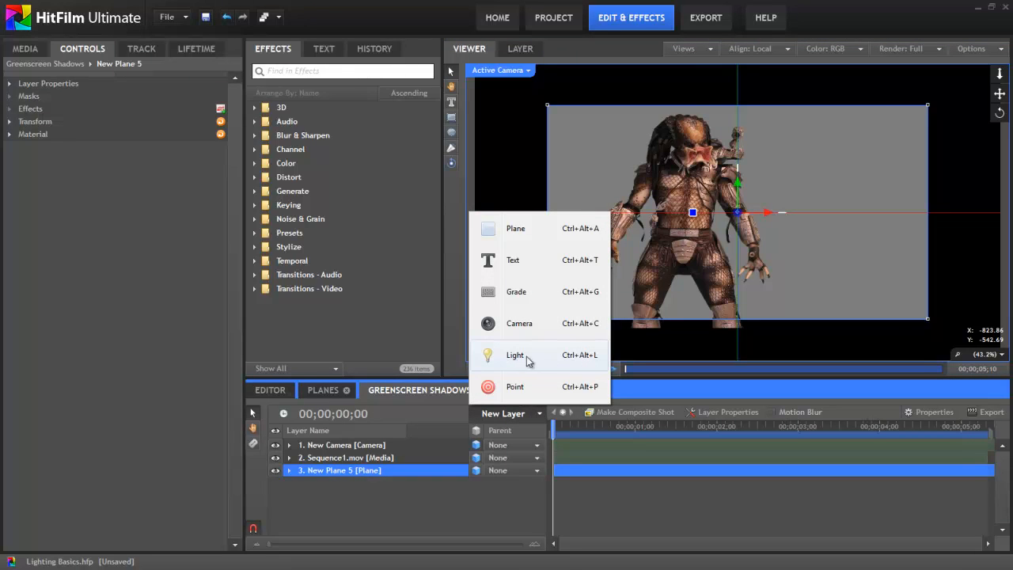
left_click(515, 355)
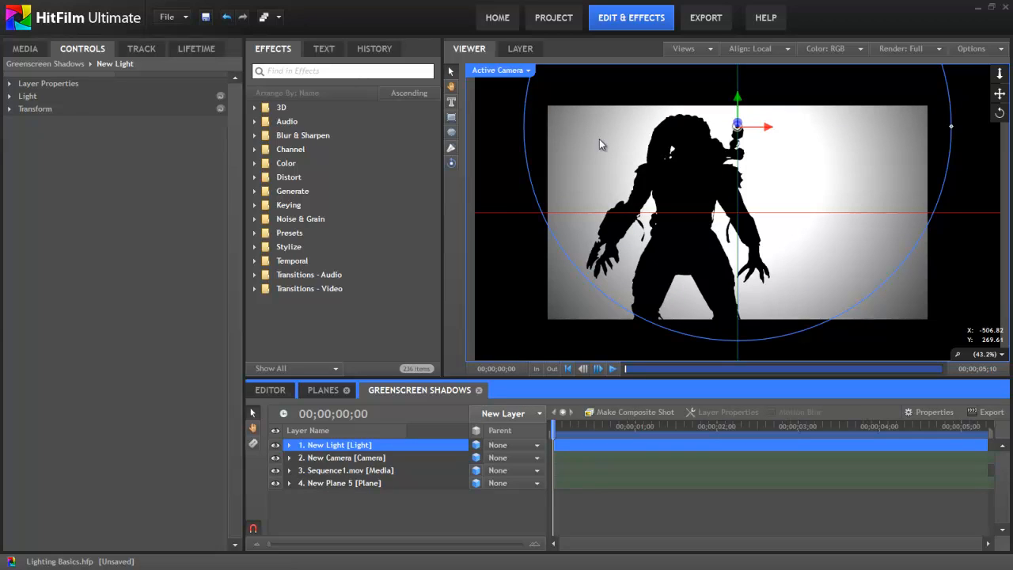
mouse_move(686, 187)
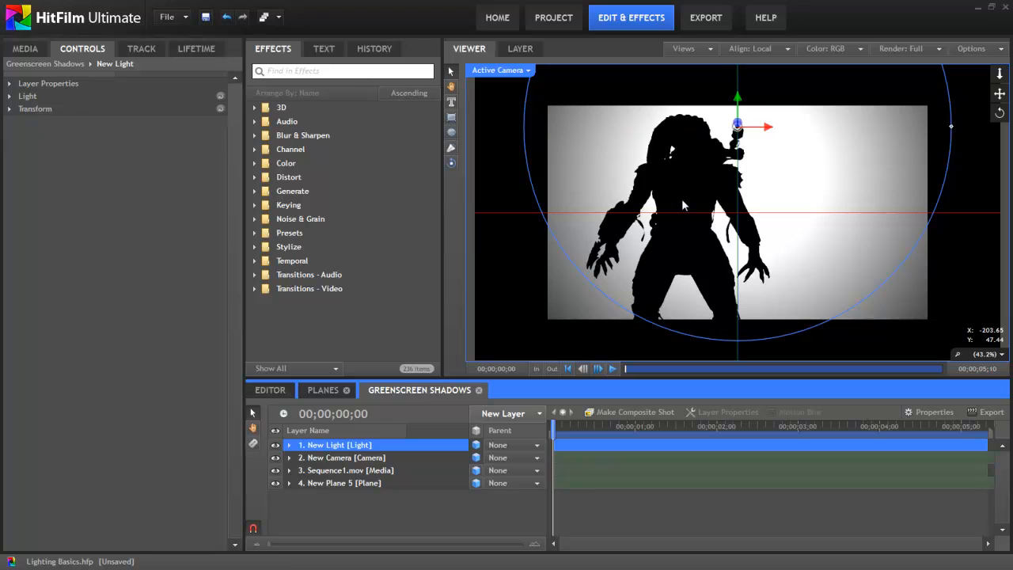
- Expand the light's Transform and set its Position Z to 1000
left_click(9, 109)
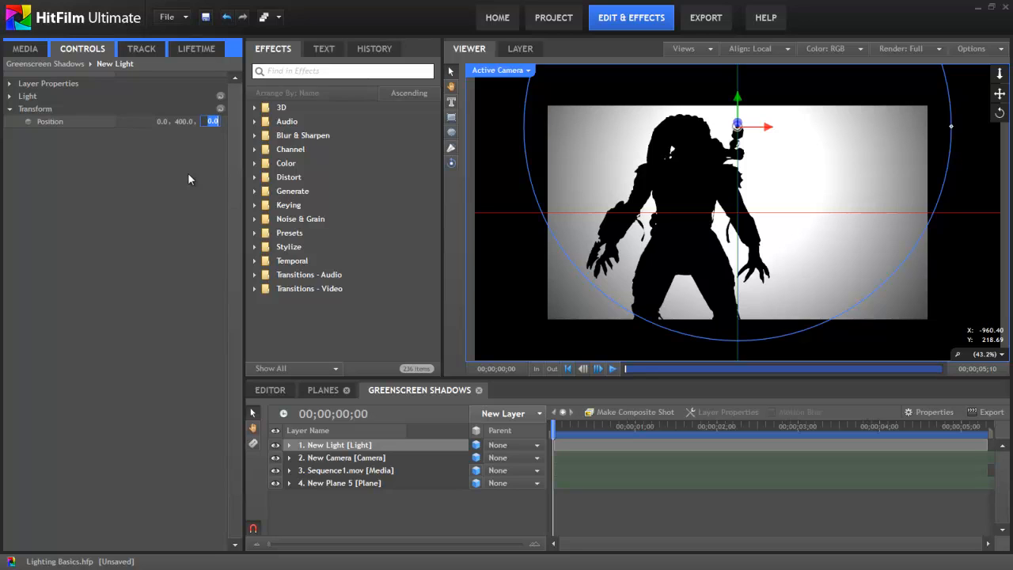
type("100")
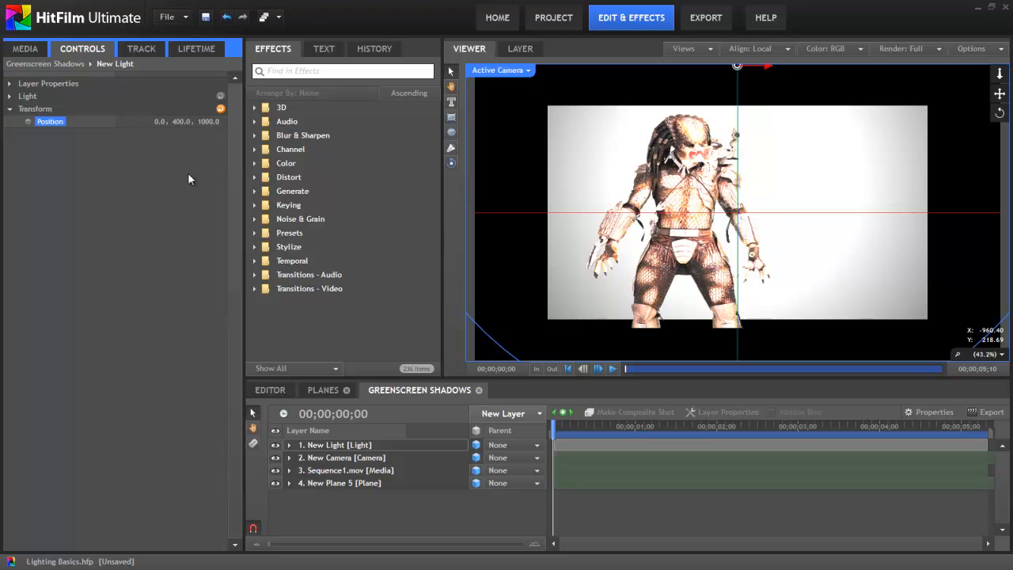
mouse_move(691, 135)
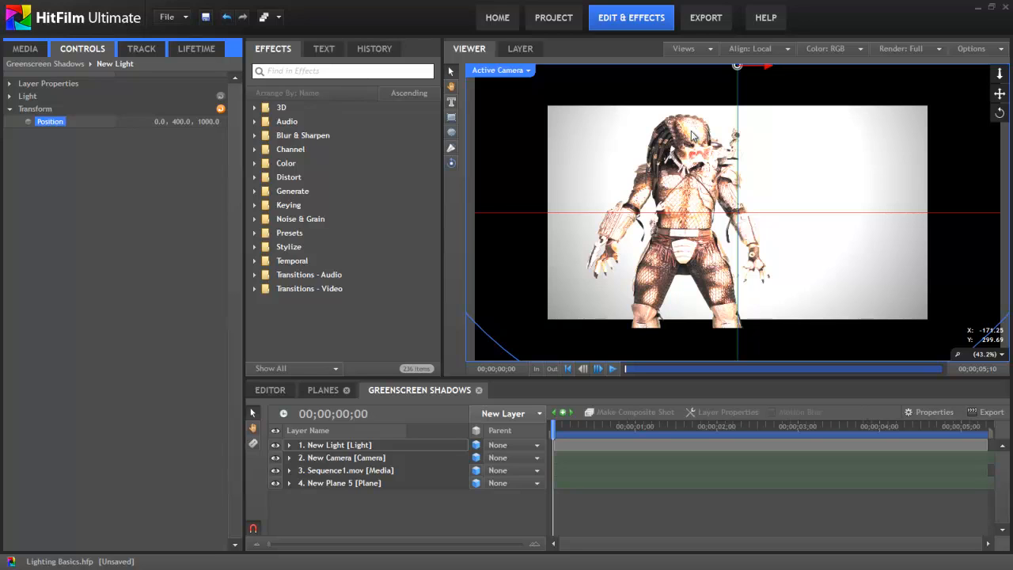
mouse_move(692, 188)
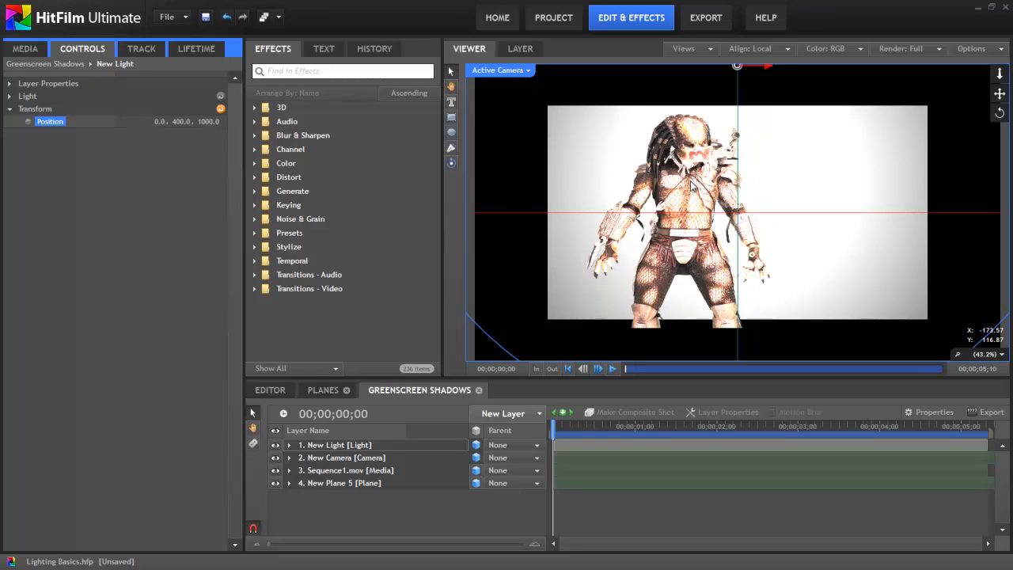
- View the scene from the Top to check the light's placement, then return to the camera view
left_click(501, 69)
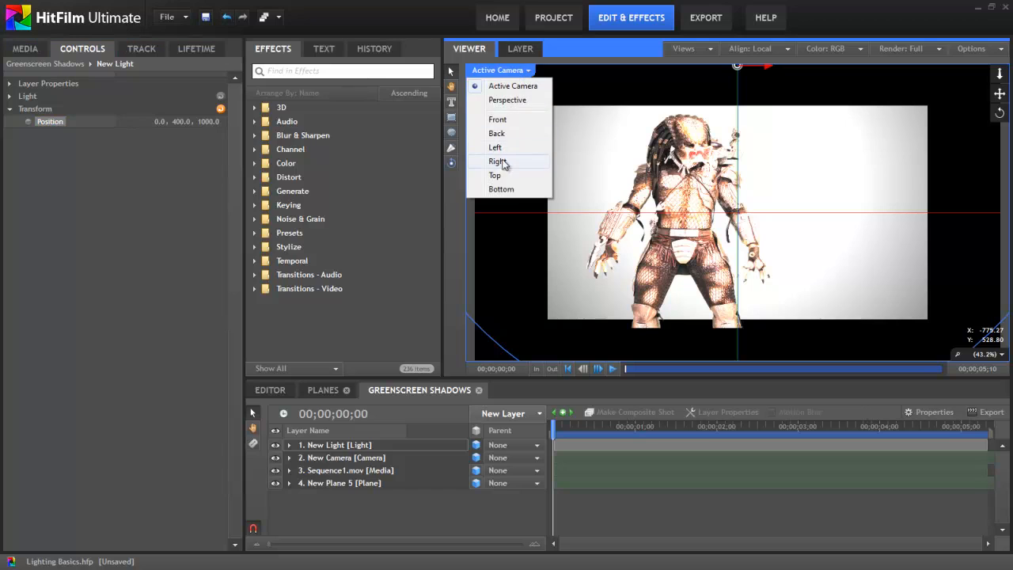
left_click(494, 175)
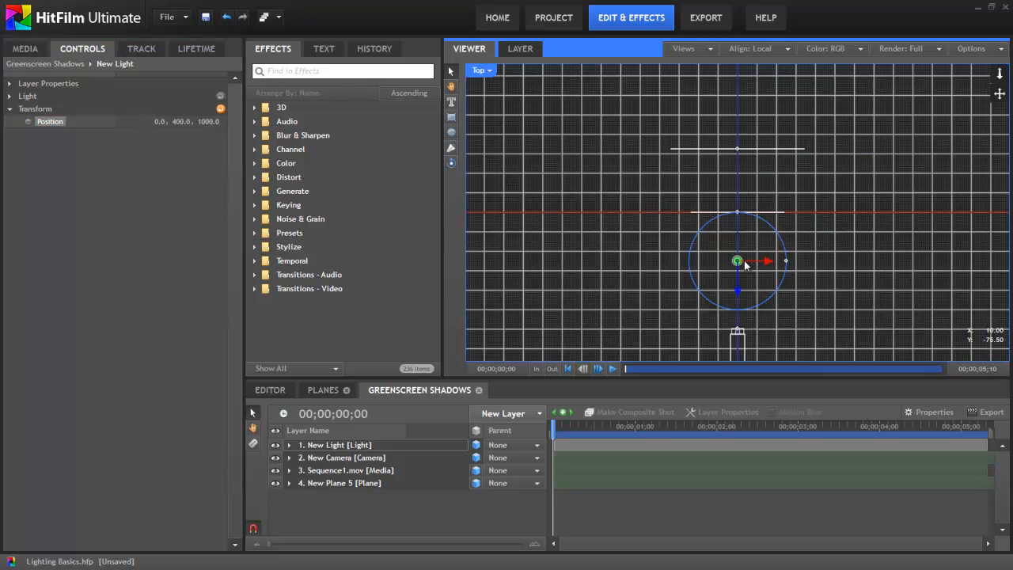
mouse_move(703, 216)
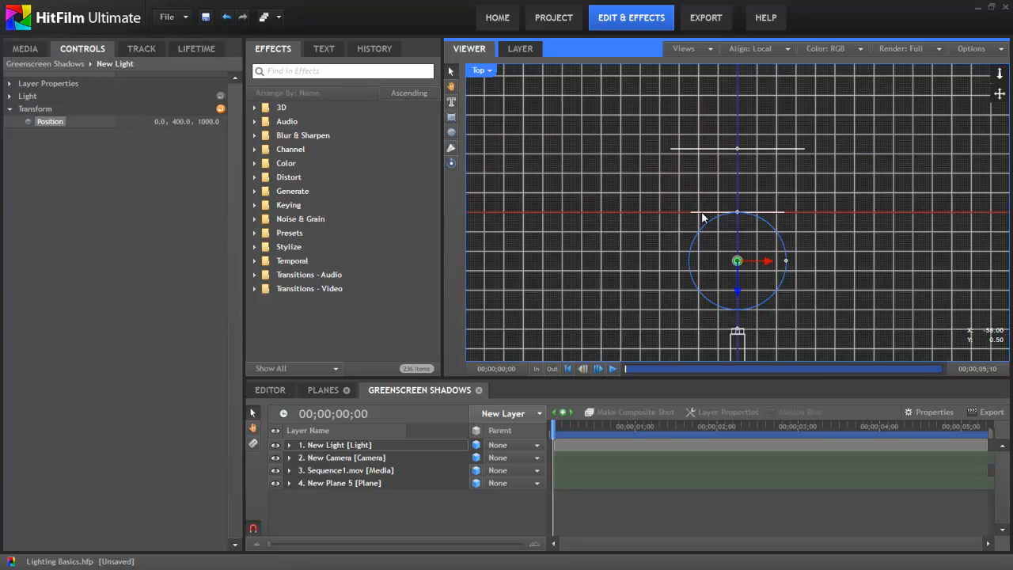
mouse_move(687, 152)
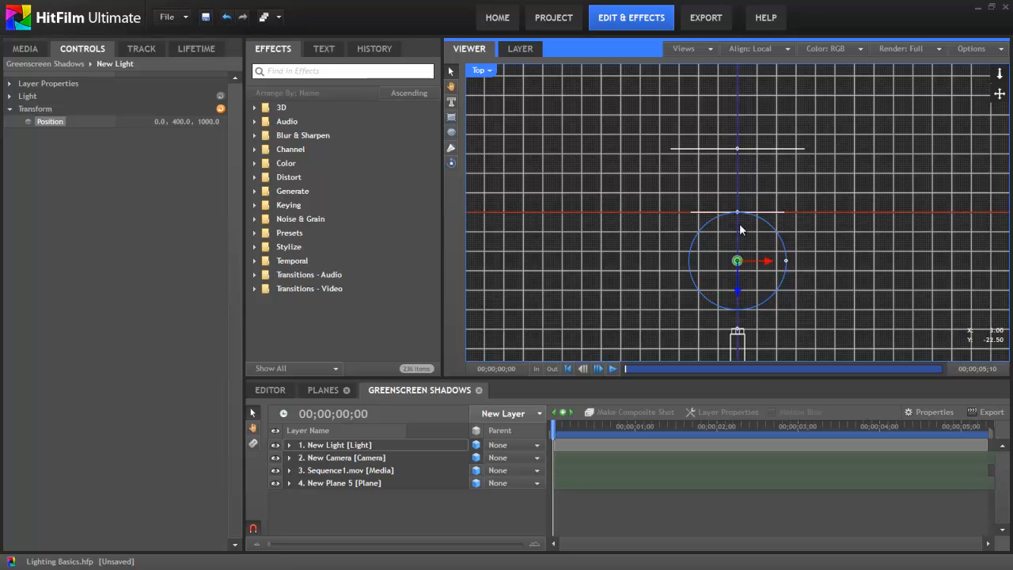
mouse_move(497, 161)
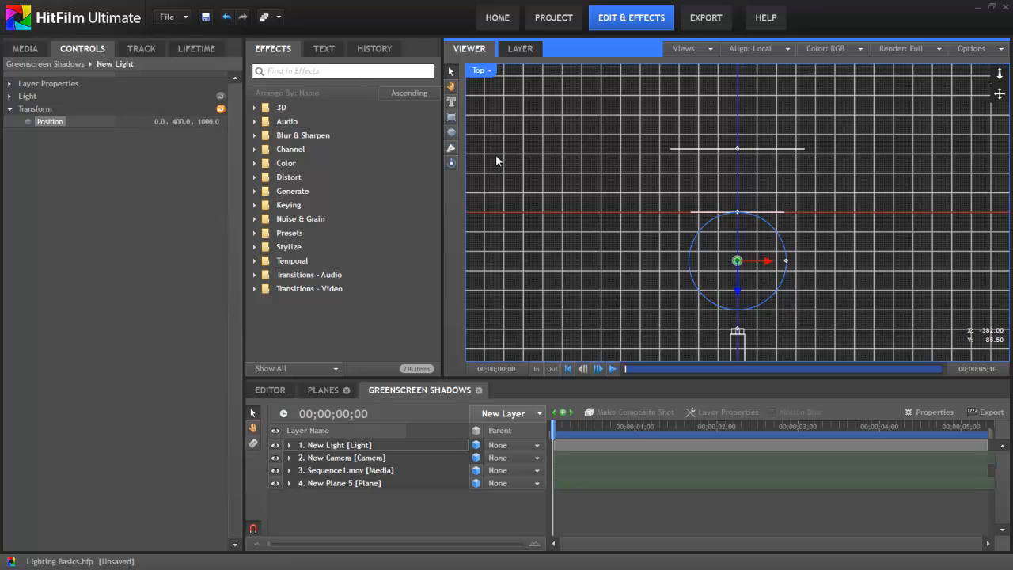
left_click(481, 70)
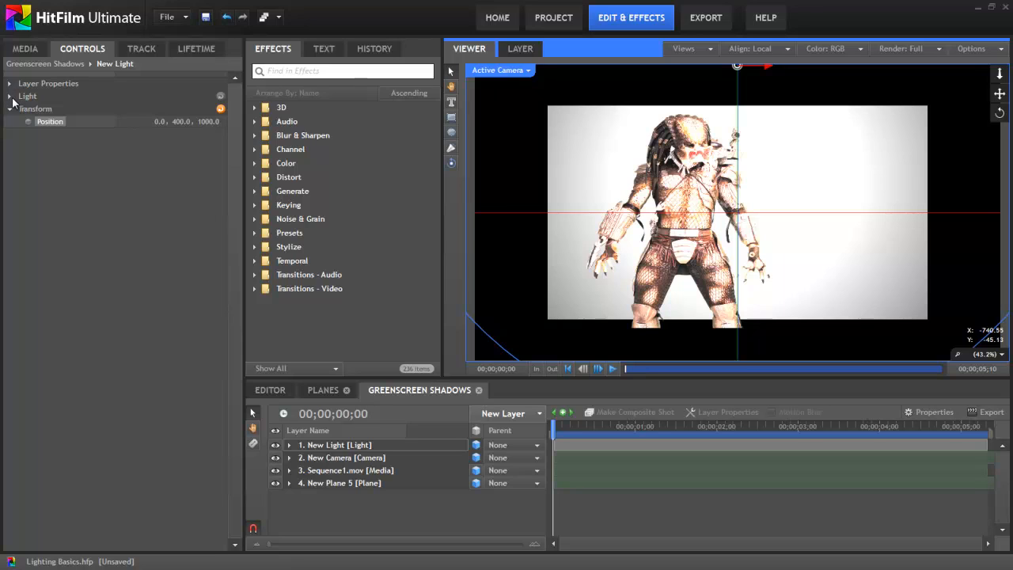
- Enable Cast Shadows on the light and Casts Shadows in Sequence1.mov's Material settings
left_click(10, 96)
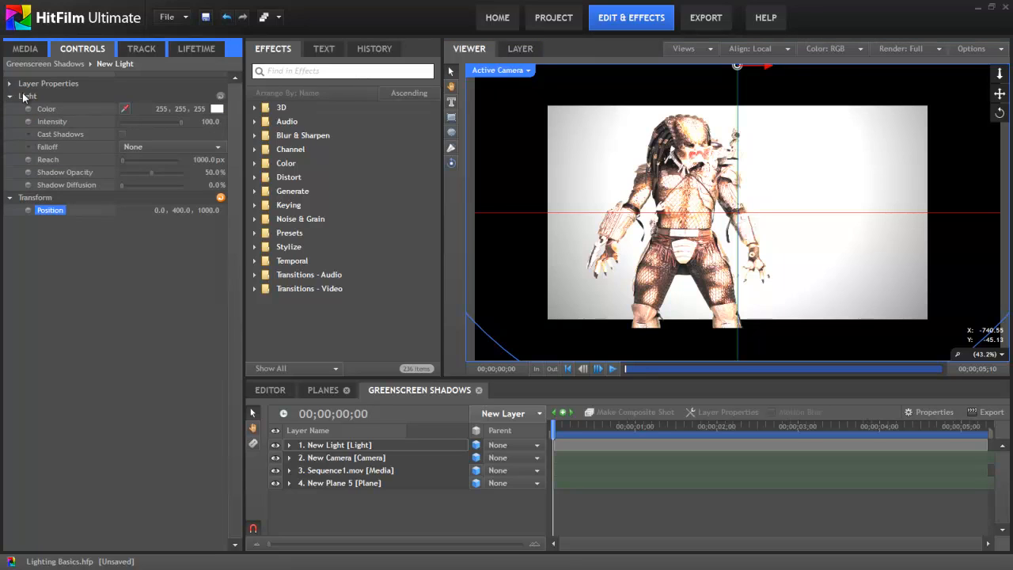
mouse_move(76, 123)
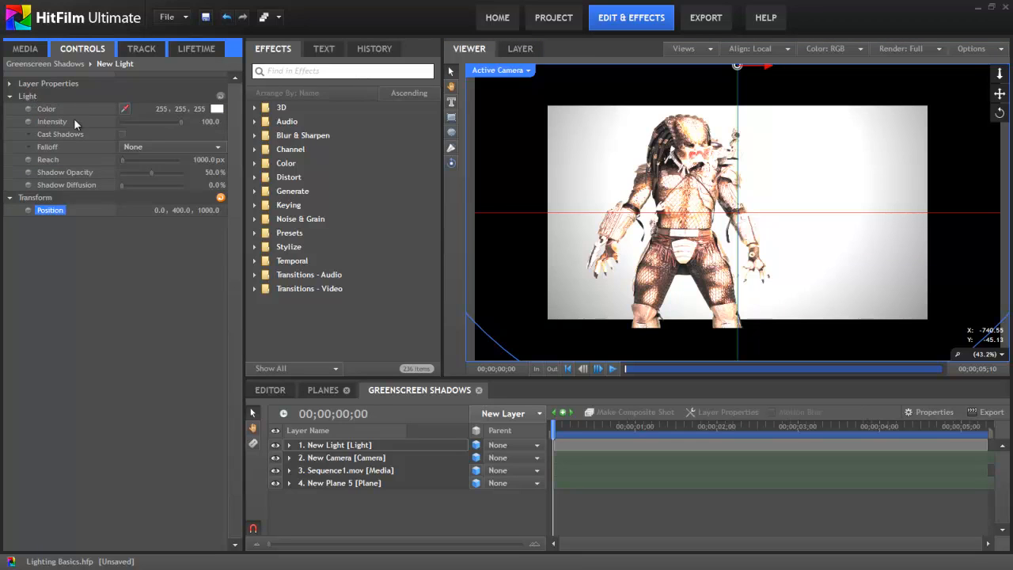
mouse_move(67, 139)
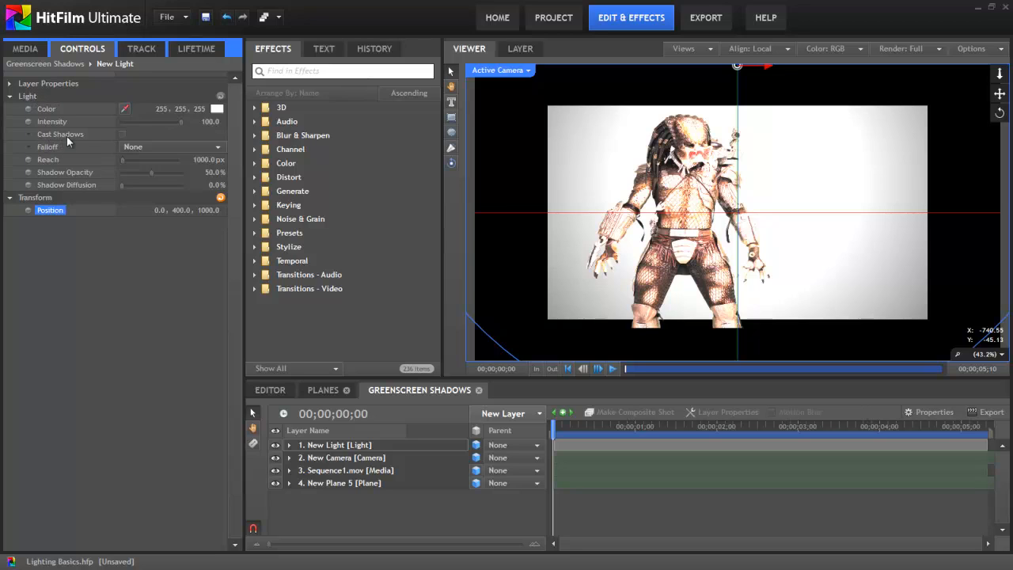
left_click(60, 134)
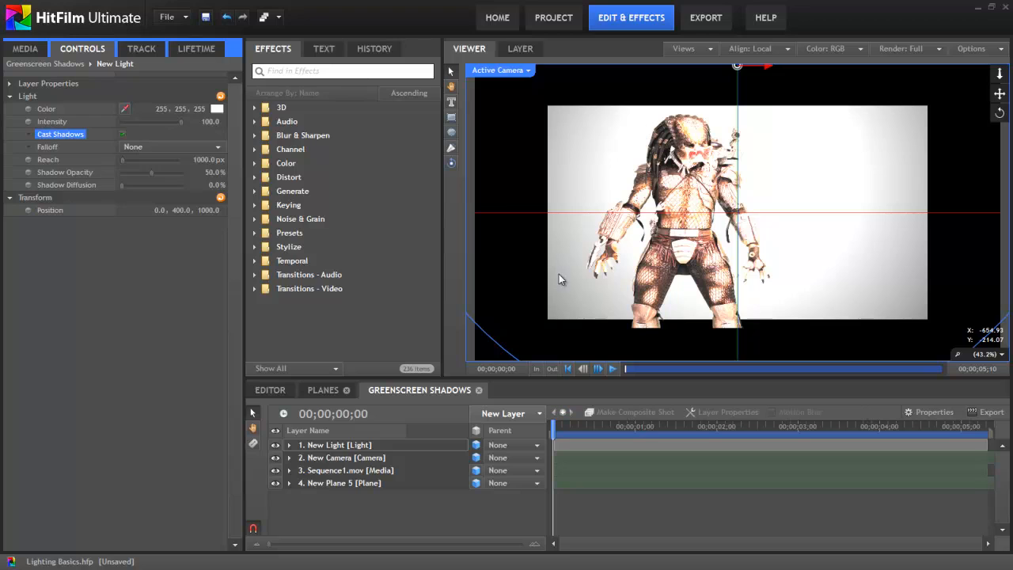
mouse_move(427, 395)
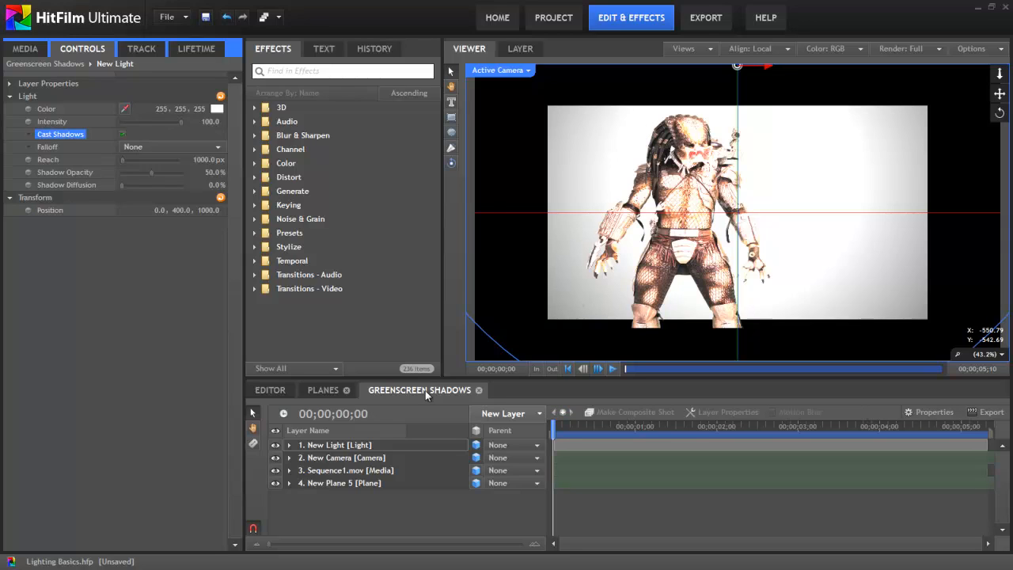
mouse_move(700, 138)
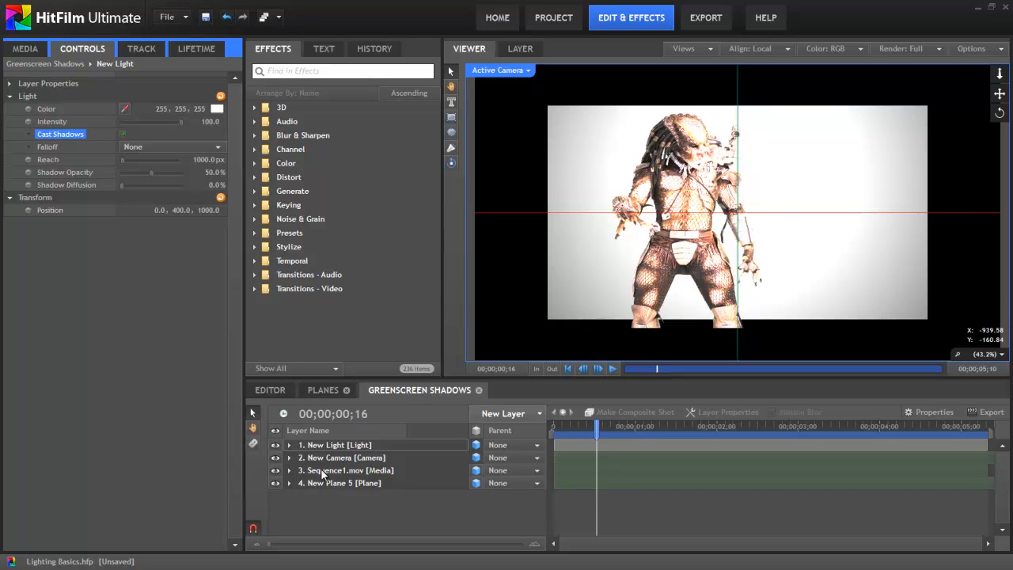
left_click(346, 470)
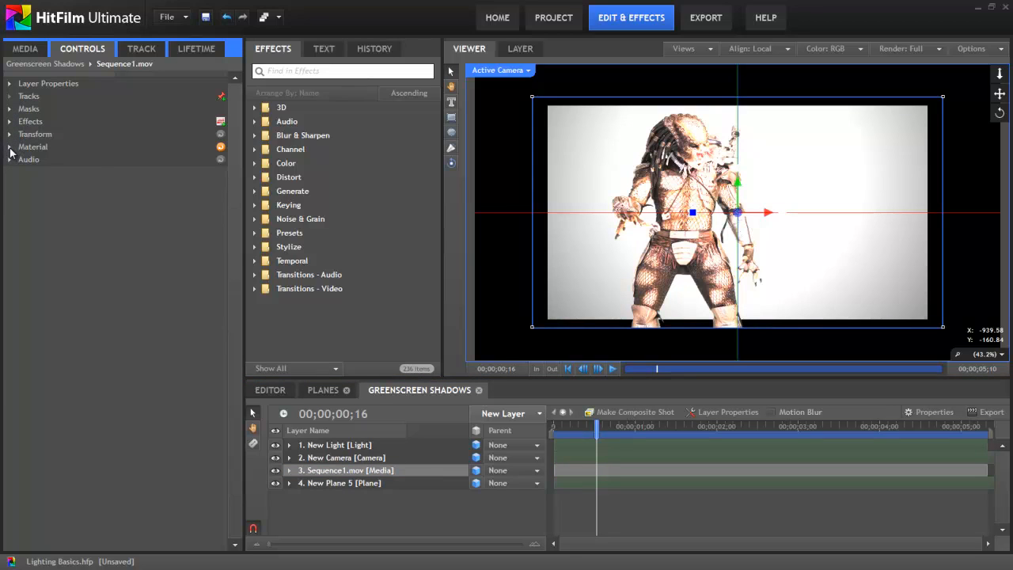
left_click(11, 146)
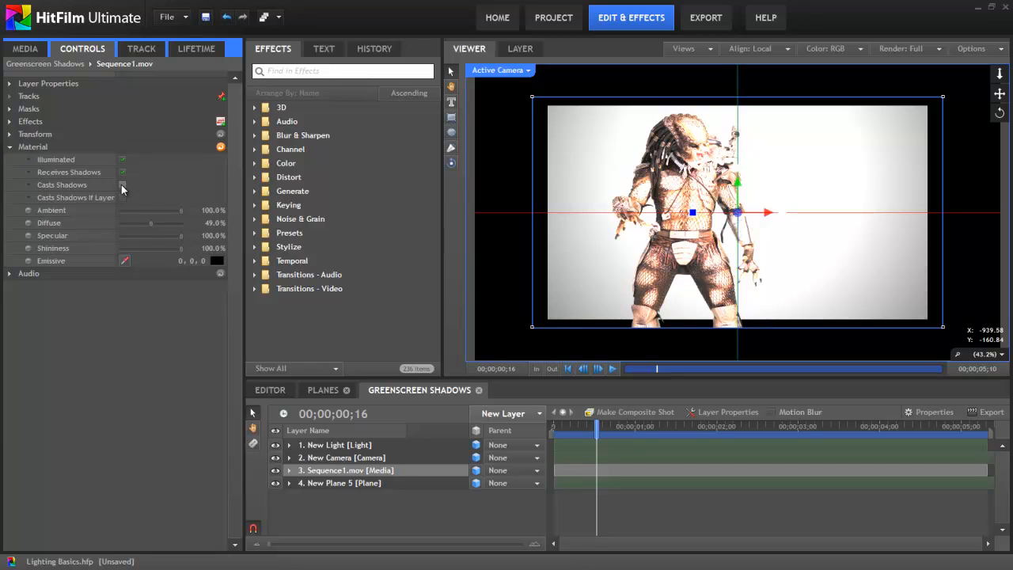
left_click(122, 185)
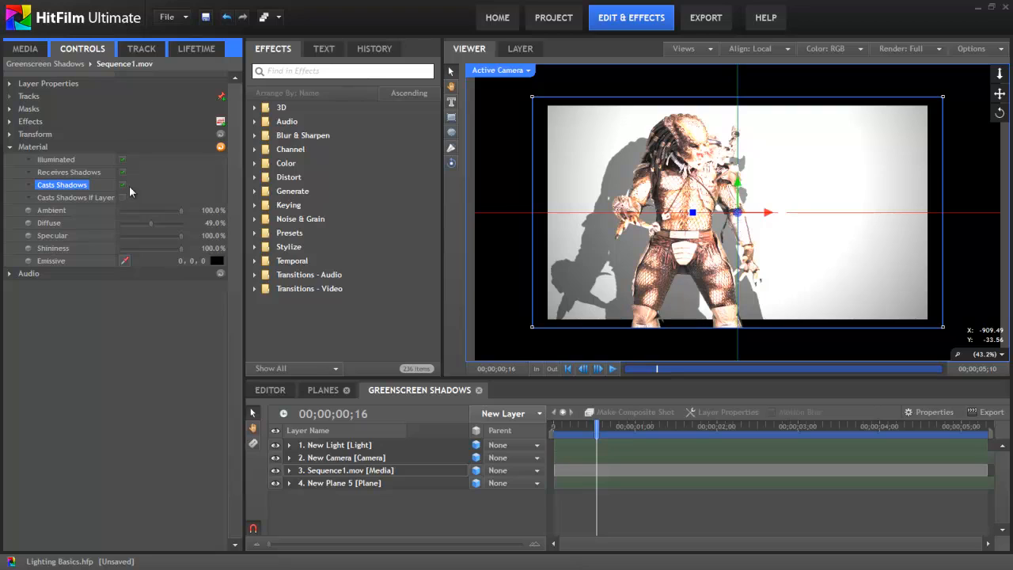
mouse_move(183, 196)
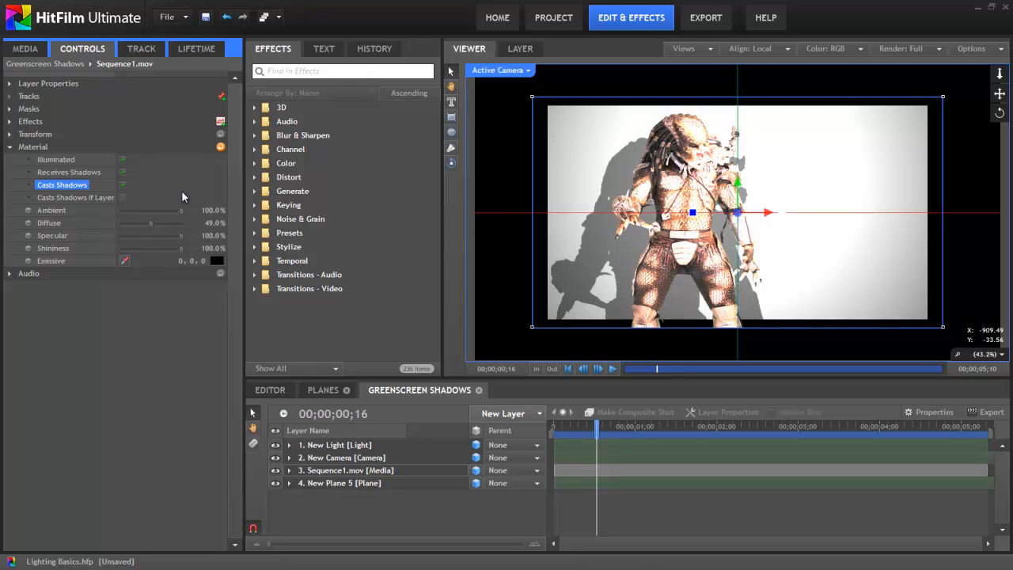
mouse_move(338, 451)
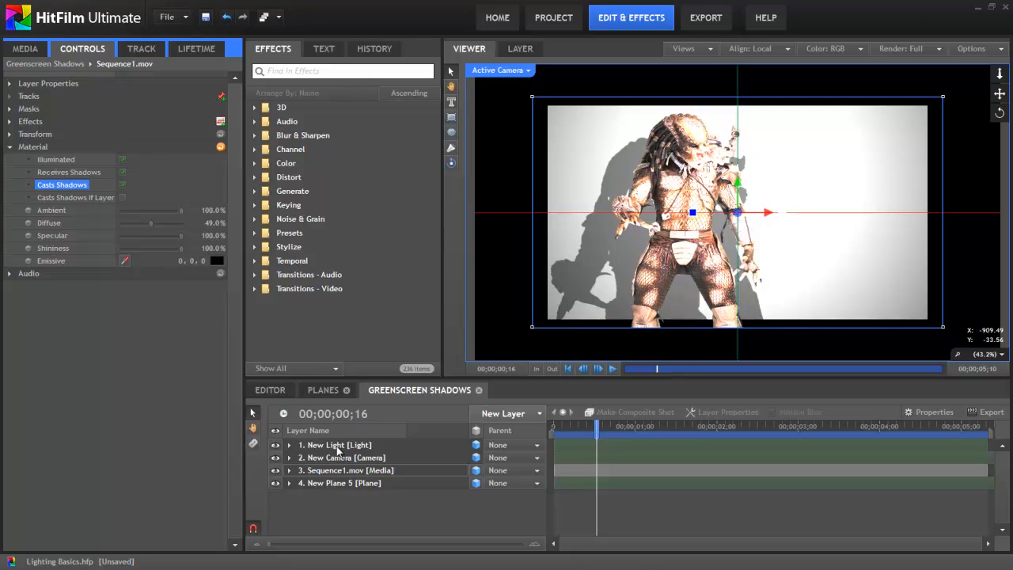
- Select the light and test Shadow Opacity values, settling back at 50%
left_click(334, 444)
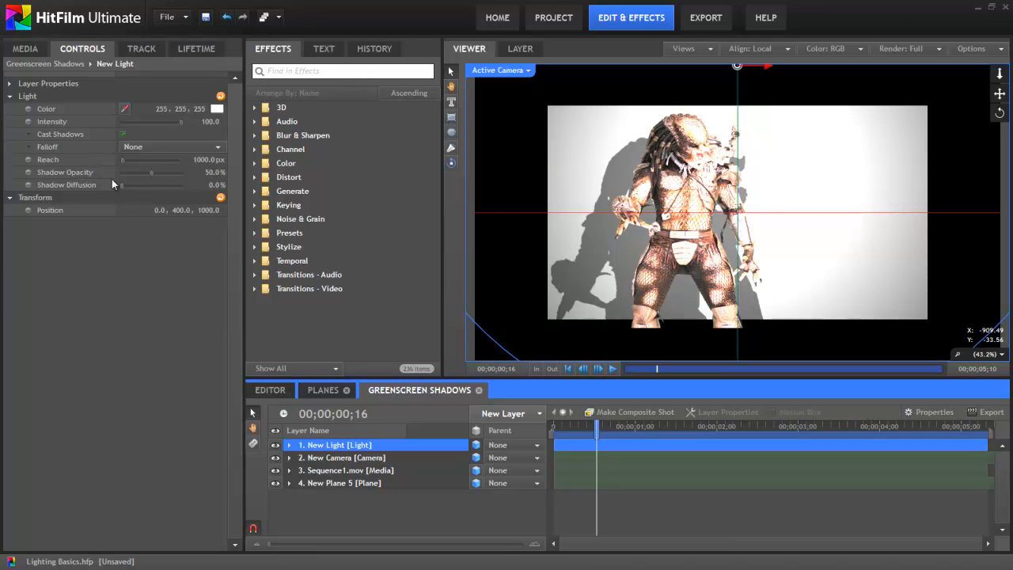
mouse_move(102, 175)
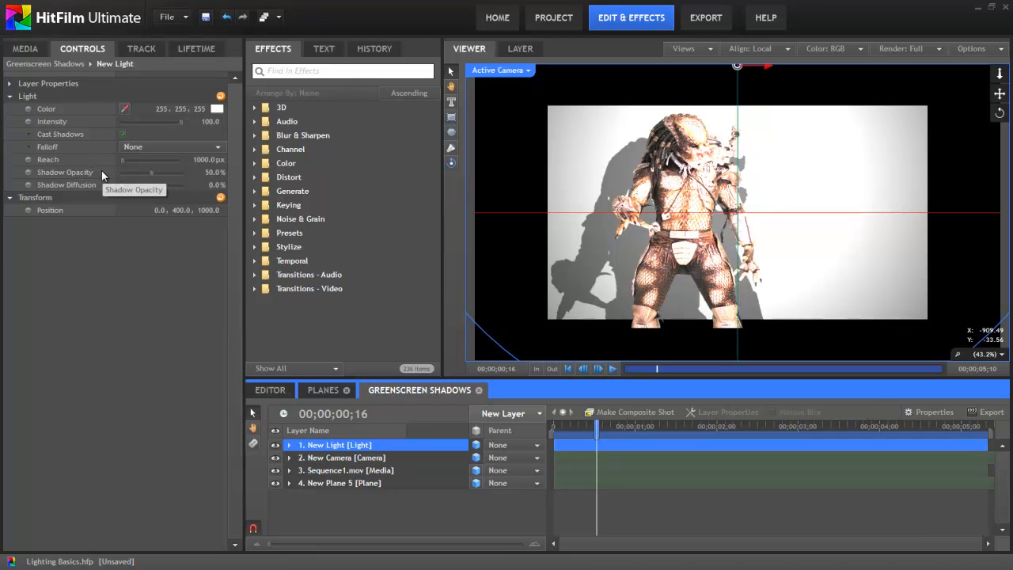
left_click_drag(150, 172, 175, 172)
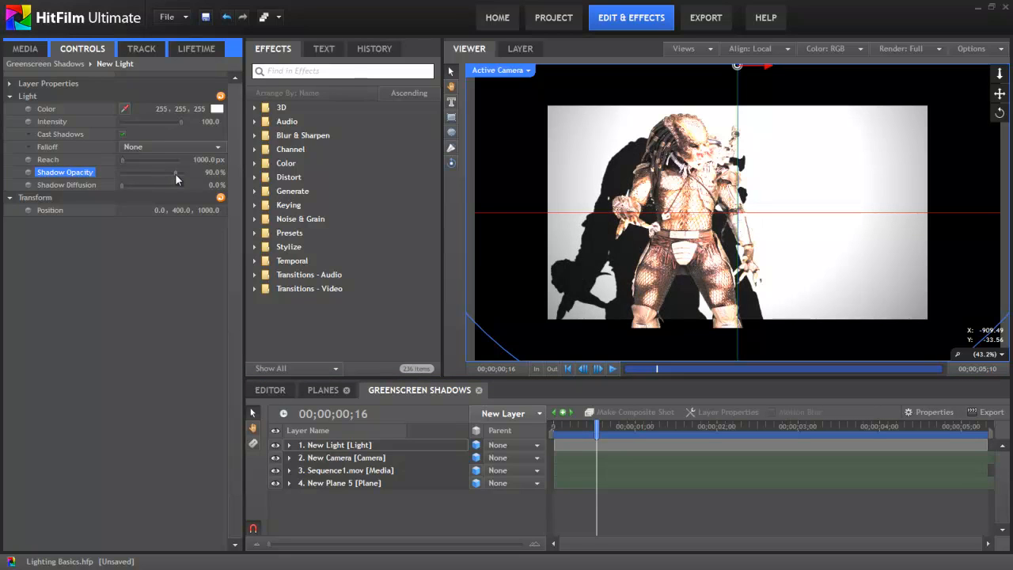
left_click_drag(175, 172, 142, 171)
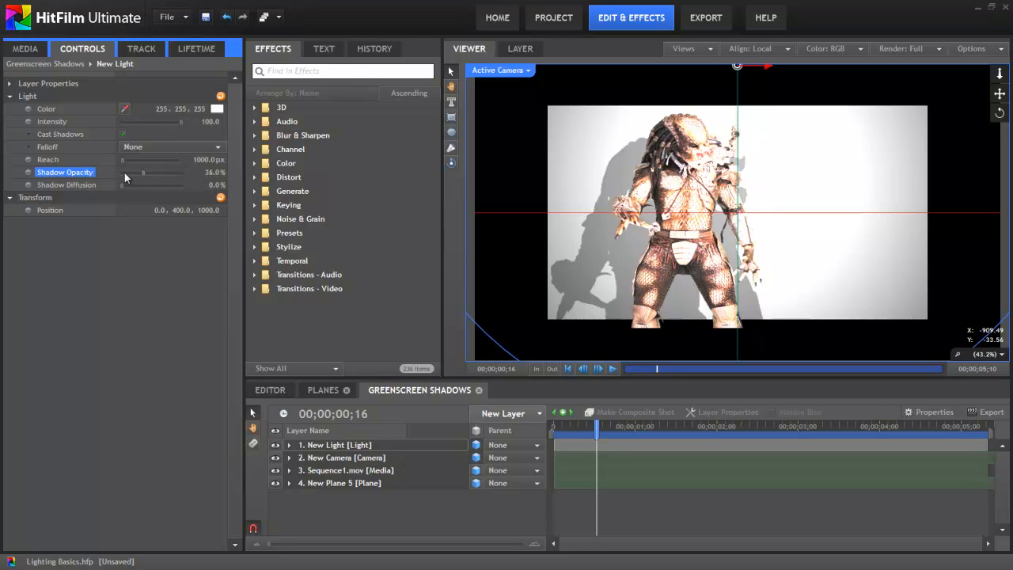
left_click_drag(142, 171, 147, 171)
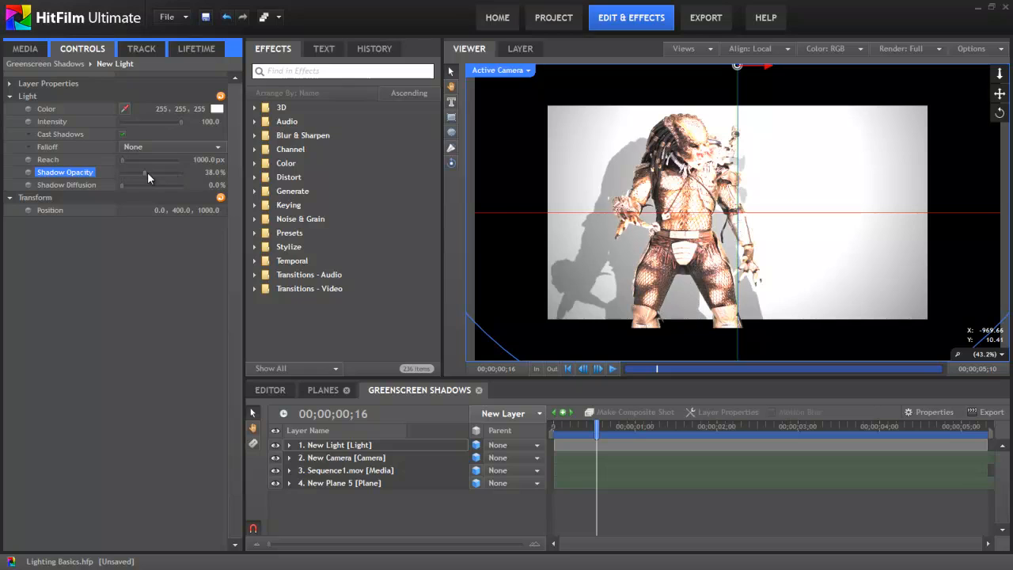
left_click_drag(144, 172, 154, 171)
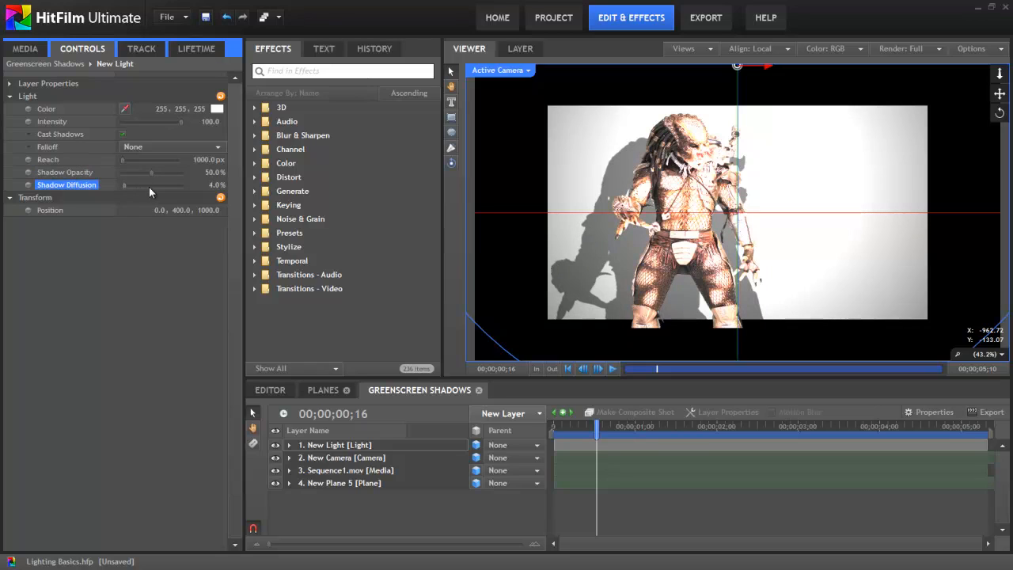
- Raise Shadow Diffusion to about 83%, reset it to 0%, and select New Plane 5
left_click_drag(124, 185, 153, 185)
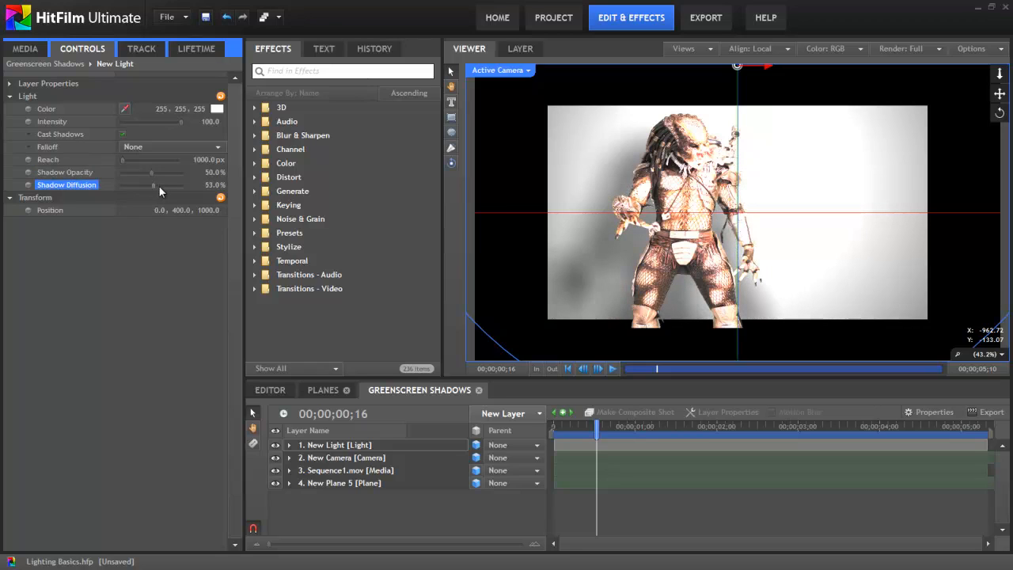
left_click_drag(153, 184, 158, 184)
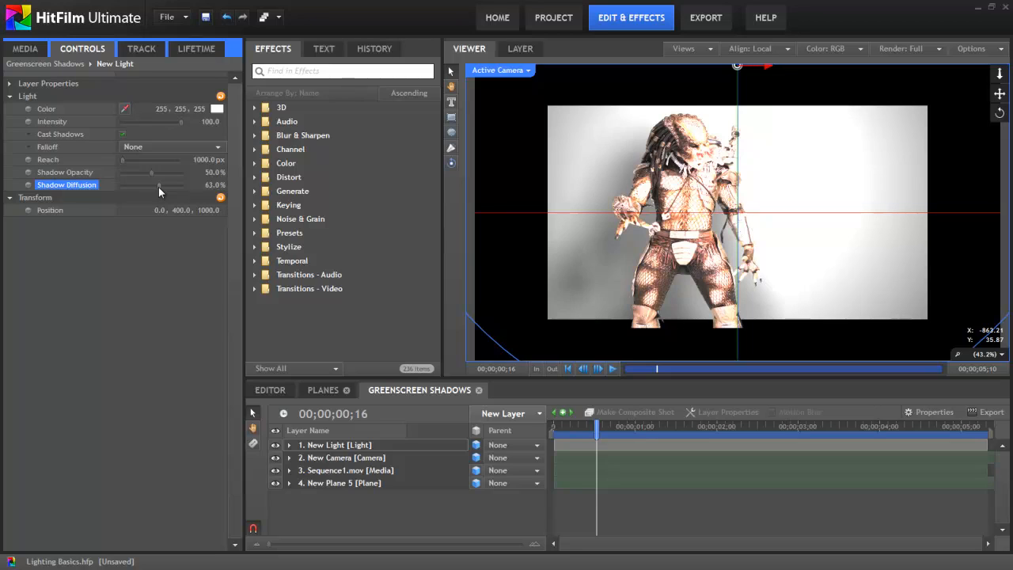
mouse_move(523, 220)
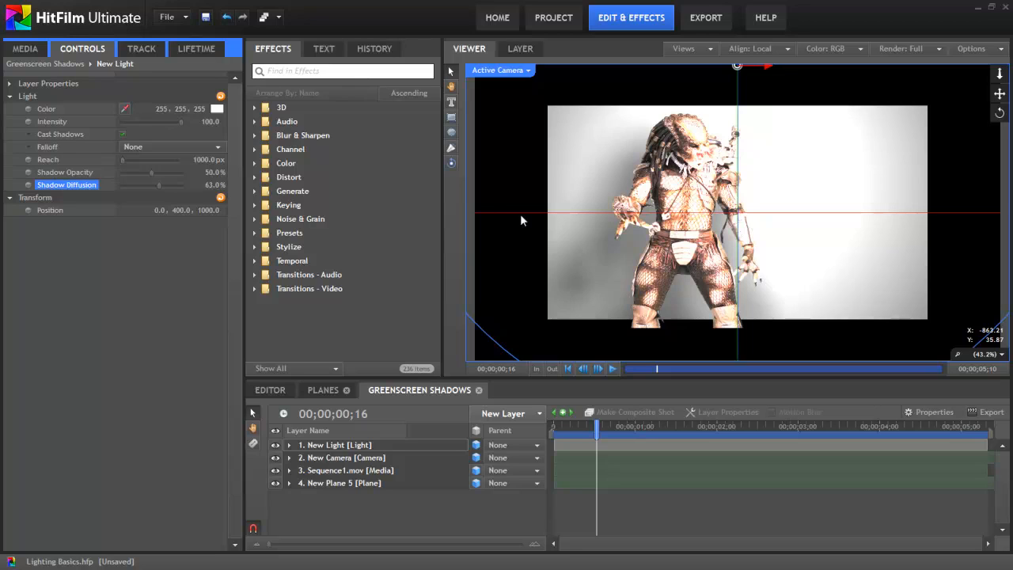
mouse_move(589, 299)
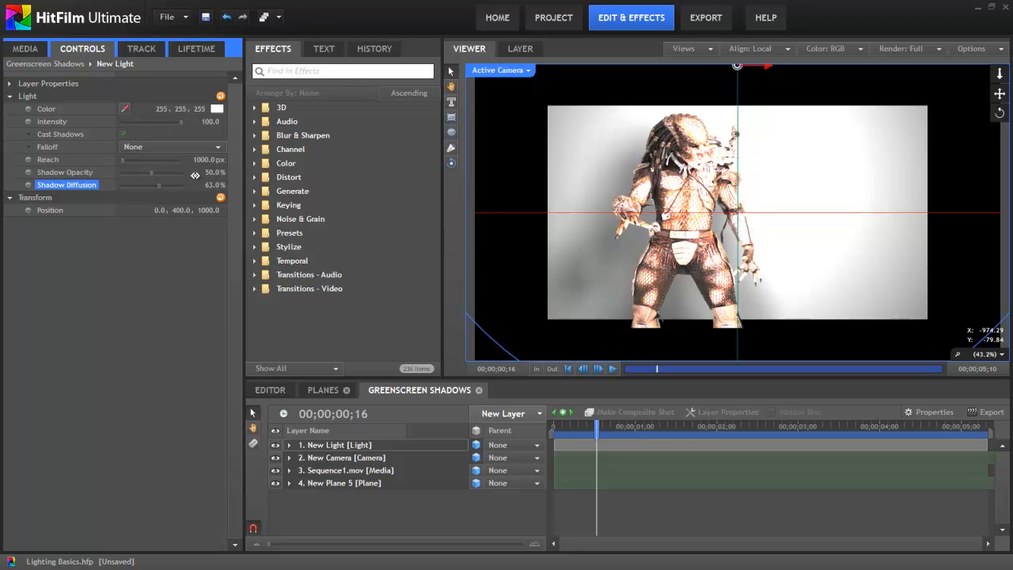
mouse_move(162, 176)
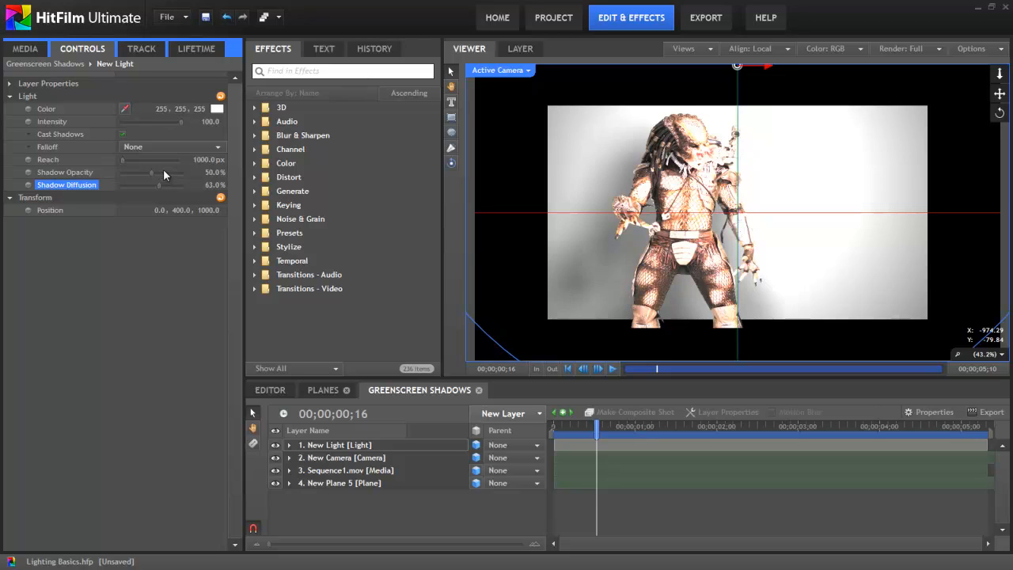
mouse_move(91, 184)
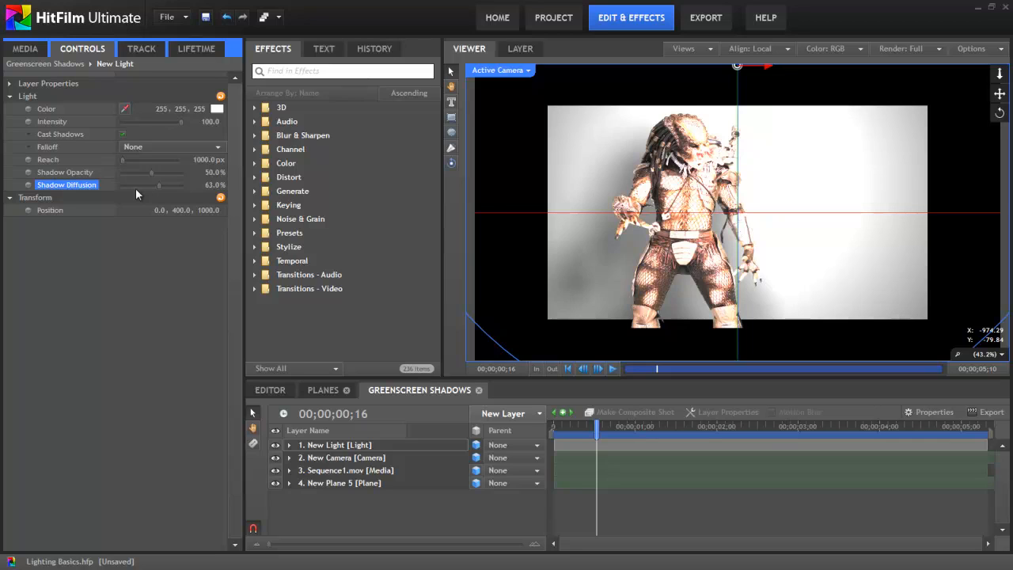
mouse_move(170, 190)
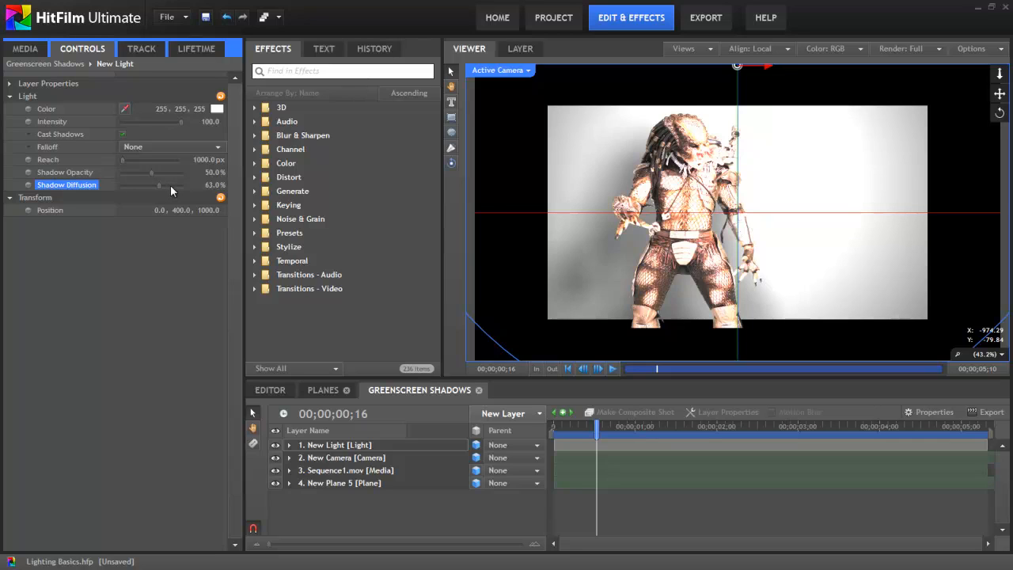
left_click_drag(159, 184, 173, 185)
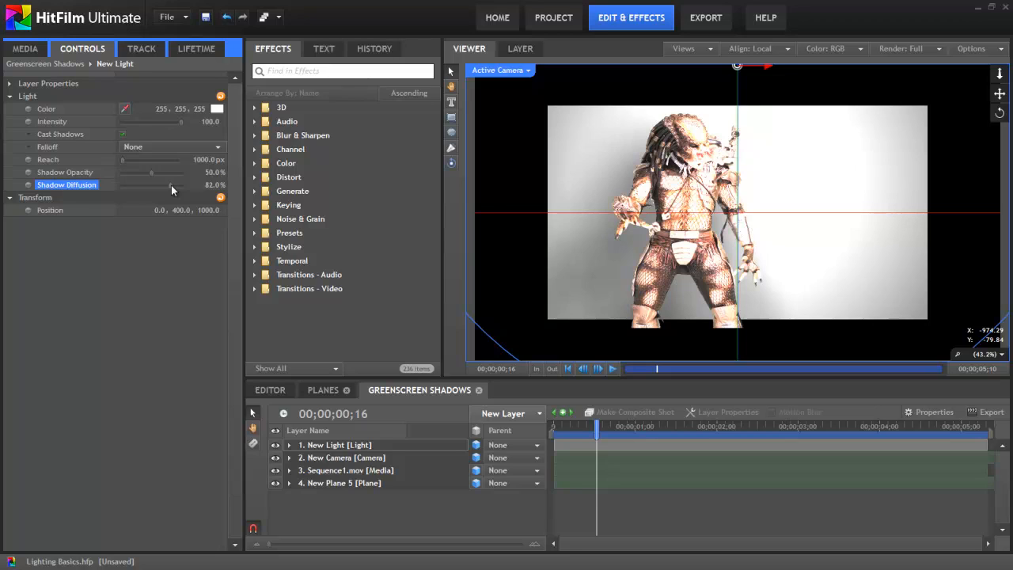
left_click_drag(171, 185, 123, 190)
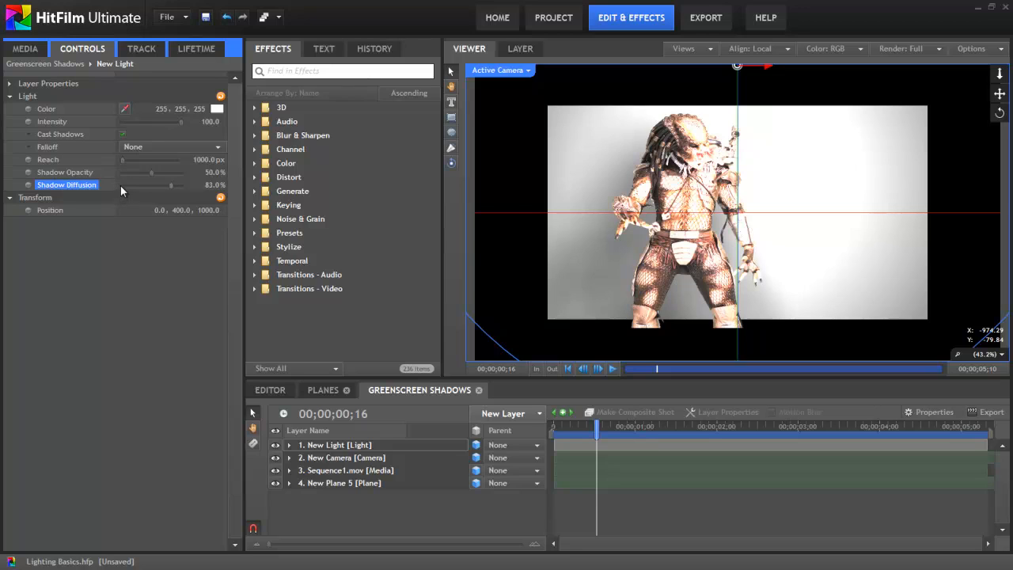
left_click_drag(171, 184, 127, 185)
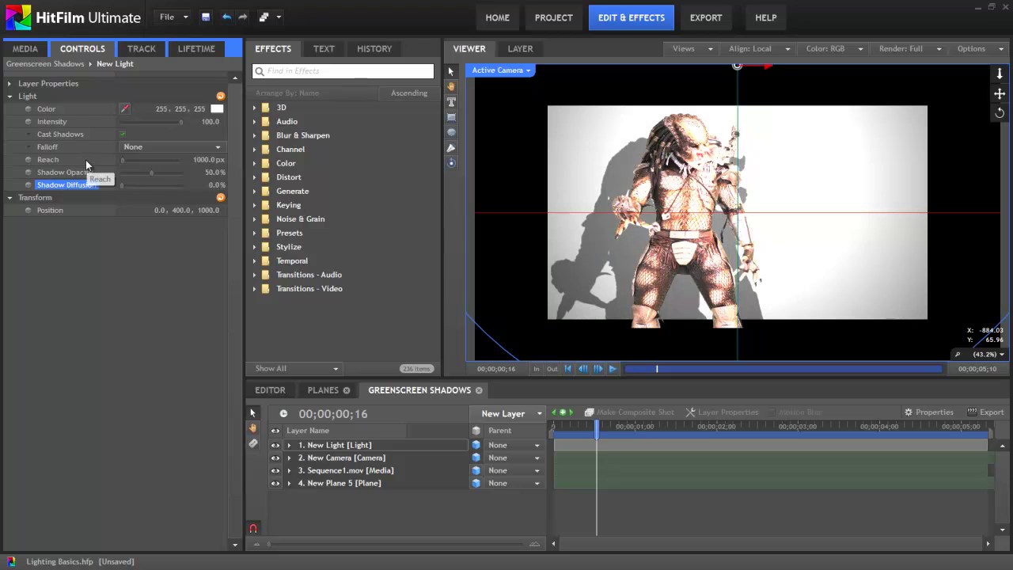
mouse_move(132, 290)
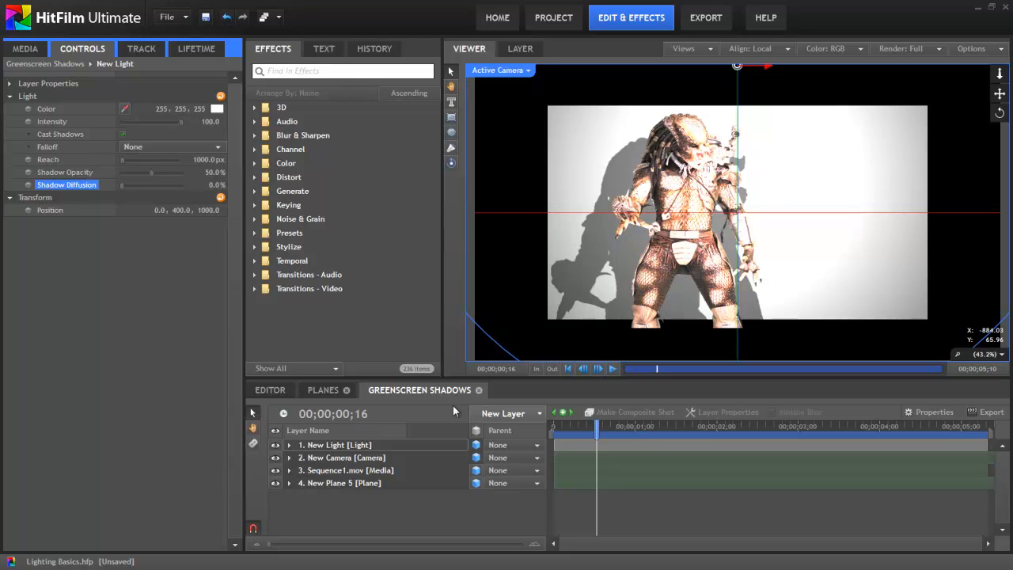
mouse_move(678, 199)
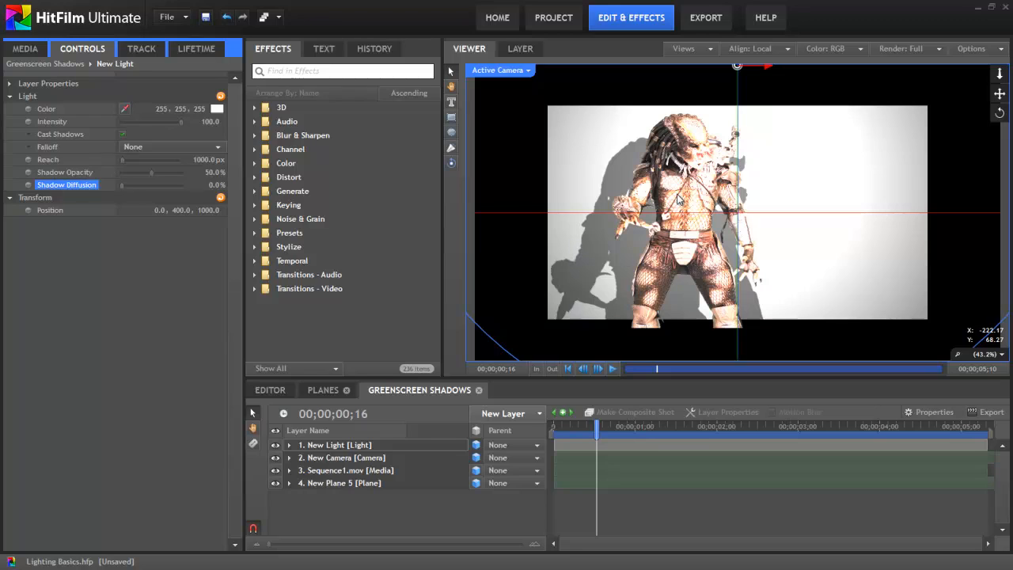
mouse_move(575, 110)
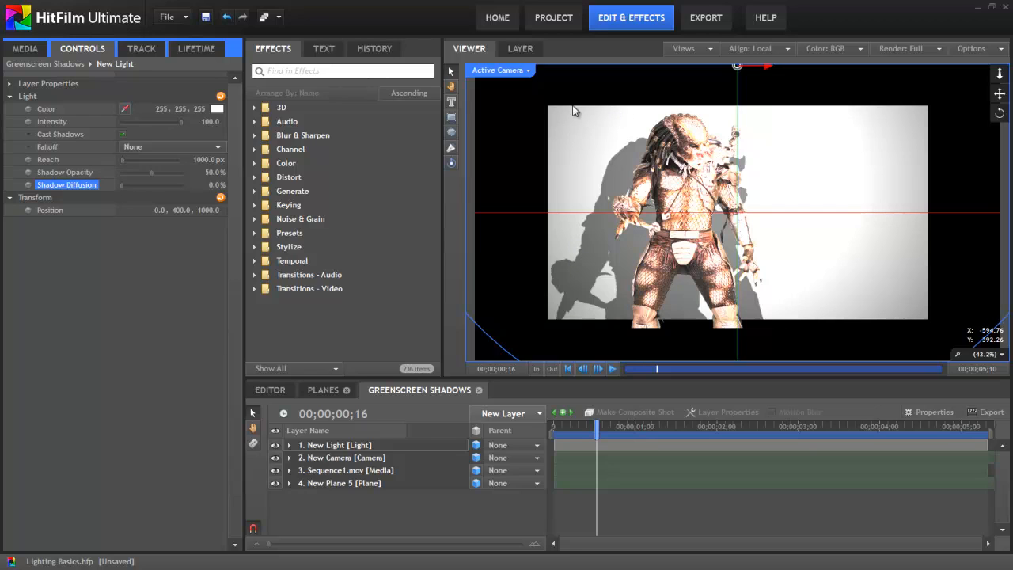
left_click(339, 483)
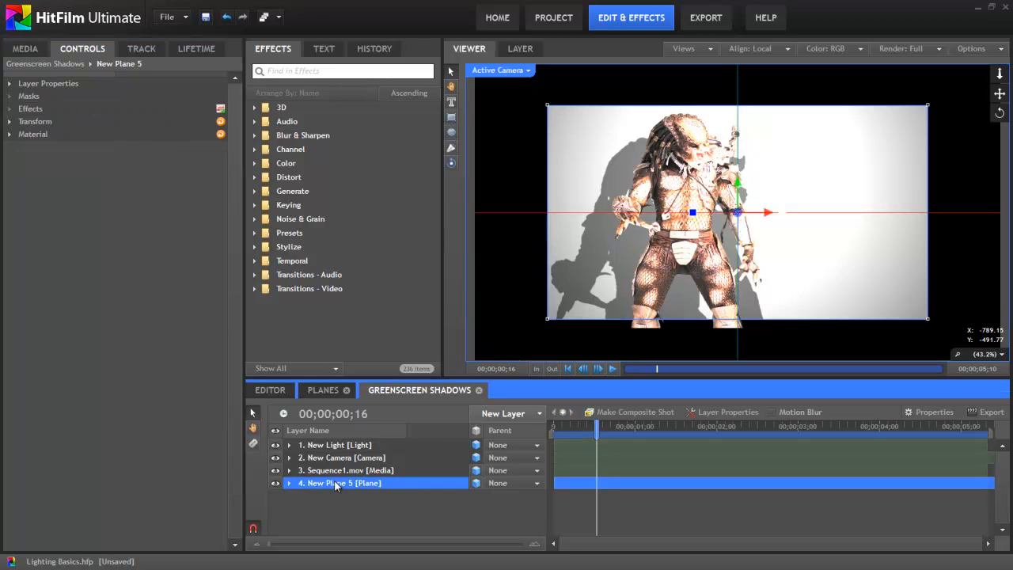
- Confirm New Plane 5's material receives shadows, then show Sequence1.mov's material settings
left_click(9, 134)
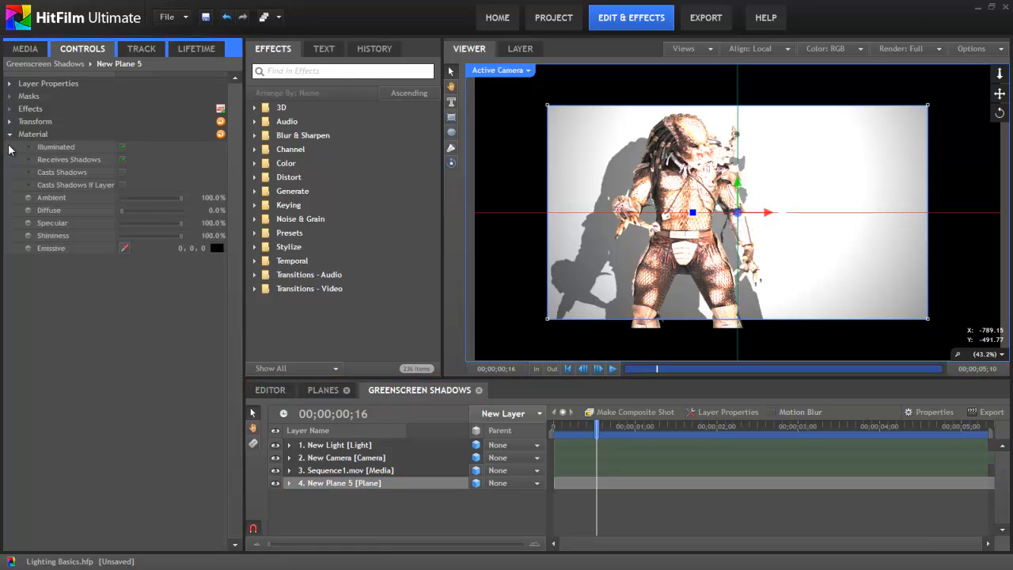
mouse_move(87, 164)
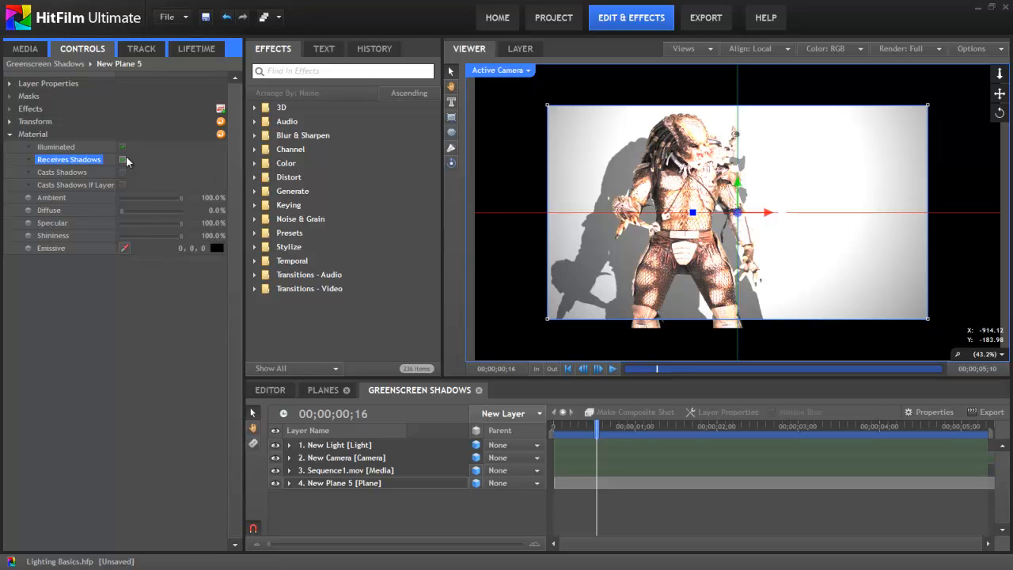
left_click(121, 172)
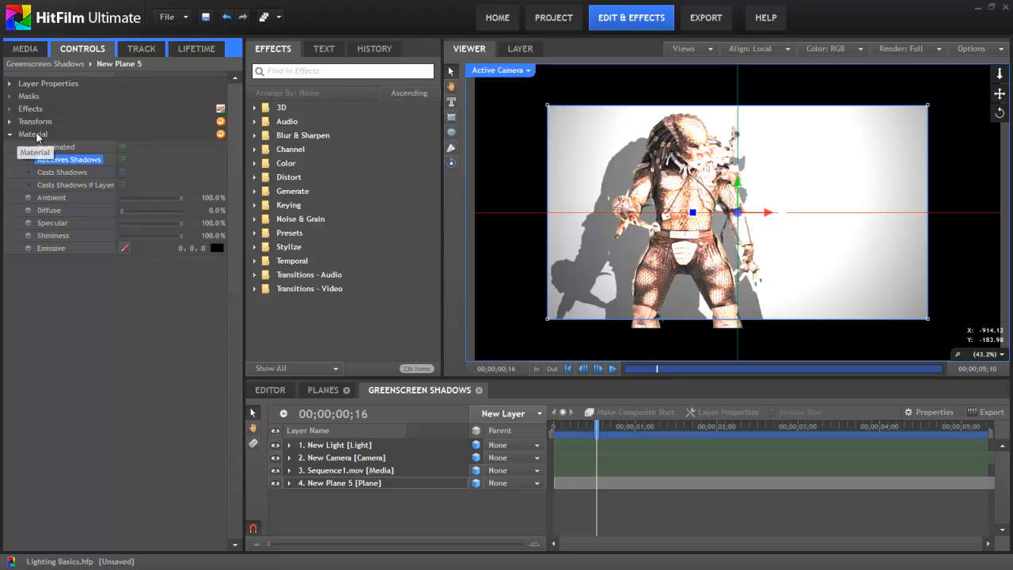
mouse_move(78, 253)
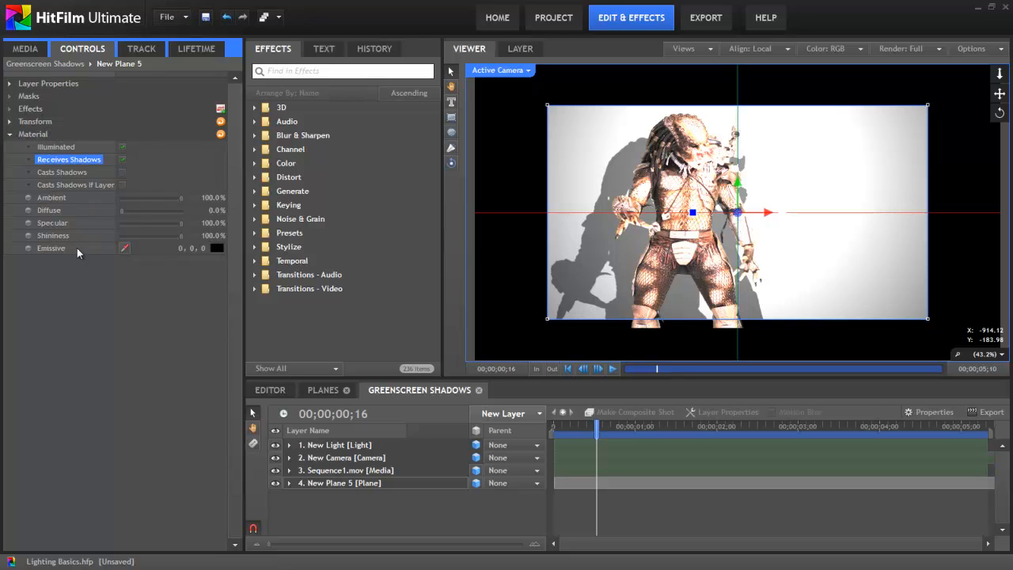
mouse_move(218, 285)
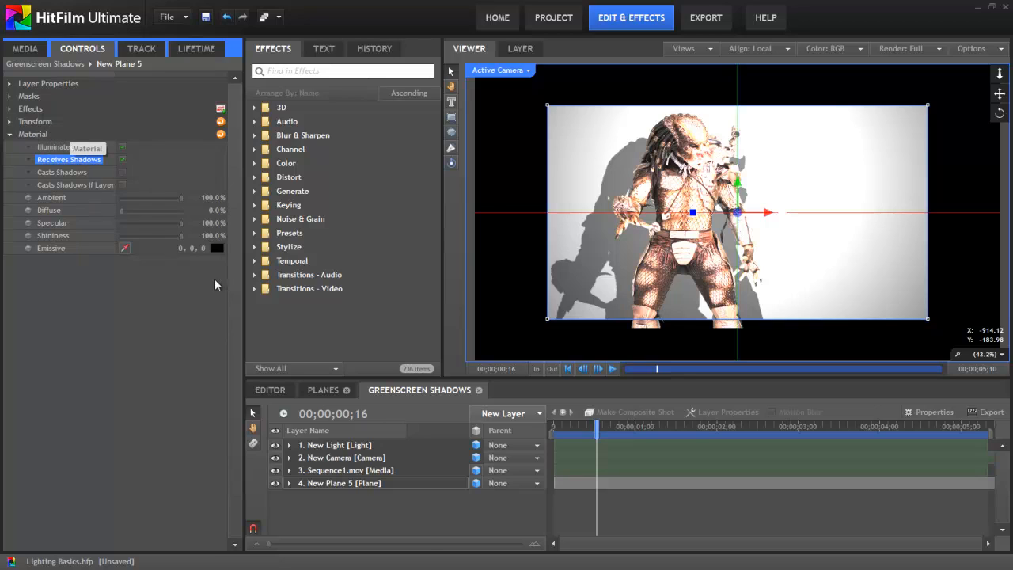
left_click(348, 470)
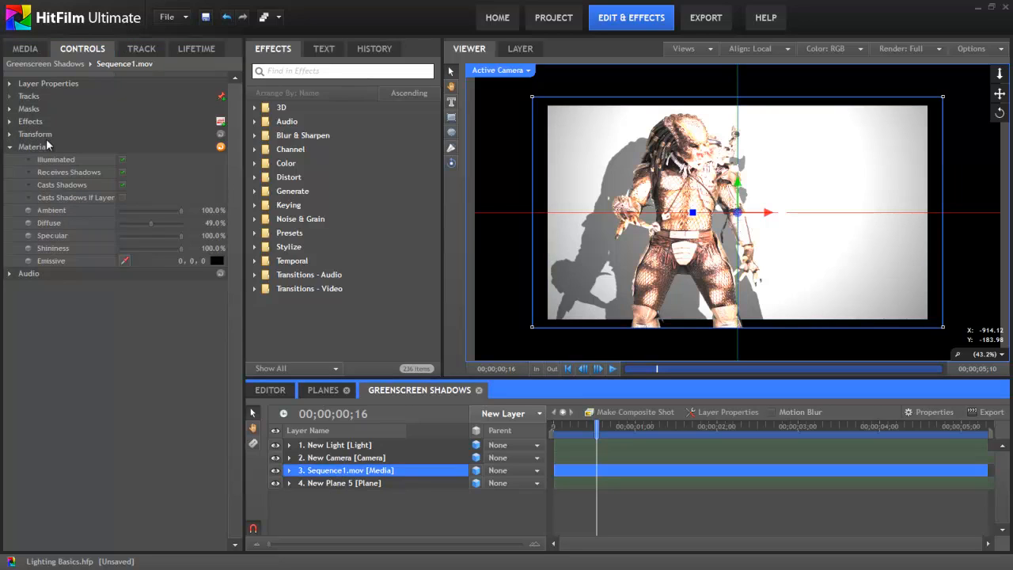
mouse_move(89, 189)
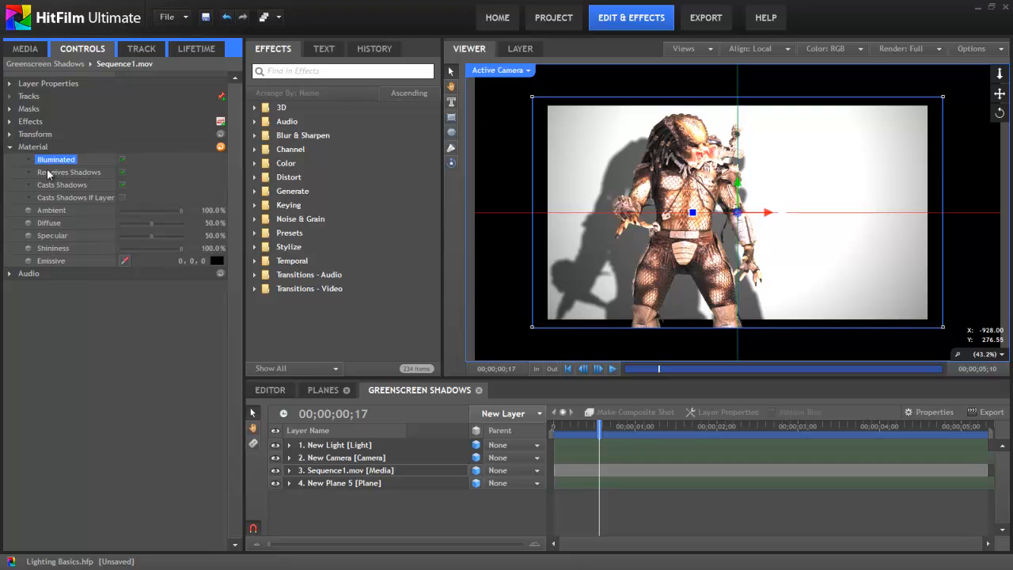
mouse_move(418, 198)
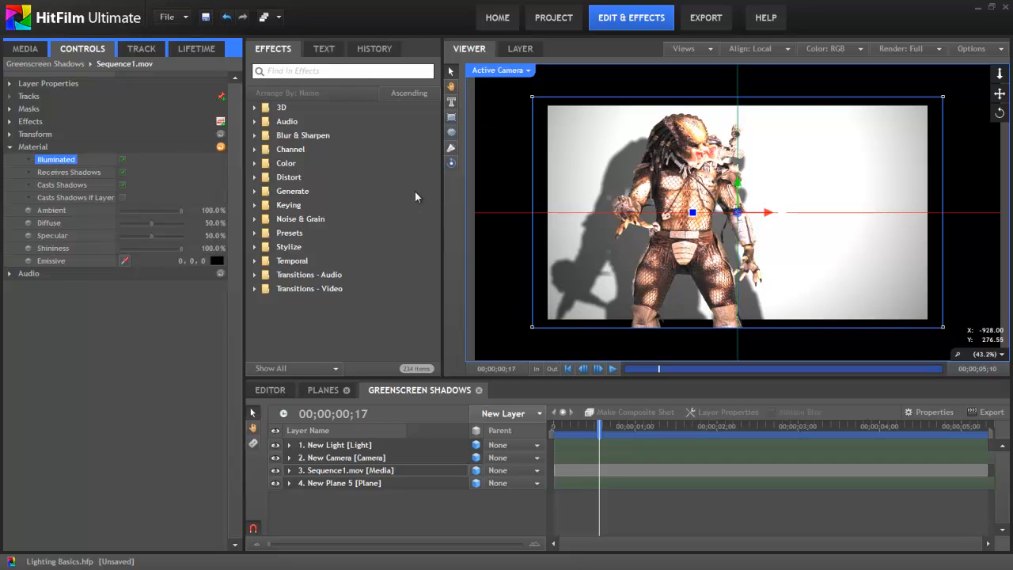
- Keep Sequence1.mov at 50% Diffuse and Specular and turn Casts Shadows back on
left_click(69, 172)
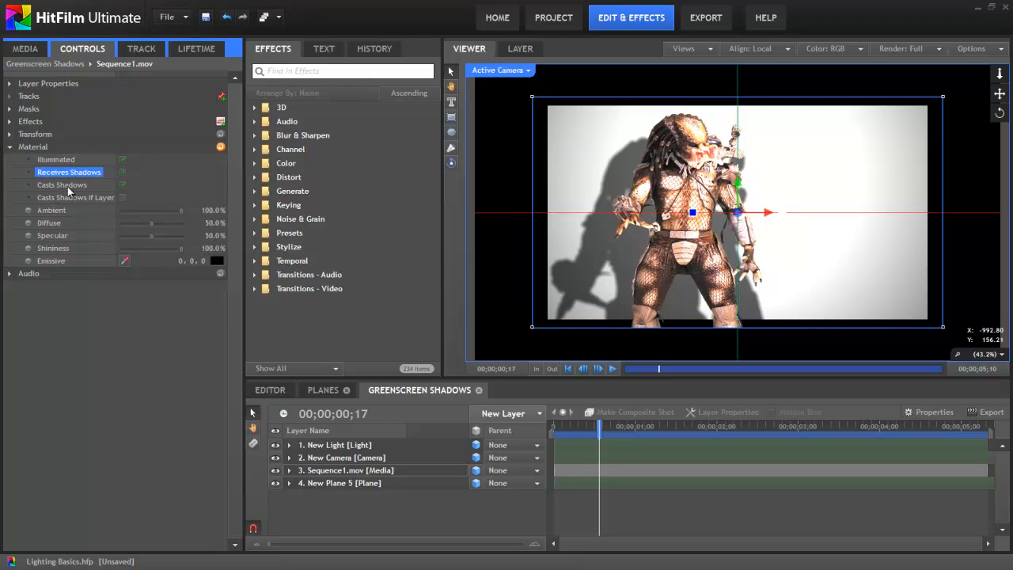
mouse_move(225, 208)
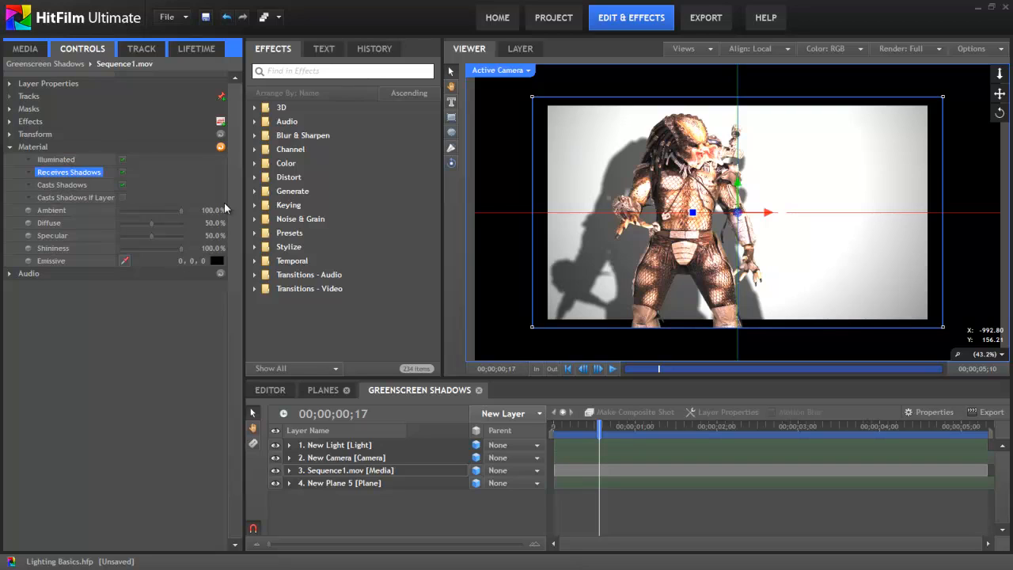
mouse_move(613, 209)
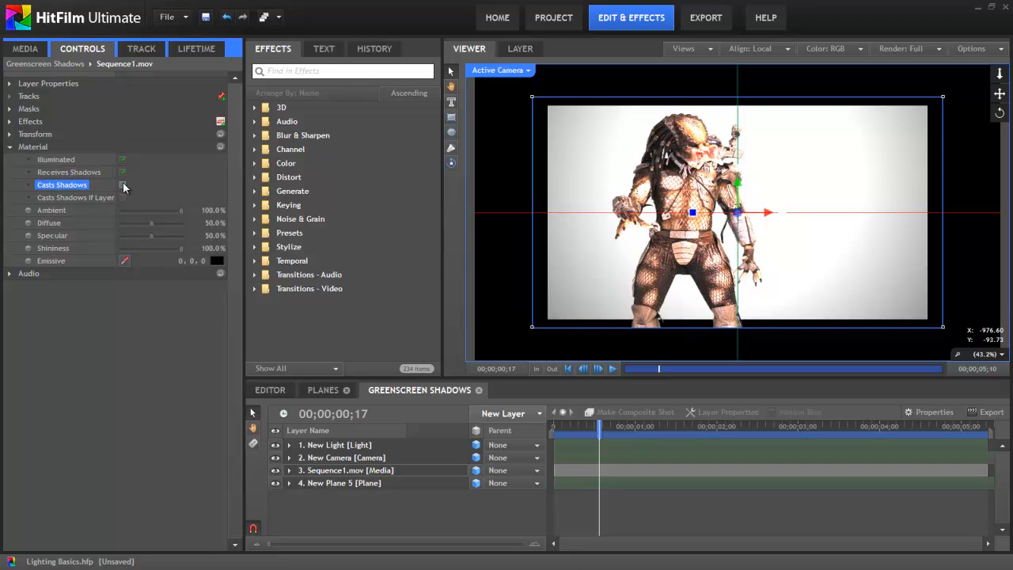
left_click(123, 184)
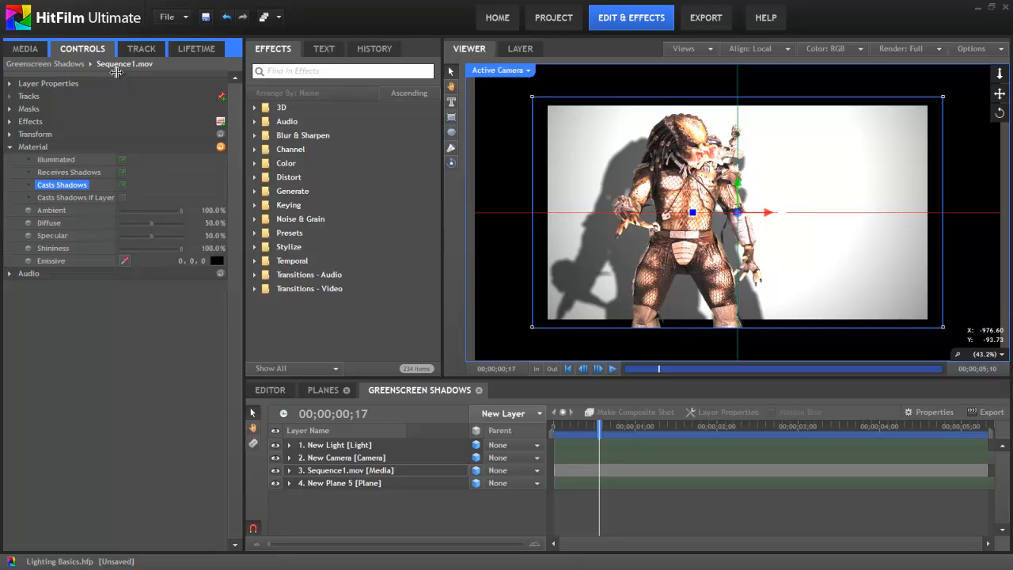
left_click(153, 197)
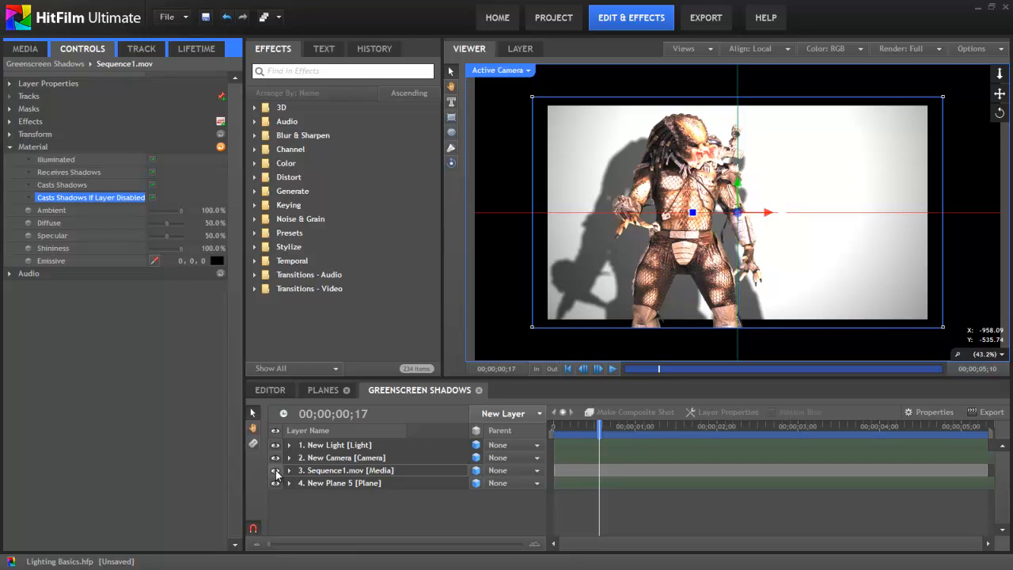
- Hide Sequence1.mov to view only its shadow on the plane, then show it again
left_click(276, 471)
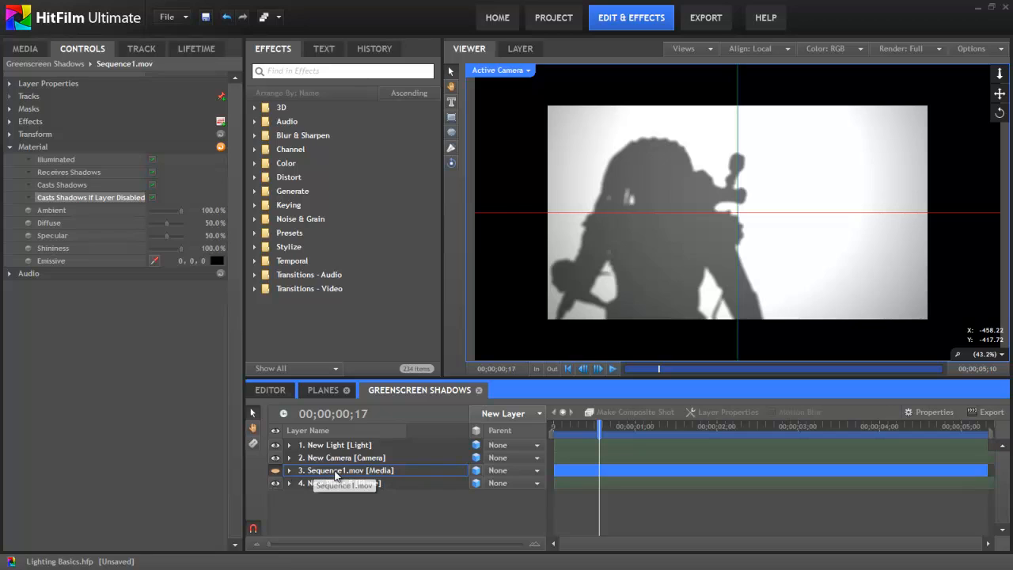
left_click(340, 483)
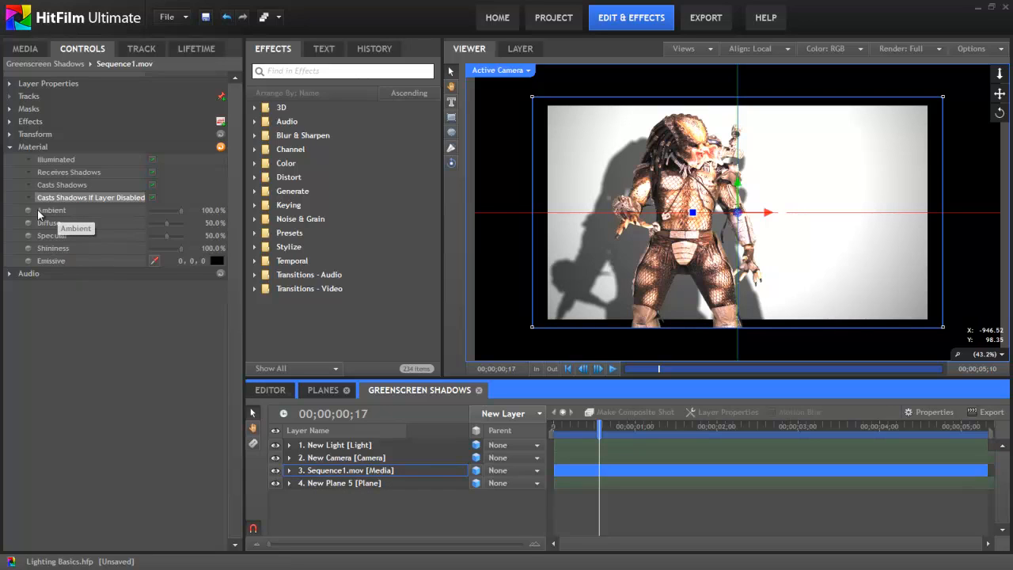
mouse_move(185, 209)
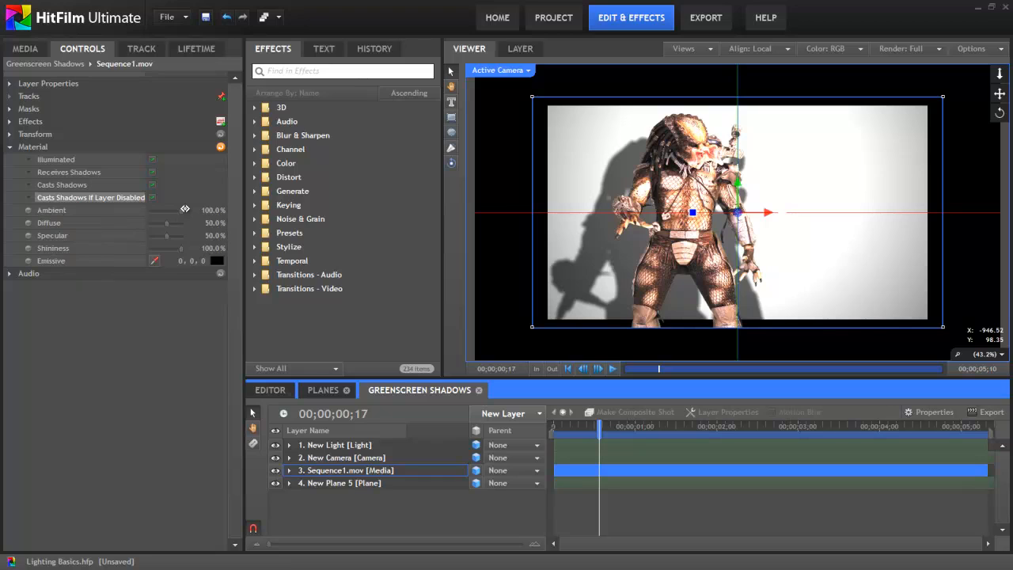
- Sweep Sequence1.mov's Ambient through 70%, 30% and 0%, leave it at 98%, and select New Light
left_click_drag(171, 209, 166, 210)
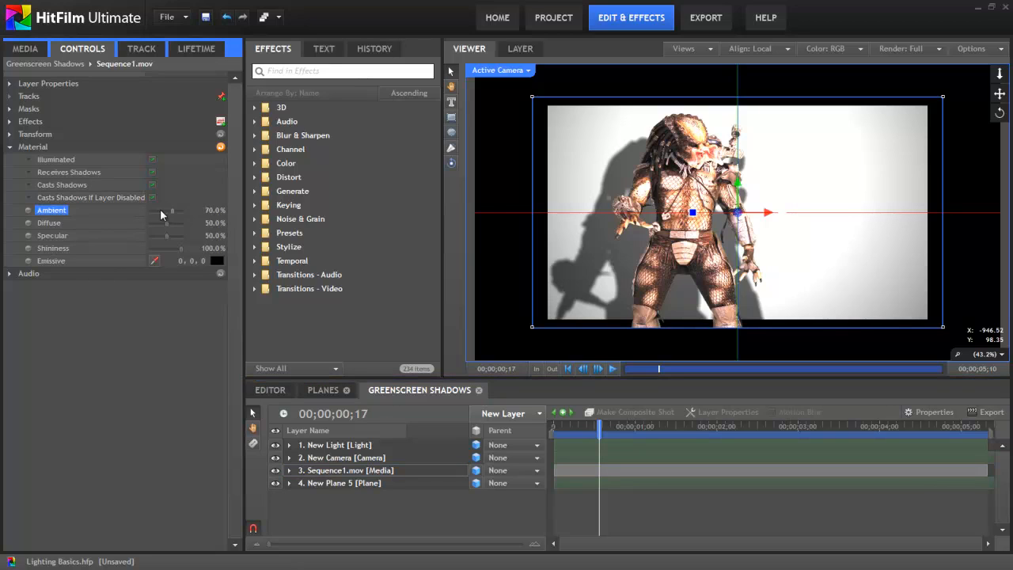
left_click_drag(172, 210, 158, 210)
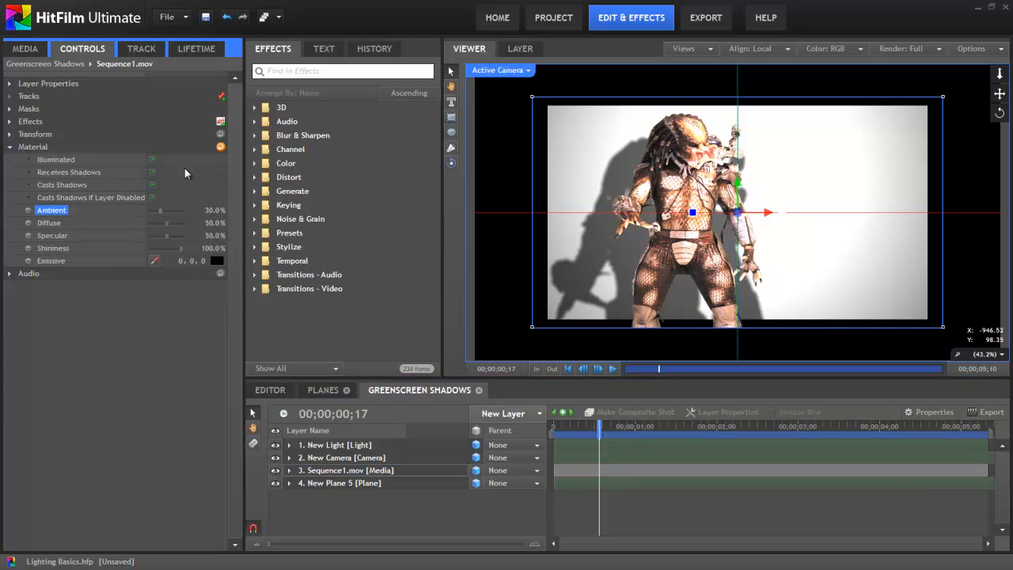
left_click_drag(159, 210, 148, 210)
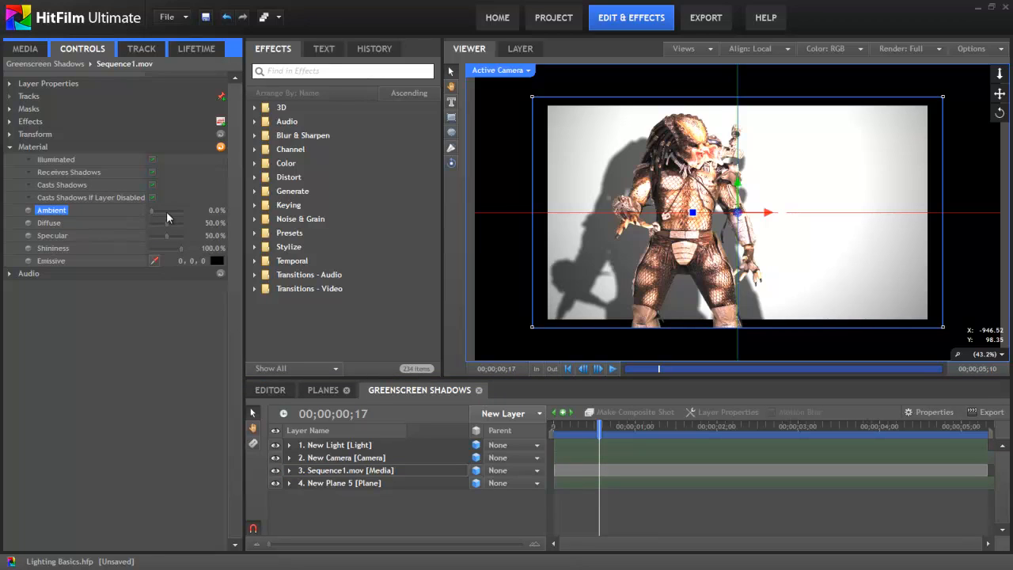
left_click_drag(147, 210, 208, 209)
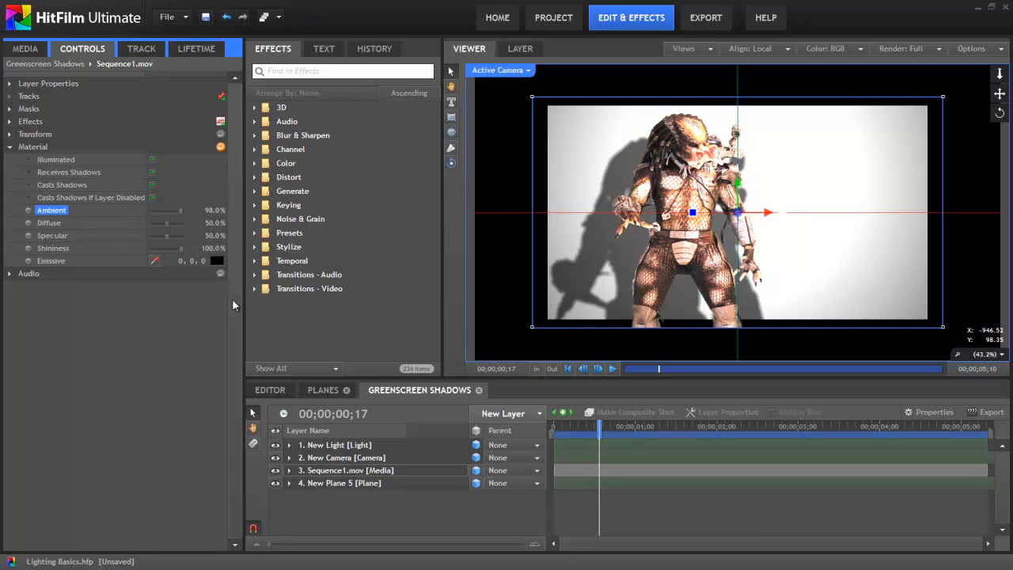
left_click(337, 444)
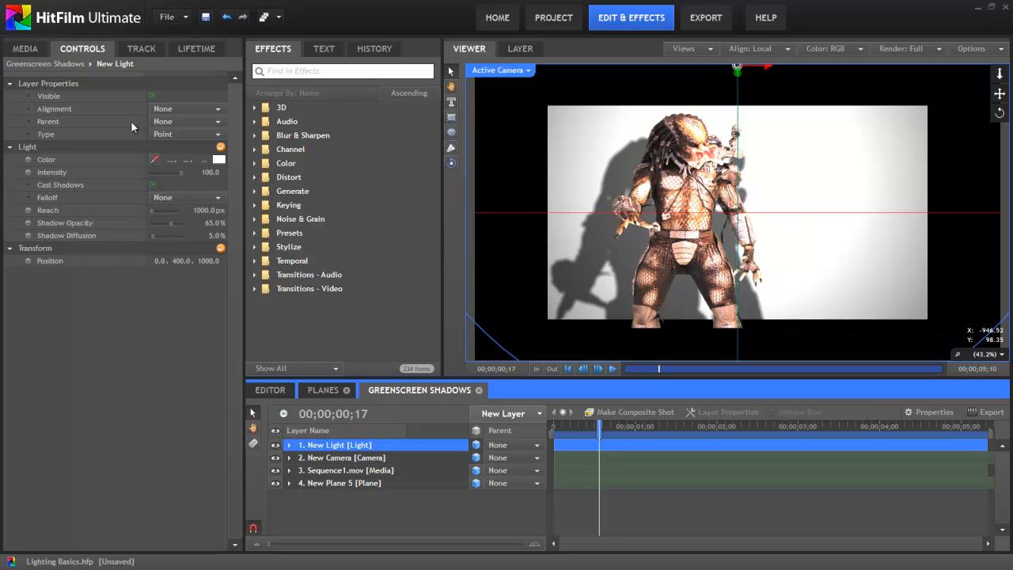
- Make New Light an Ambient light and sweep Sequence1.mov's Ambient from 0% to 100%
left_click(187, 133)
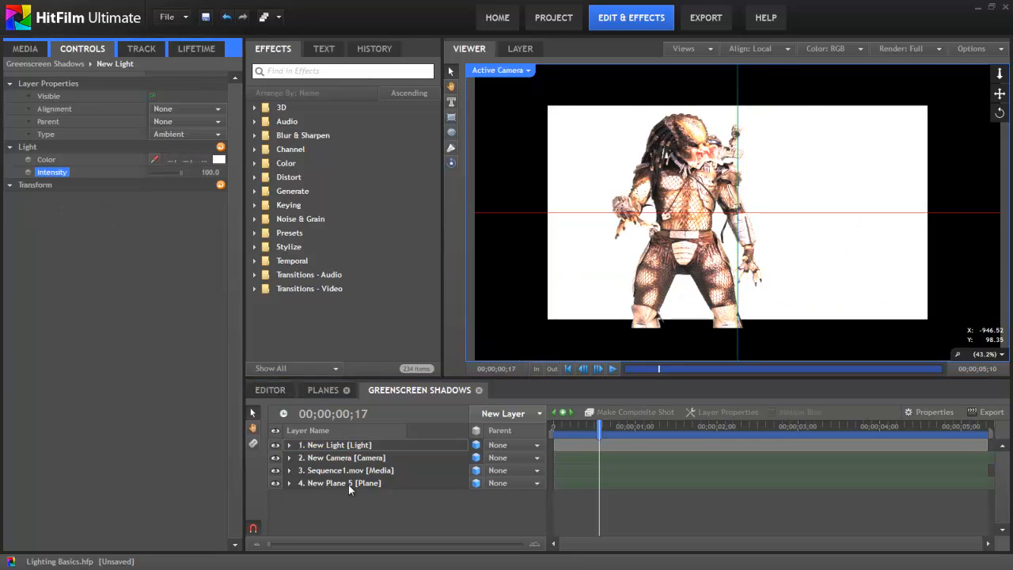
left_click(349, 470)
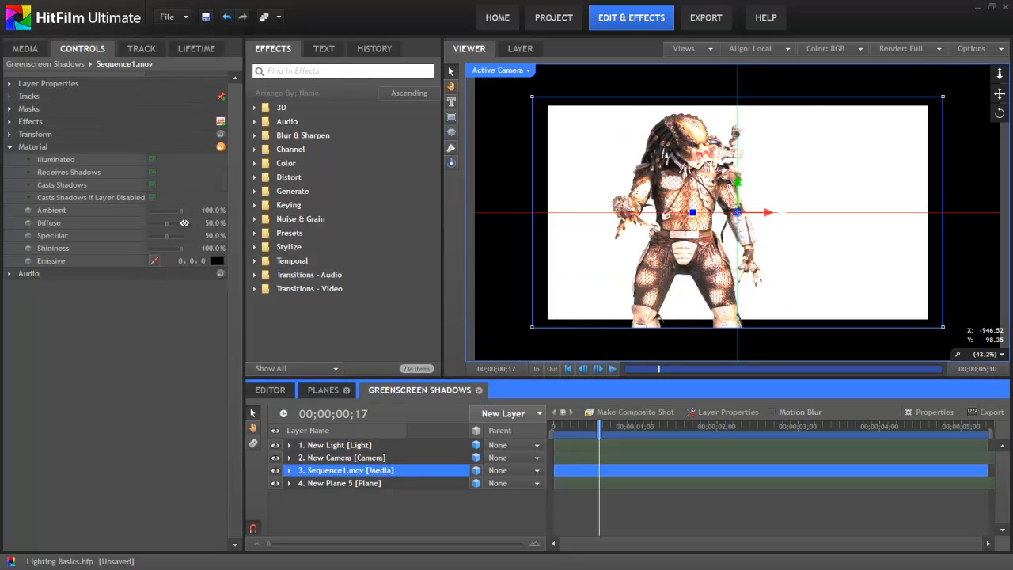
left_click_drag(181, 210, 162, 210)
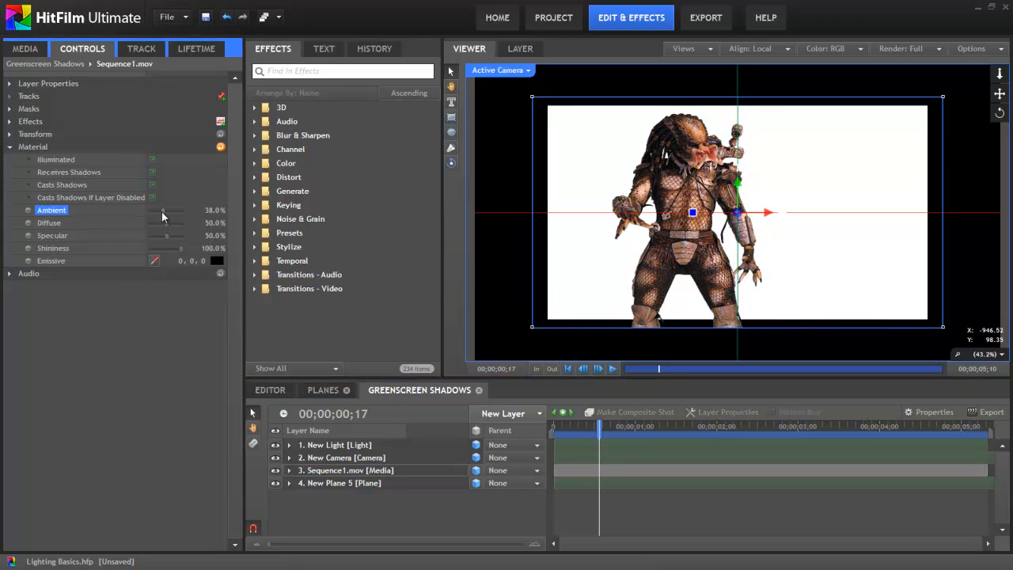
left_click_drag(170, 210, 149, 209)
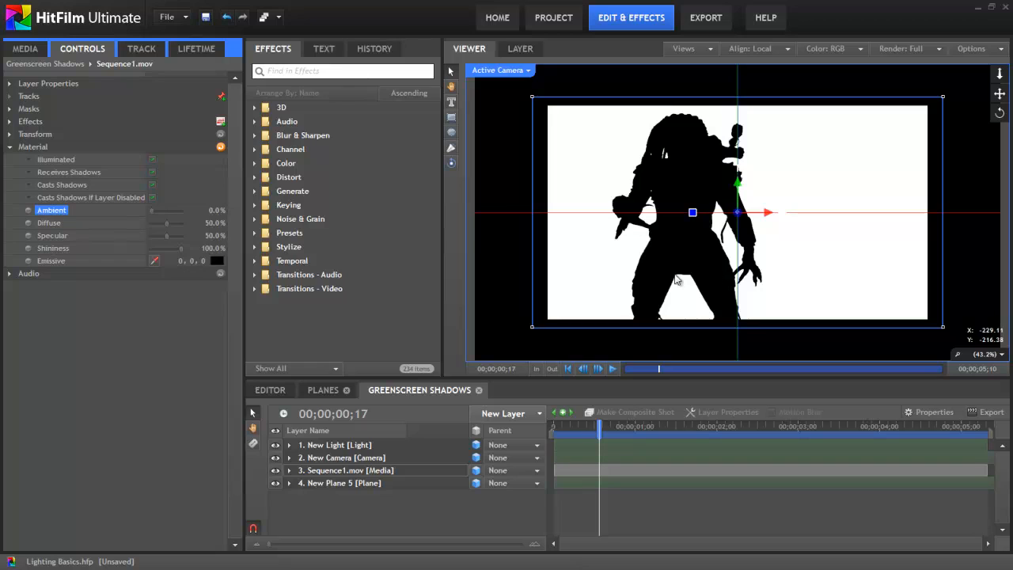
left_click_drag(162, 210, 179, 210)
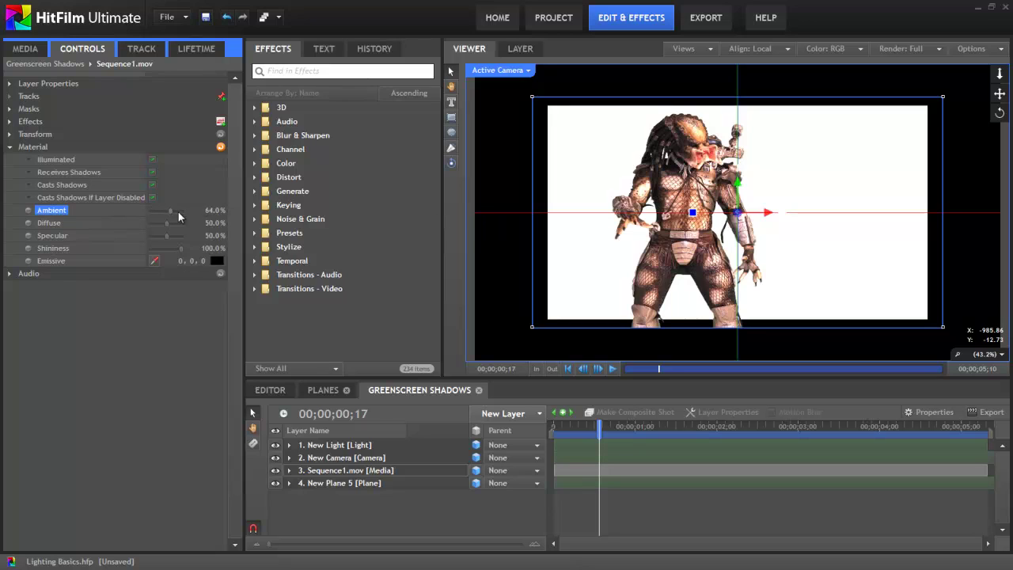
left_click_drag(170, 210, 190, 210)
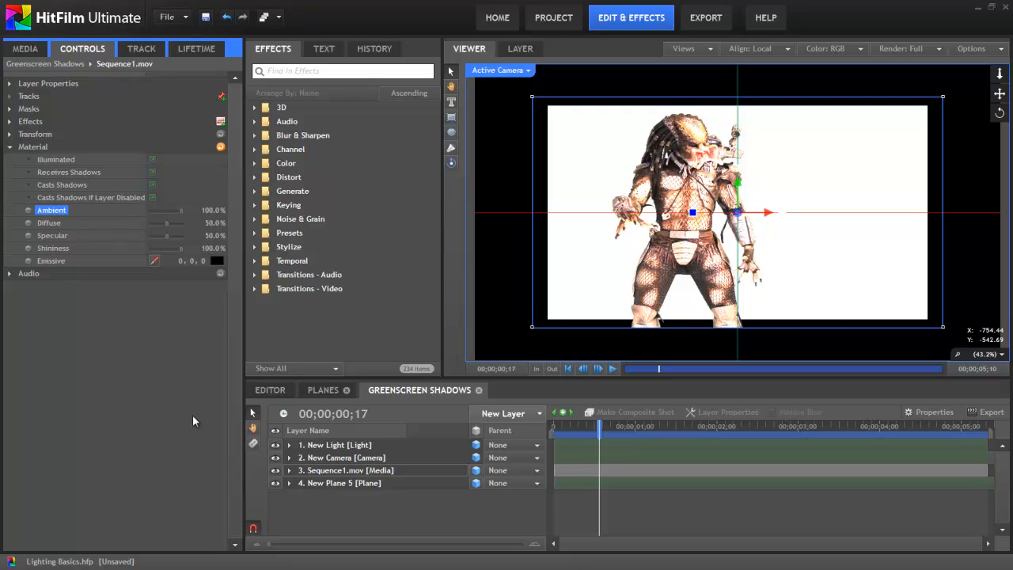
mouse_move(75, 232)
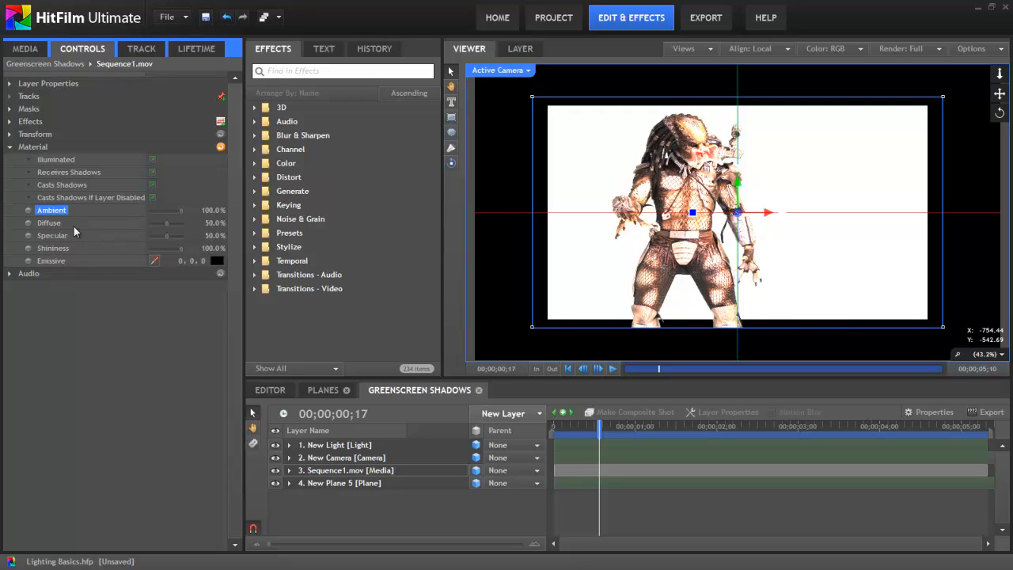
- Switch New Light back to a point light
left_click(333, 445)
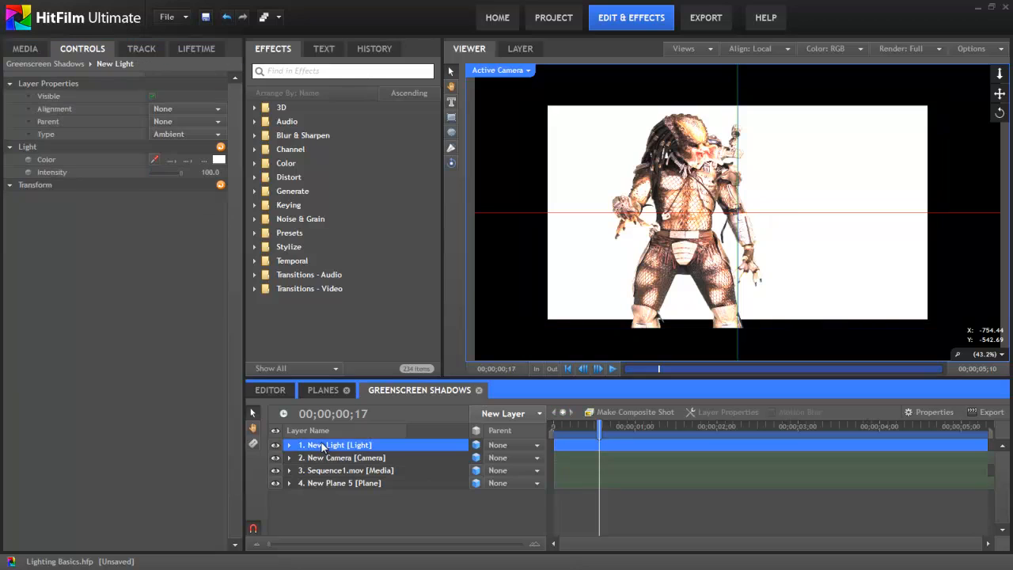
left_click(188, 134)
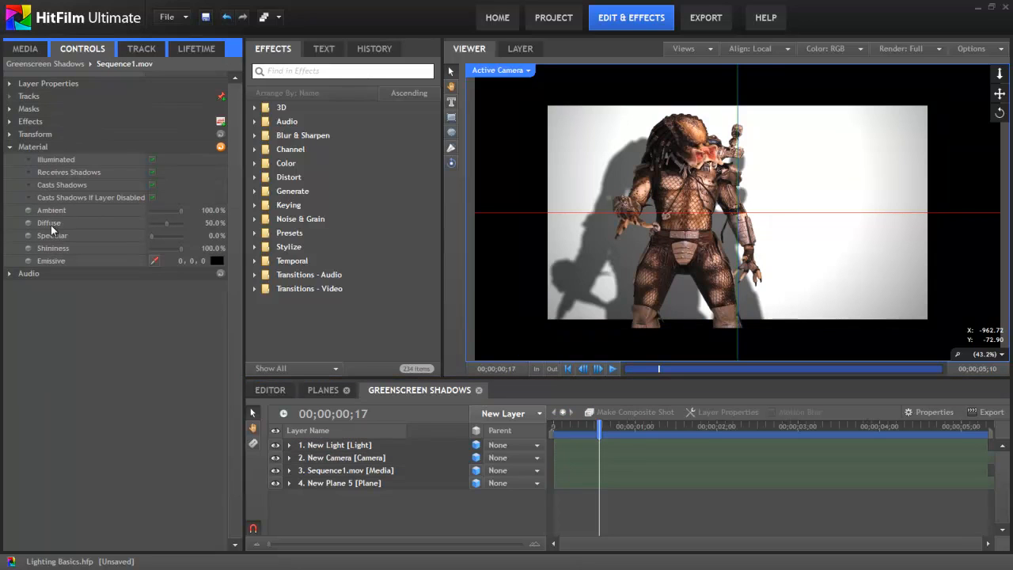
left_click(49, 223)
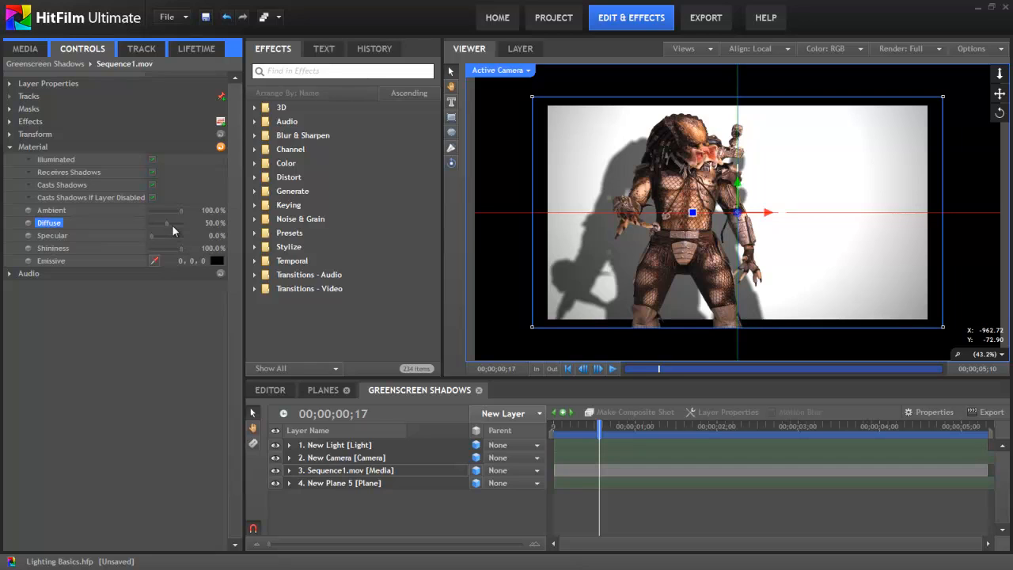
- Sweep Sequence1.mov's Diffuse from 23% up to full, settling at about 49%
left_click_drag(166, 222, 158, 222)
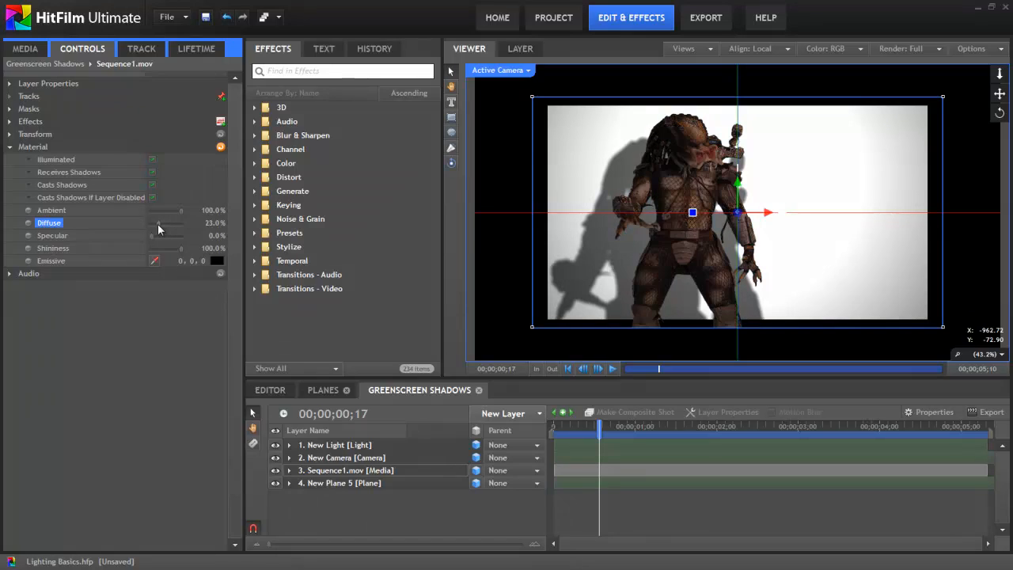
left_click_drag(159, 224, 188, 223)
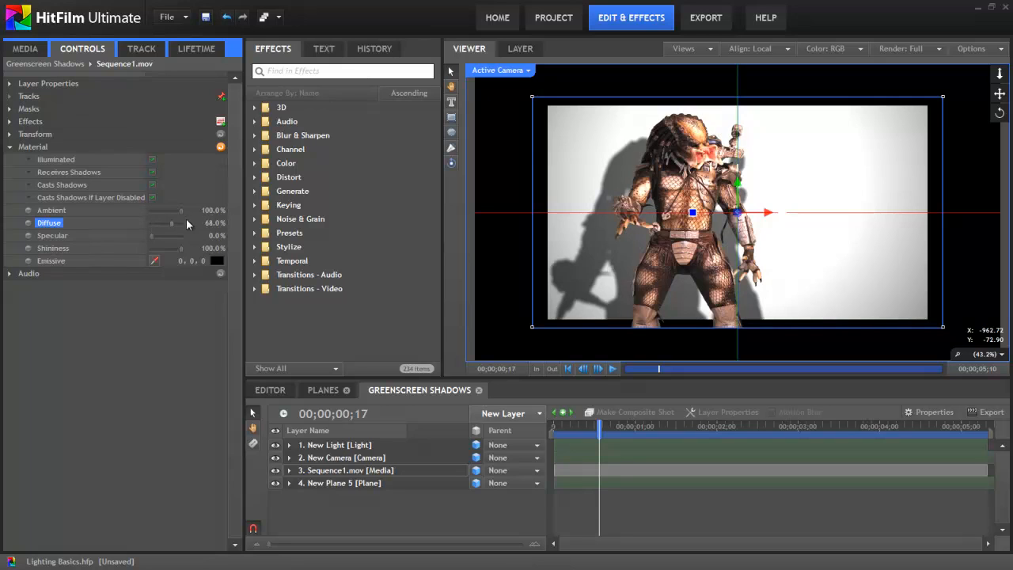
left_click_drag(188, 223, 176, 223)
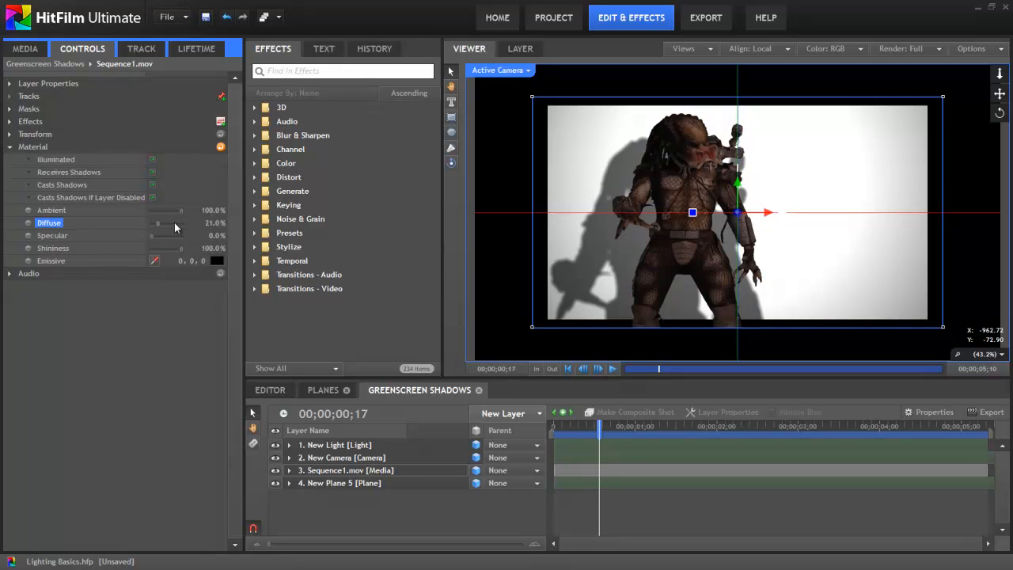
left_click_drag(155, 222, 180, 223)
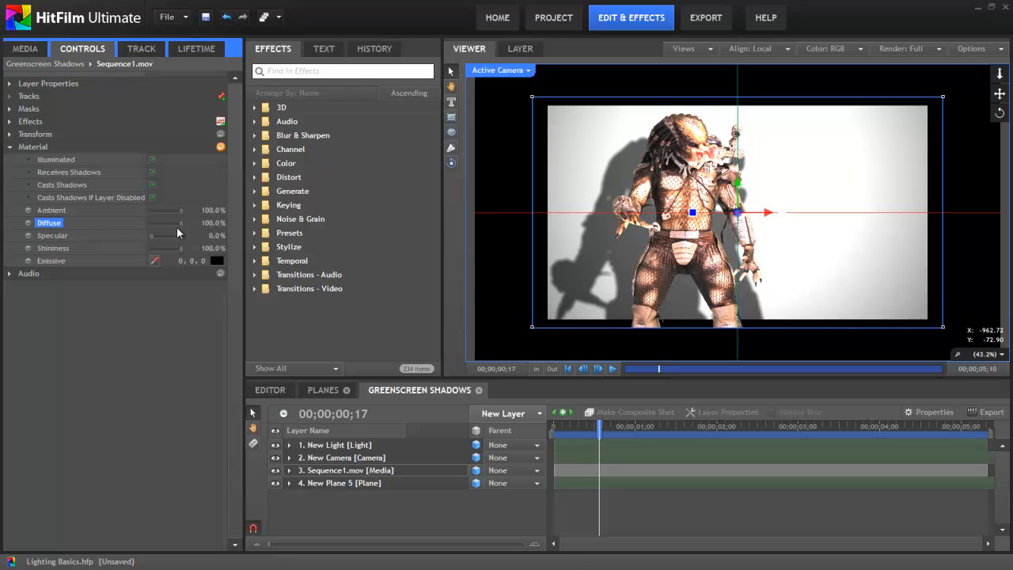
left_click_drag(183, 223, 166, 223)
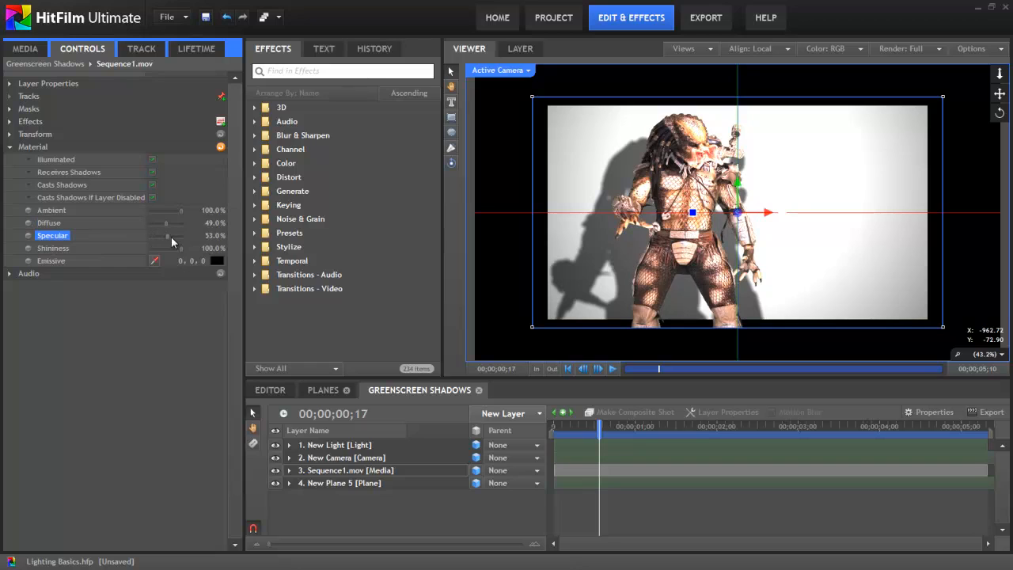
- Try different Specular and Shininess values on Sequence1.mov, ending both at 100%
left_click_drag(167, 235, 182, 236)
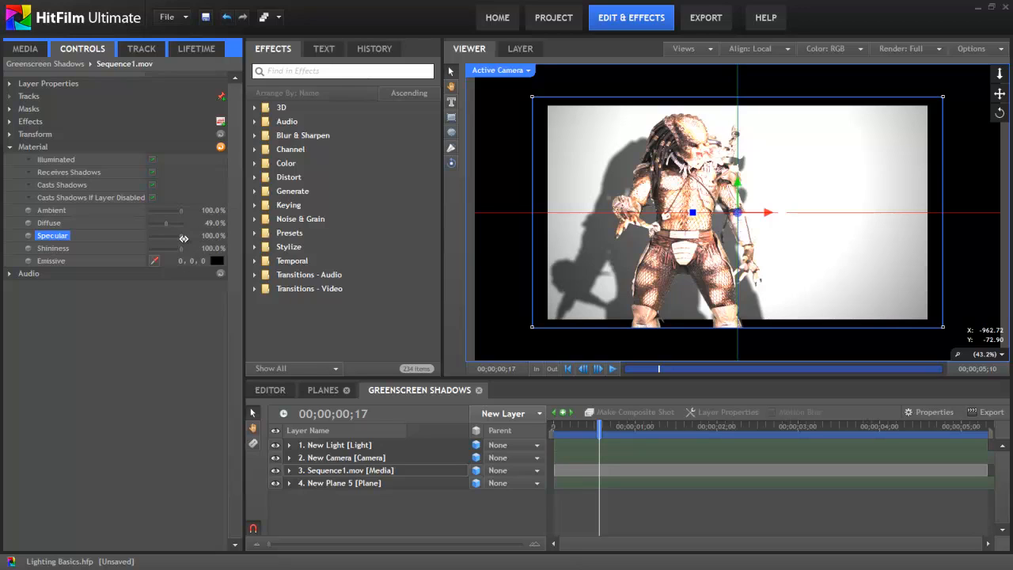
left_click(53, 248)
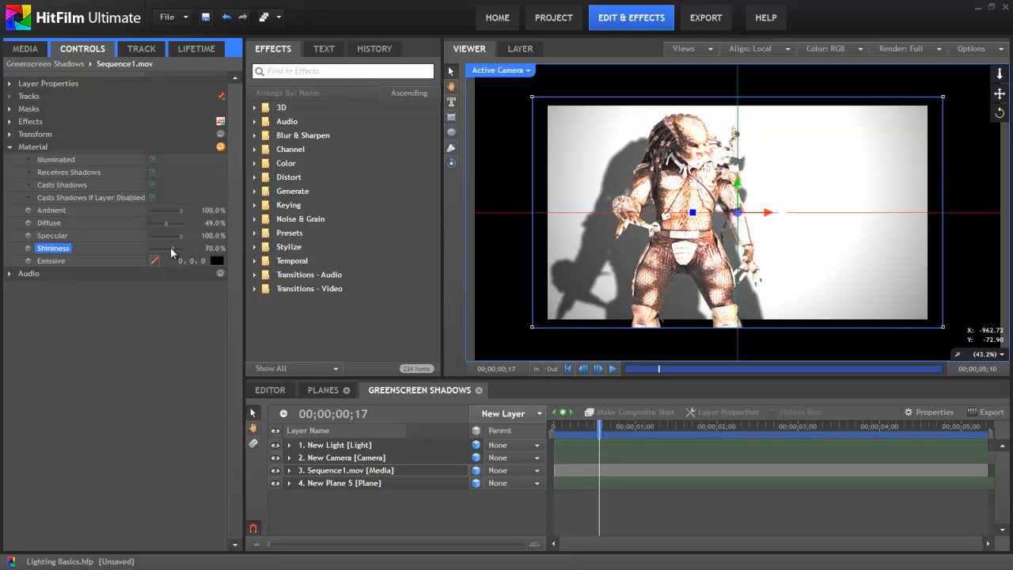
left_click_drag(166, 247, 150, 248)
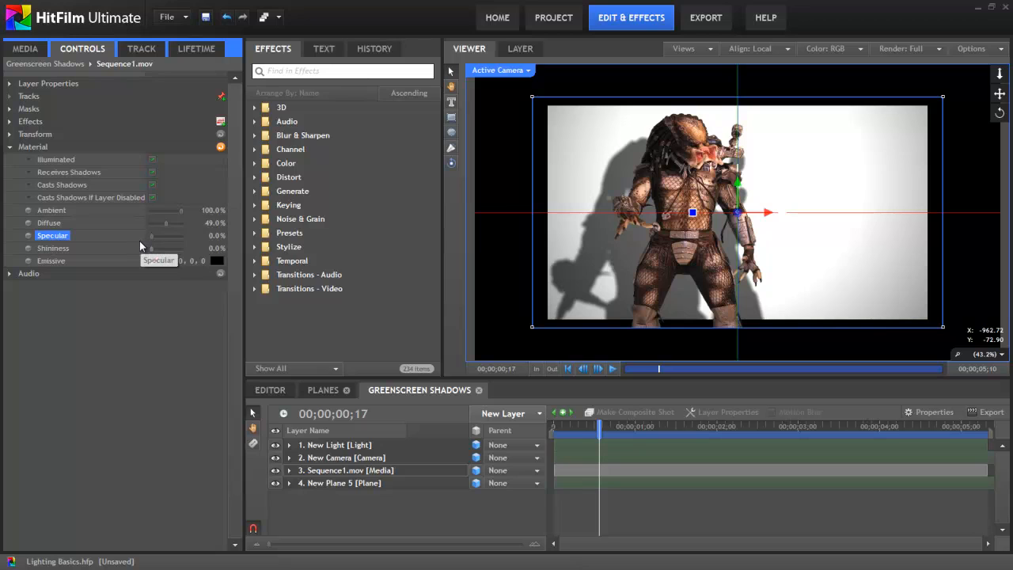
left_click(53, 248)
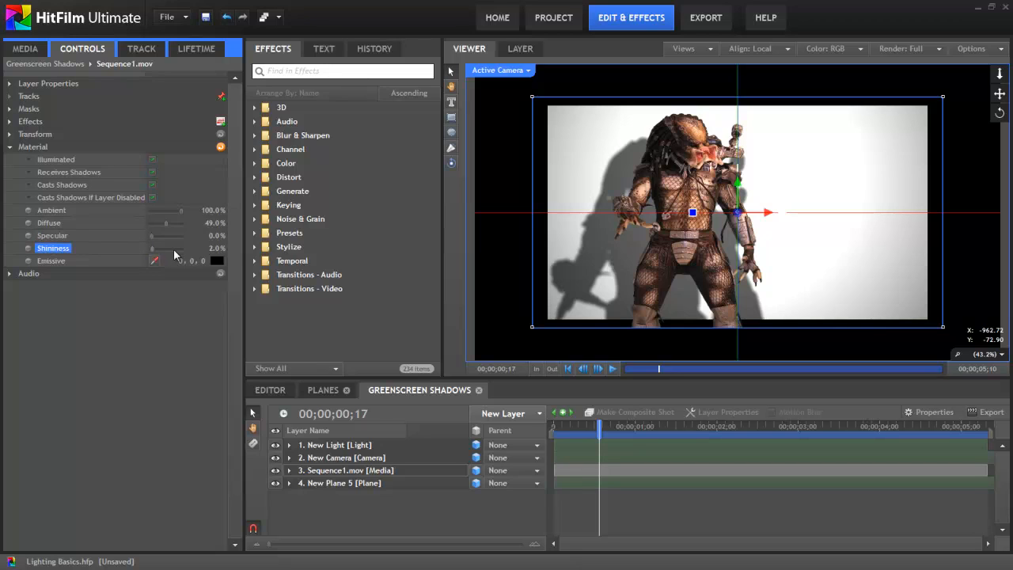
left_click(53, 235)
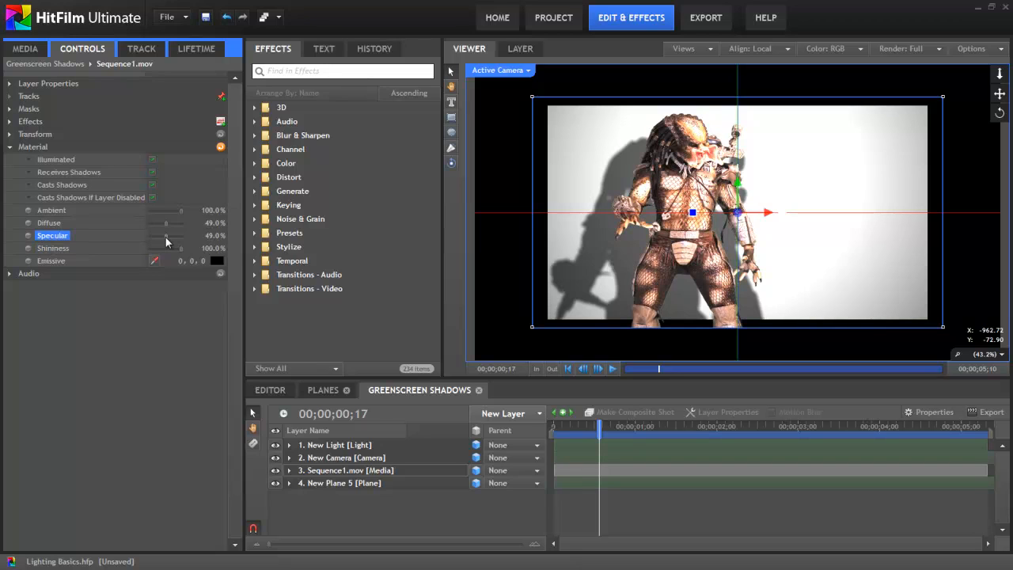
left_click_drag(169, 235, 175, 235)
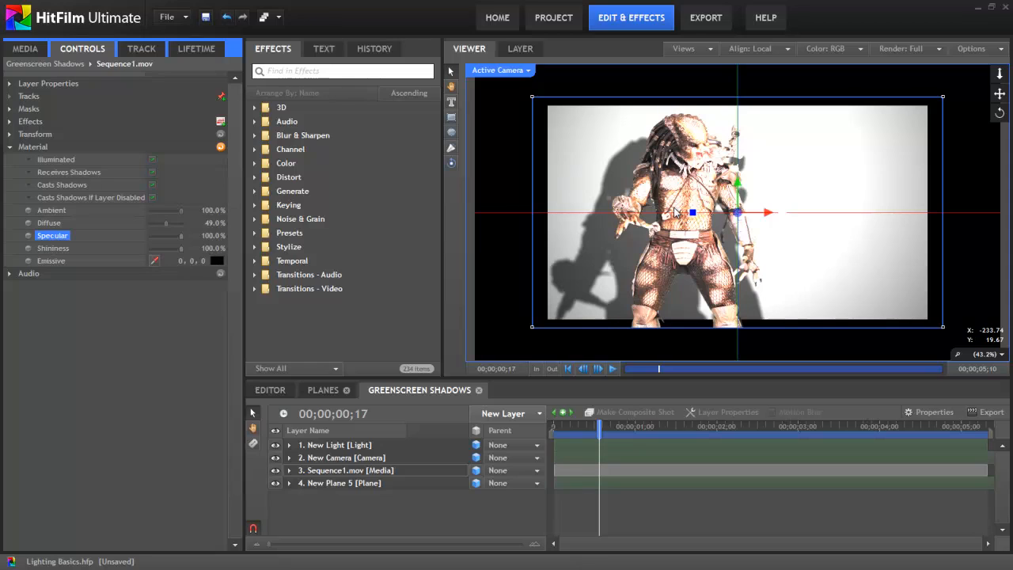
- Set Sequence1.mov's Emissive colour to pure blue (0, 0, 255)
left_click(349, 471)
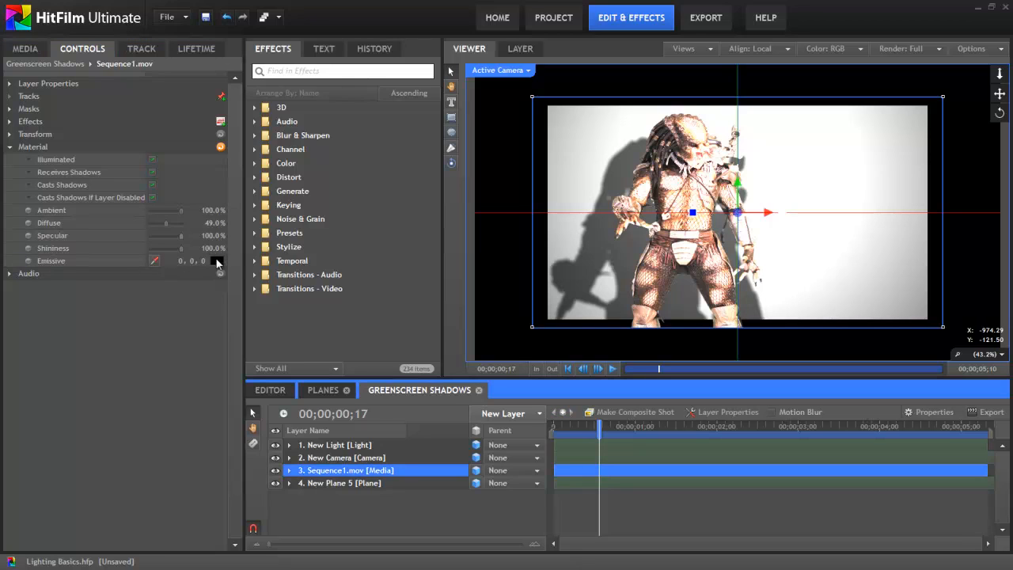
left_click(217, 260)
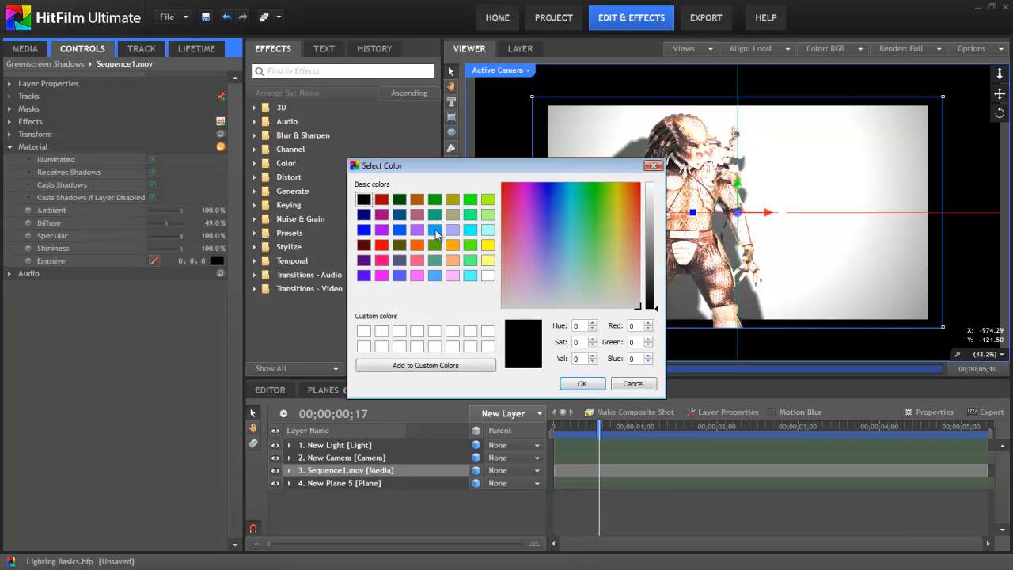
left_click(363, 229)
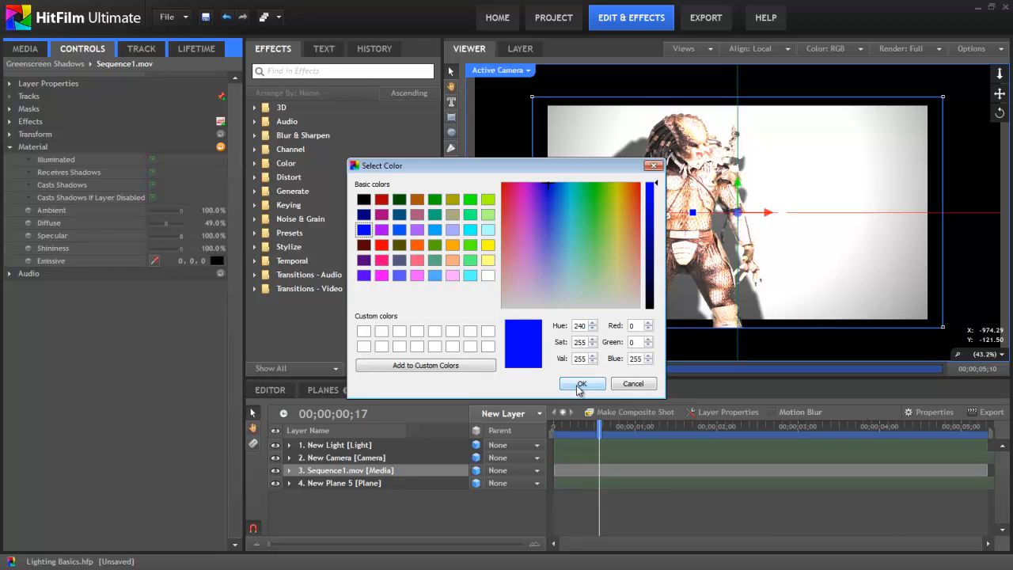
left_click(582, 384)
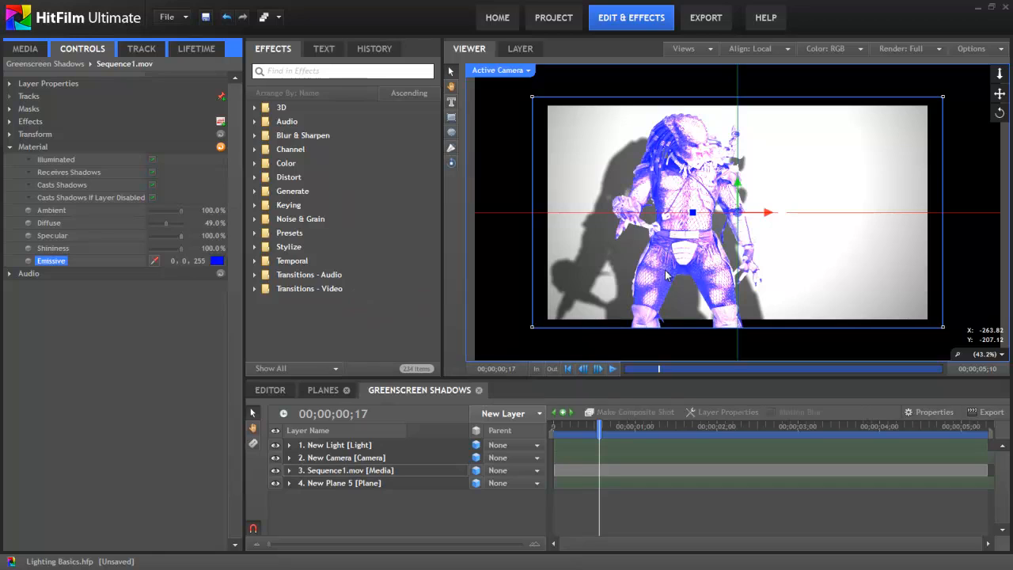
mouse_move(671, 131)
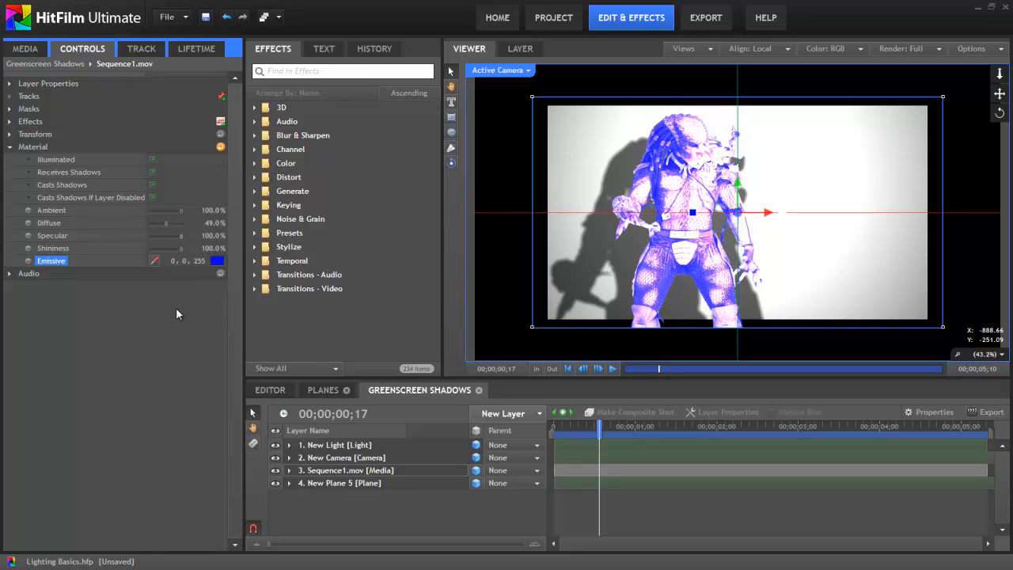
- Change the figure's Emissive colour to pale blue and restore New Light's Intensity to 100
left_click(336, 444)
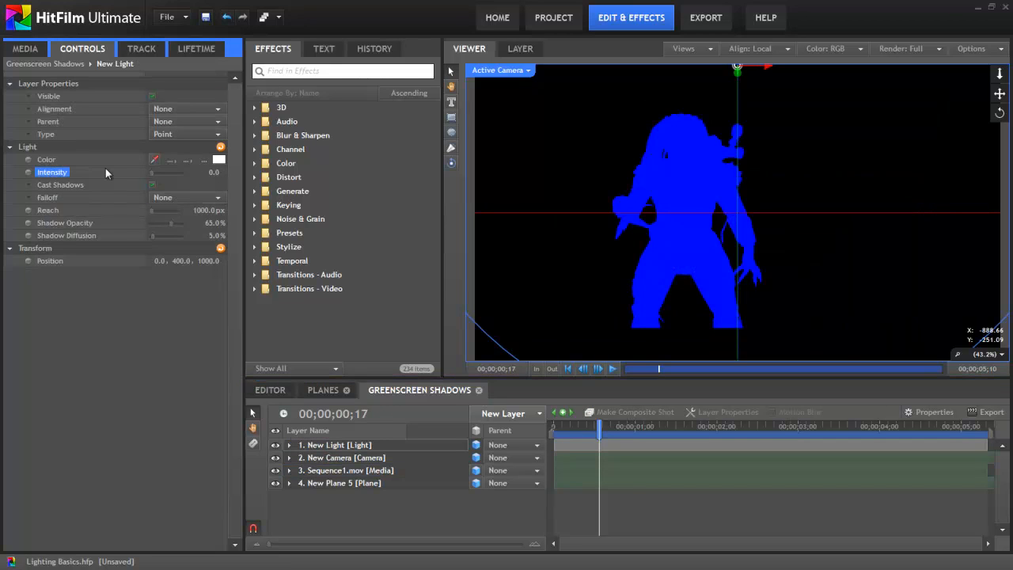
mouse_move(574, 211)
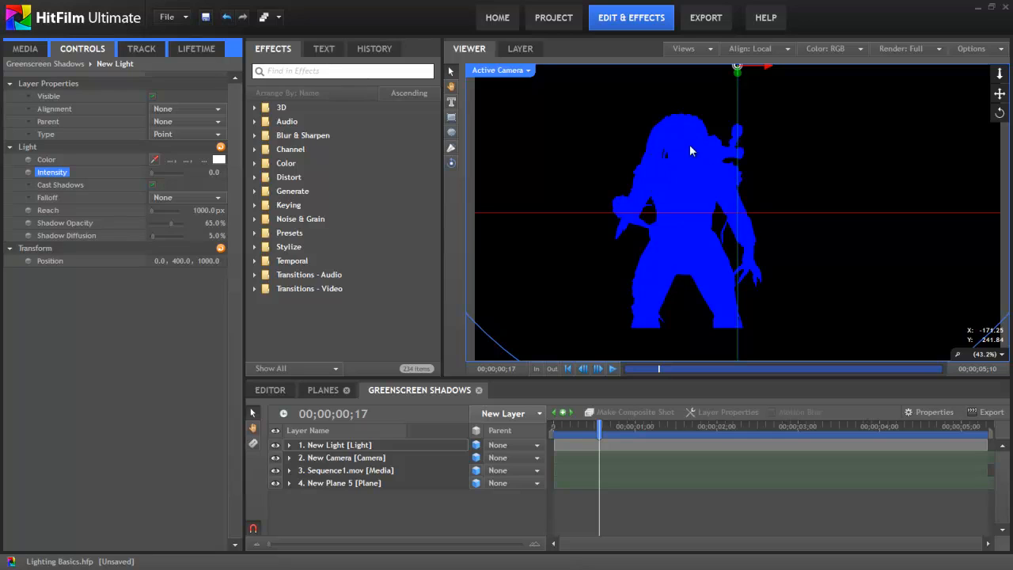
mouse_move(344, 477)
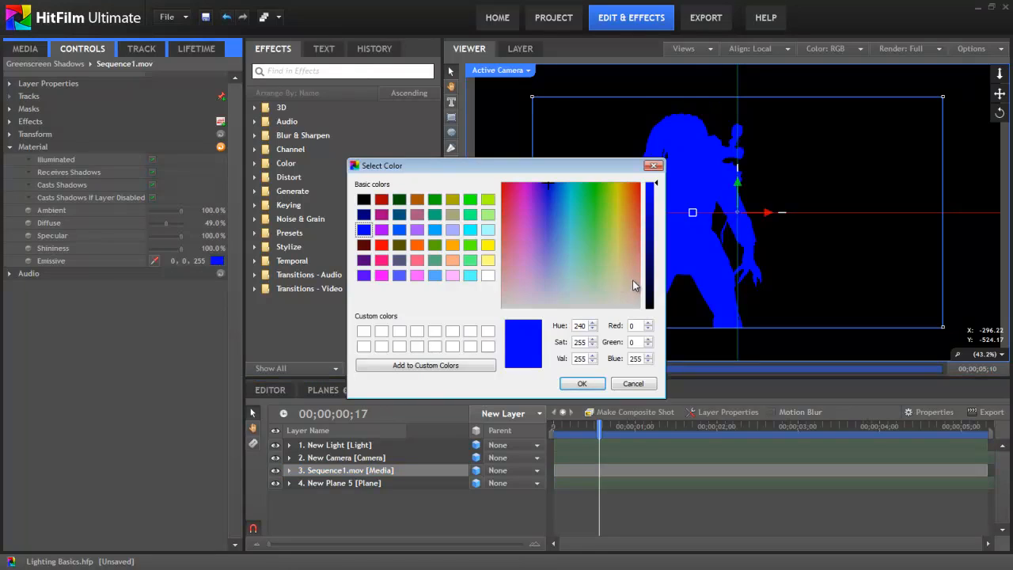
left_click(555, 279)
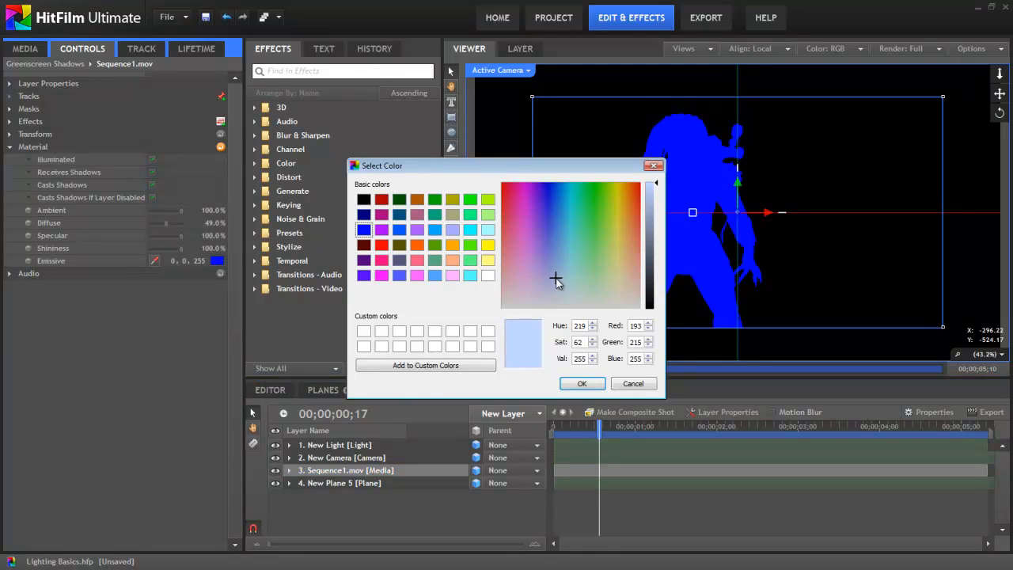
left_click(581, 383)
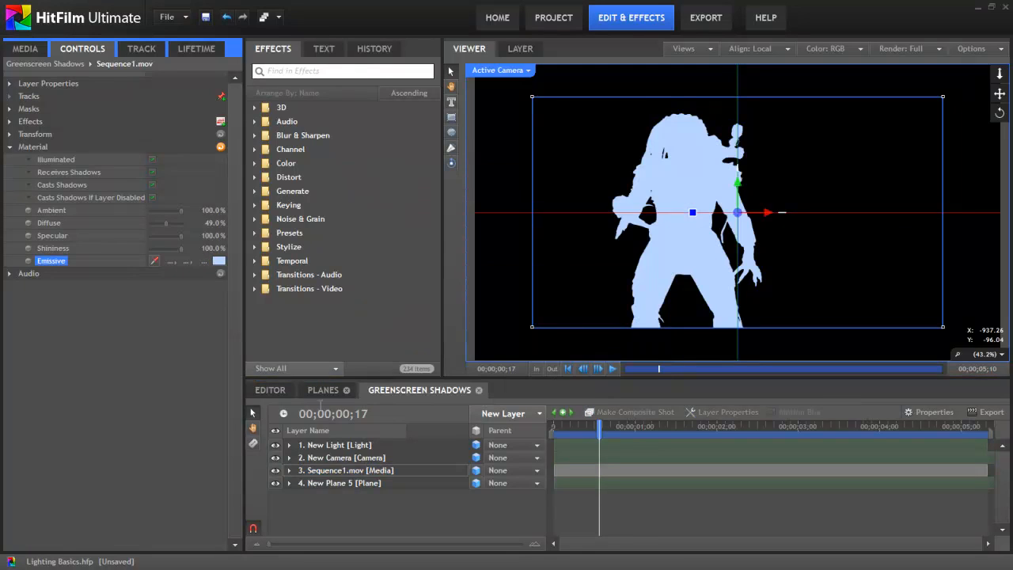
left_click(335, 444)
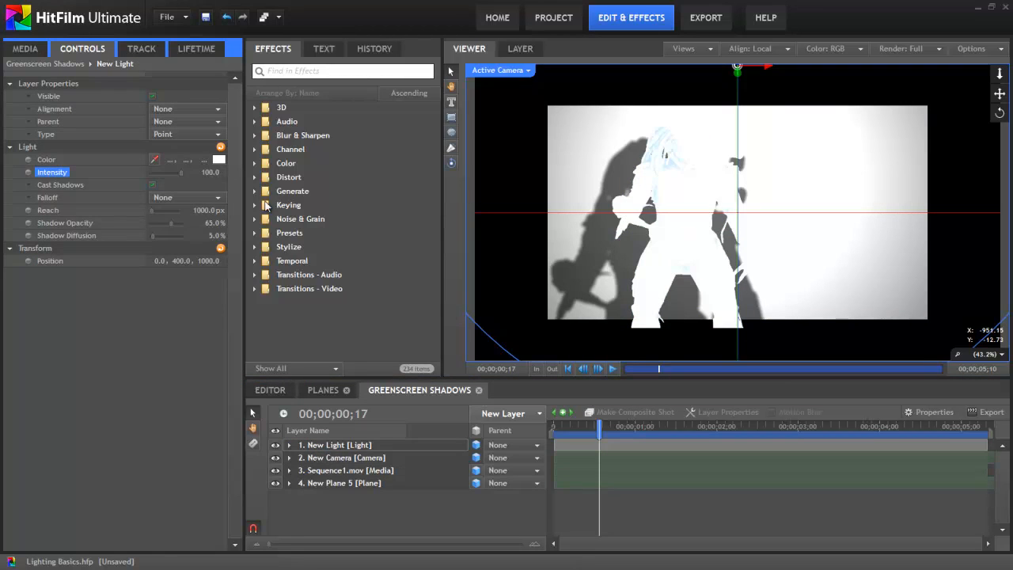
- Reset Emissive to black and add the Fluffy Cloud preset as the top layer with Material expanded
left_click(347, 470)
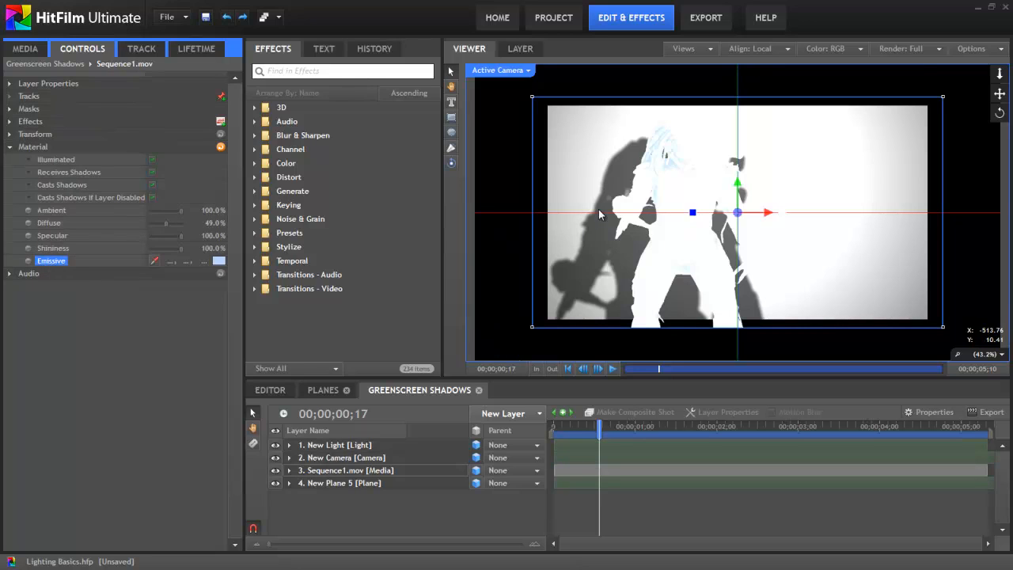
mouse_move(682, 209)
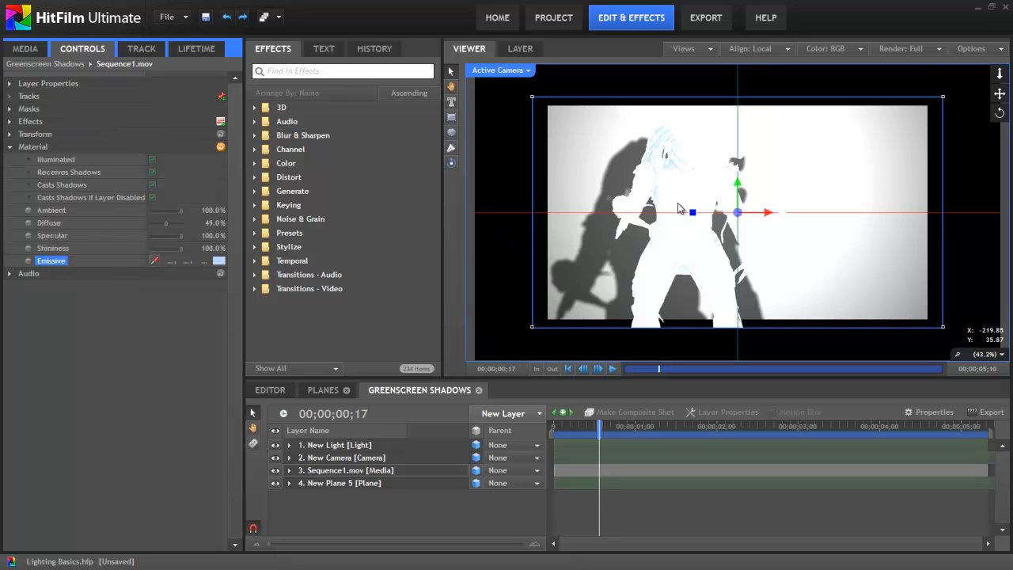
left_click(348, 470)
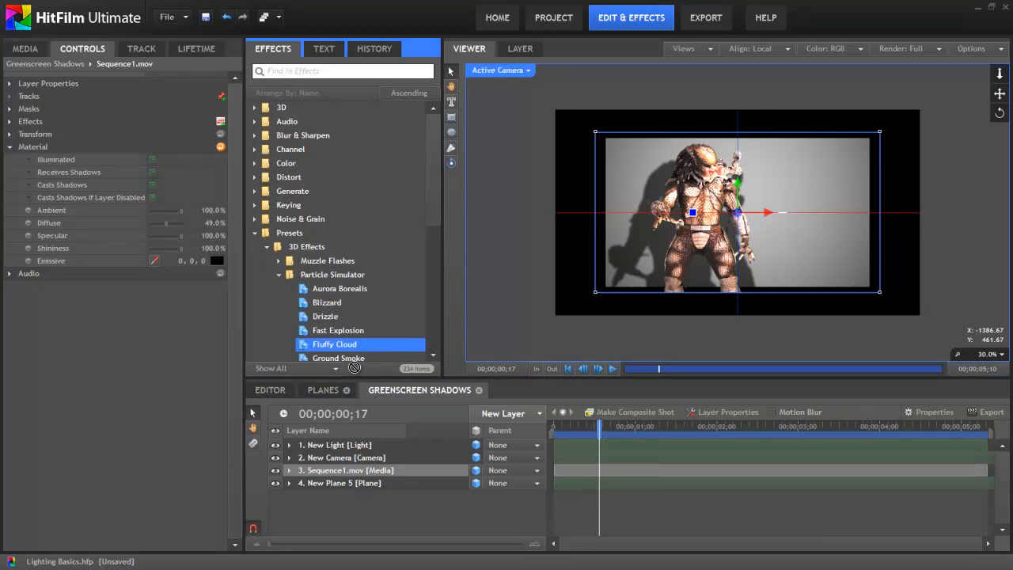
left_click(349, 470)
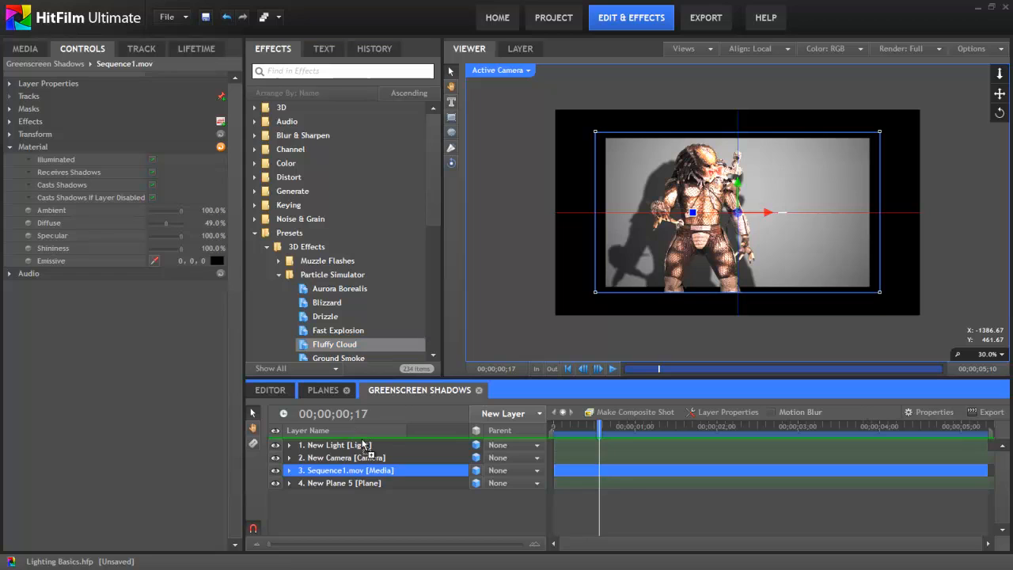
double_click(334, 344)
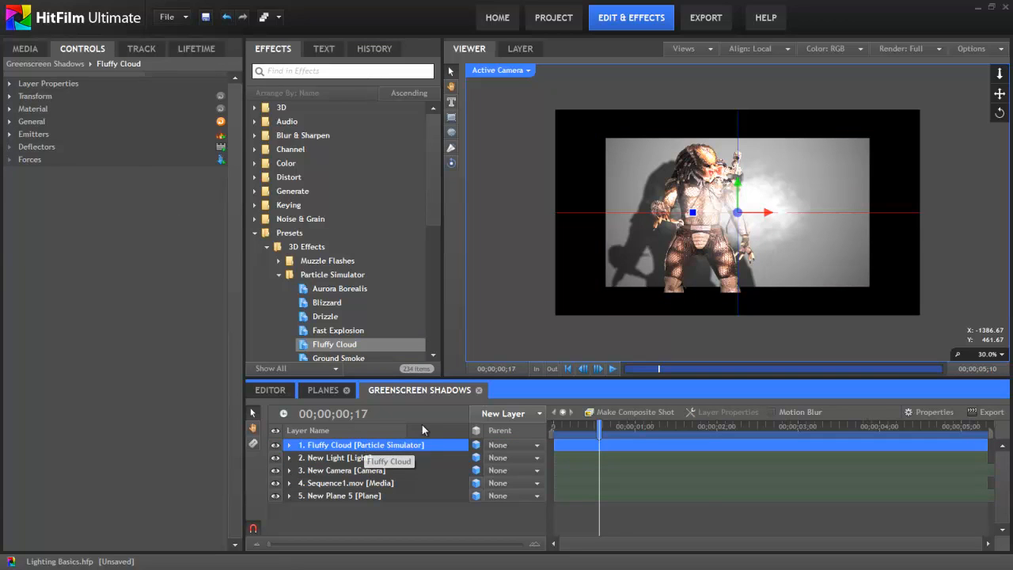
left_click(33, 109)
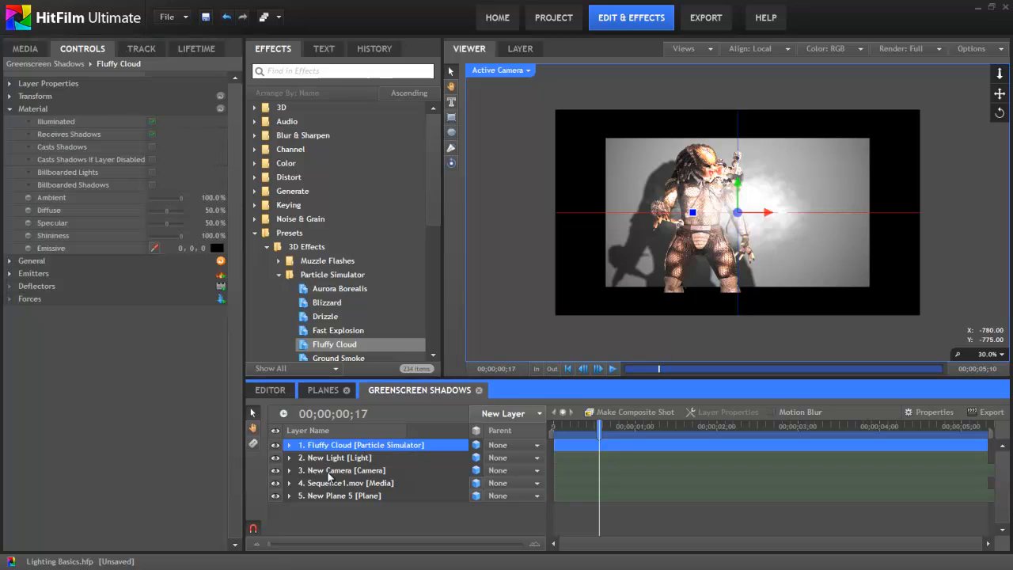
- Hide Sequence1.mov, uncheck Casts Shadows If Layer Disabled, and select the Fluffy Cloud layer
left_click(275, 483)
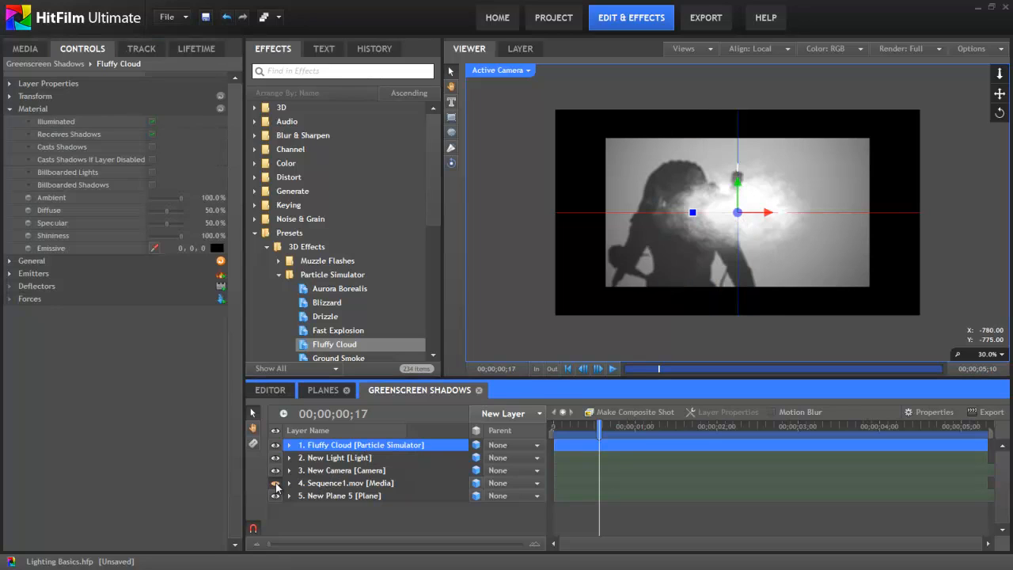
left_click(348, 483)
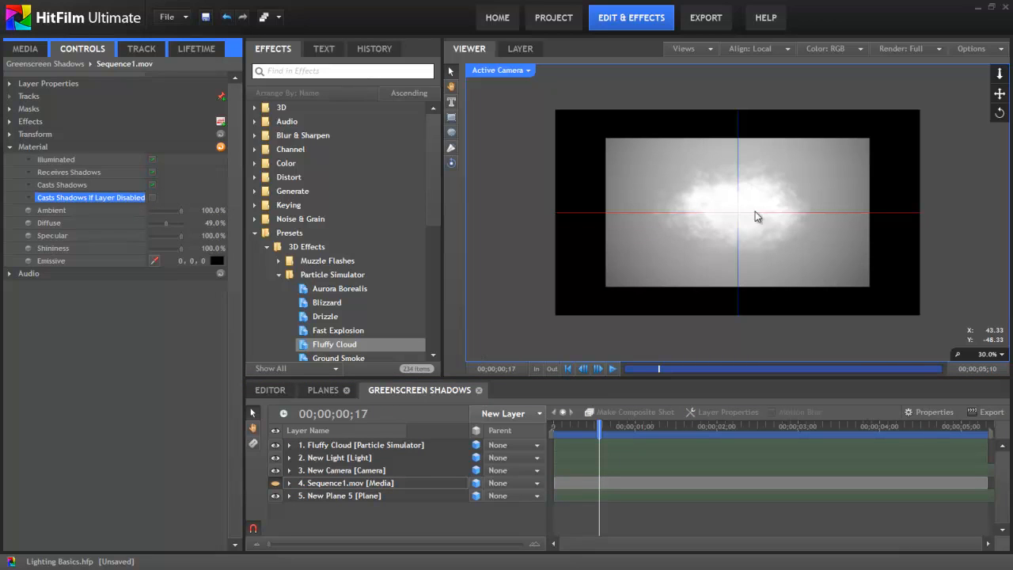
mouse_move(782, 212)
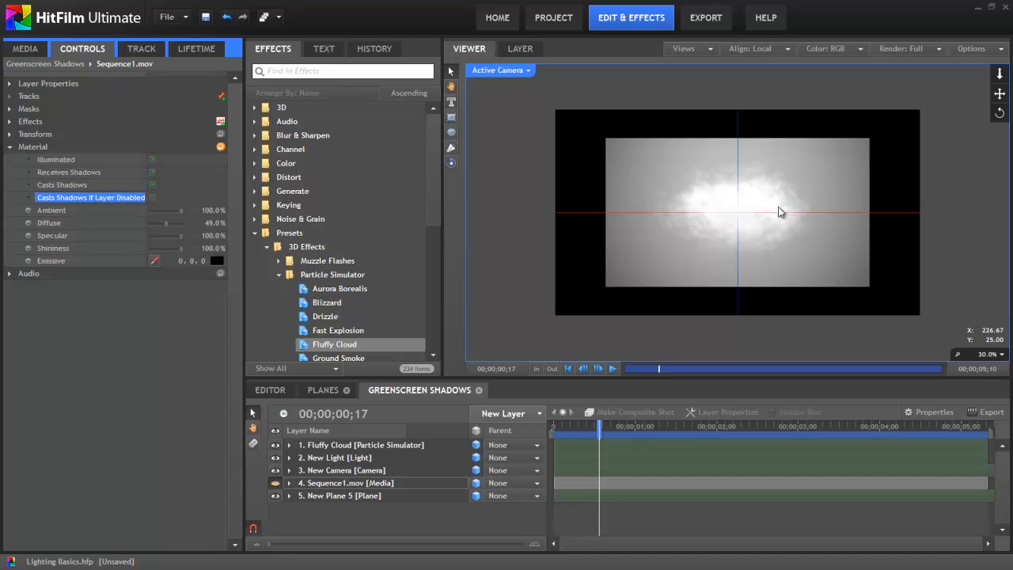
left_click(362, 444)
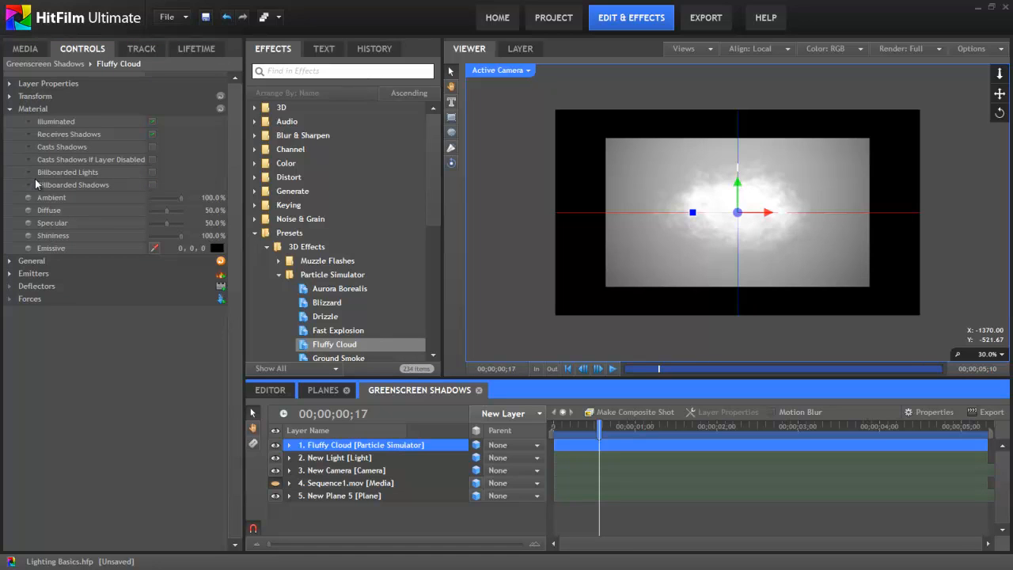
mouse_move(67, 184)
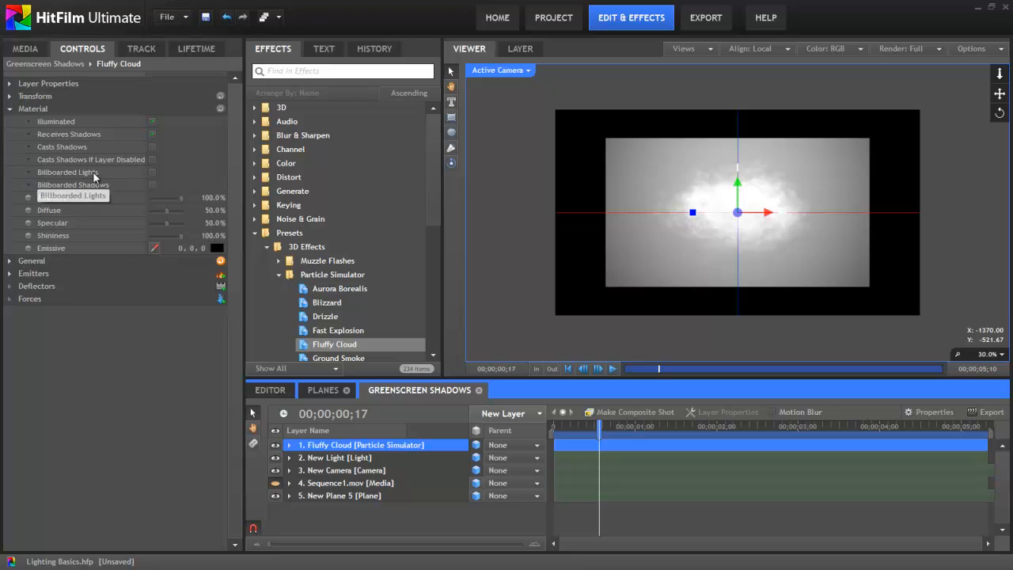
mouse_move(106, 188)
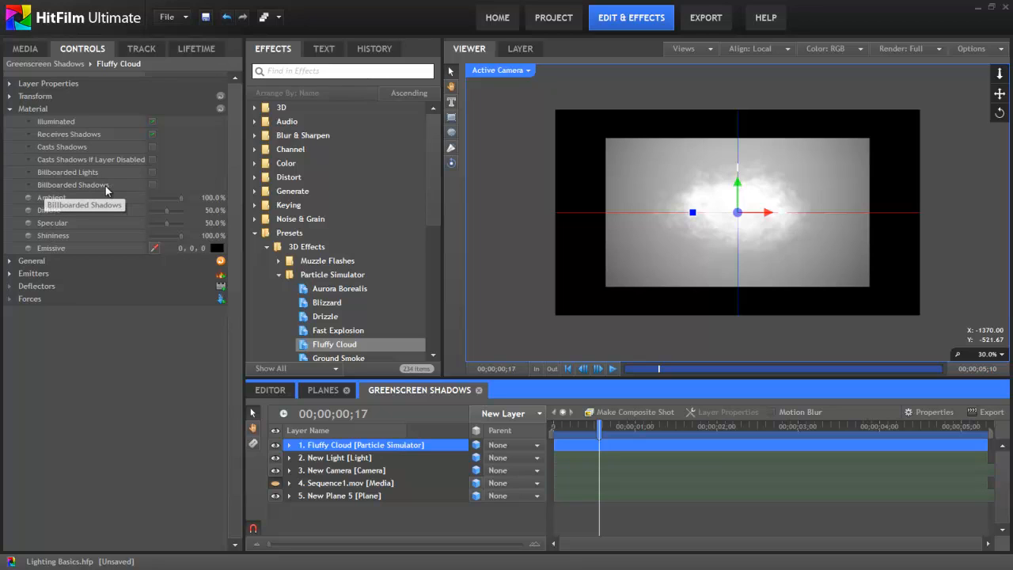
mouse_move(92, 176)
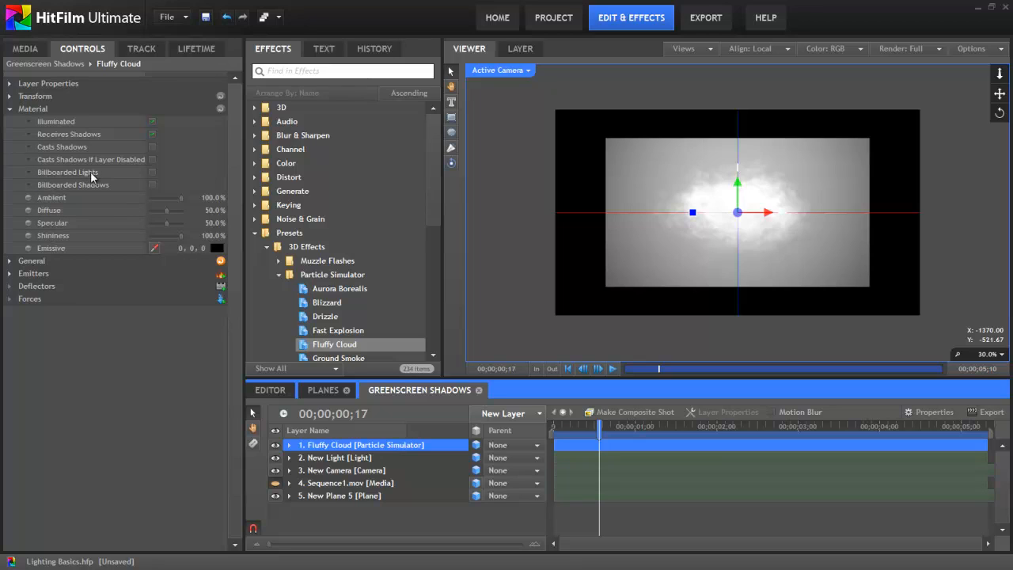
mouse_move(91, 175)
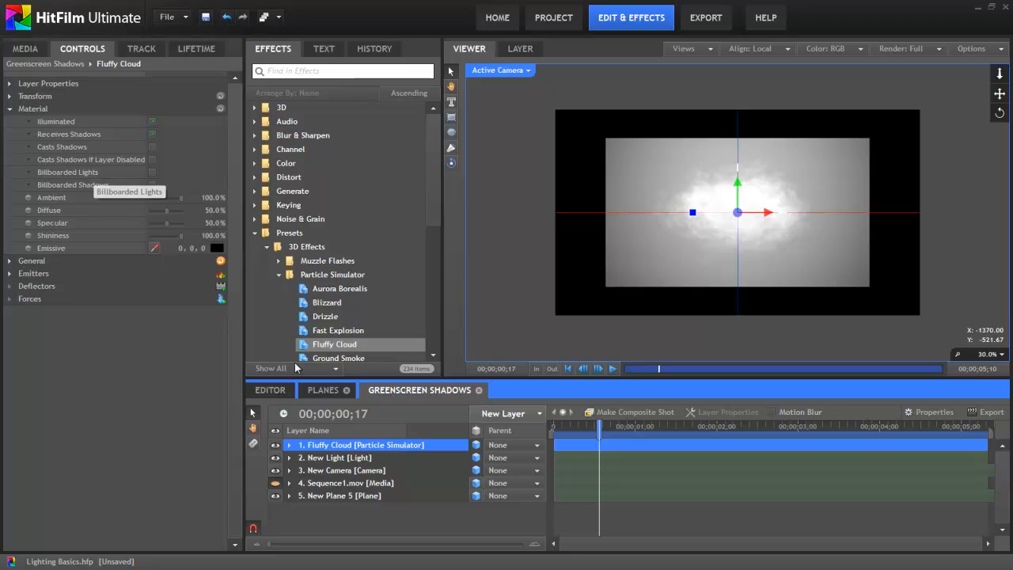
mouse_move(154, 174)
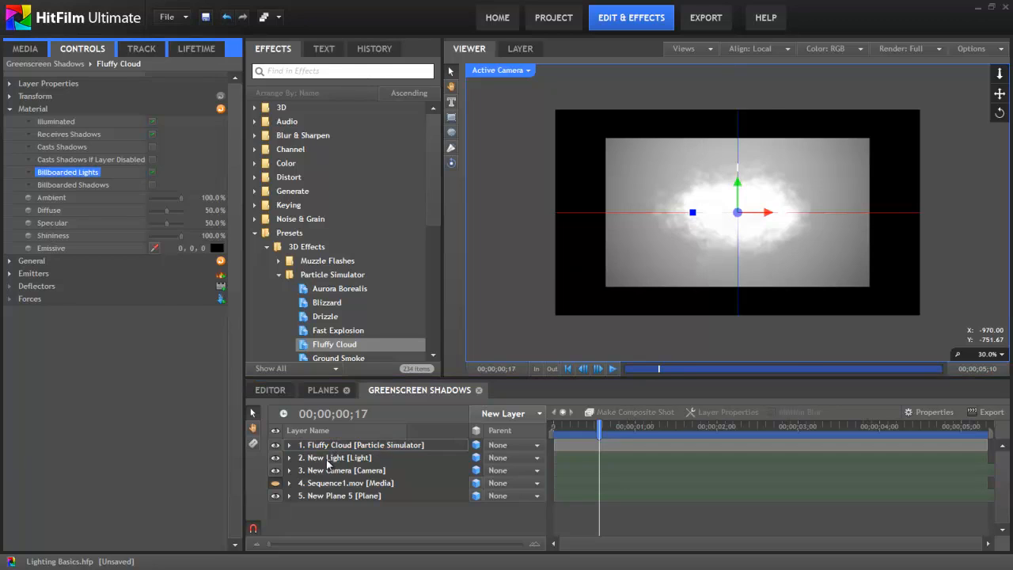
- Lower the New Light intensity to 47
left_click(335, 457)
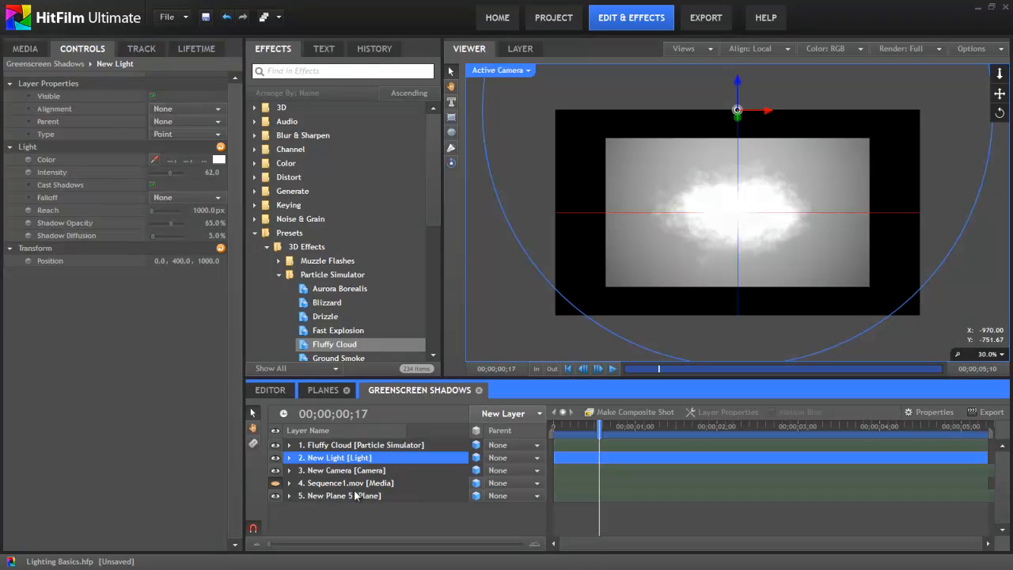
left_click_drag(172, 172, 167, 172)
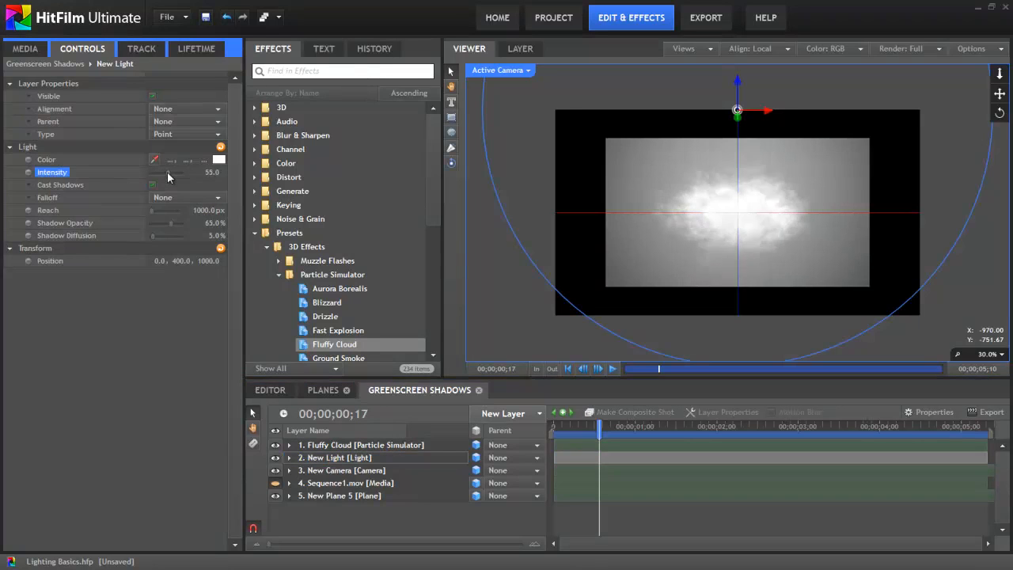
left_click_drag(172, 172, 165, 172)
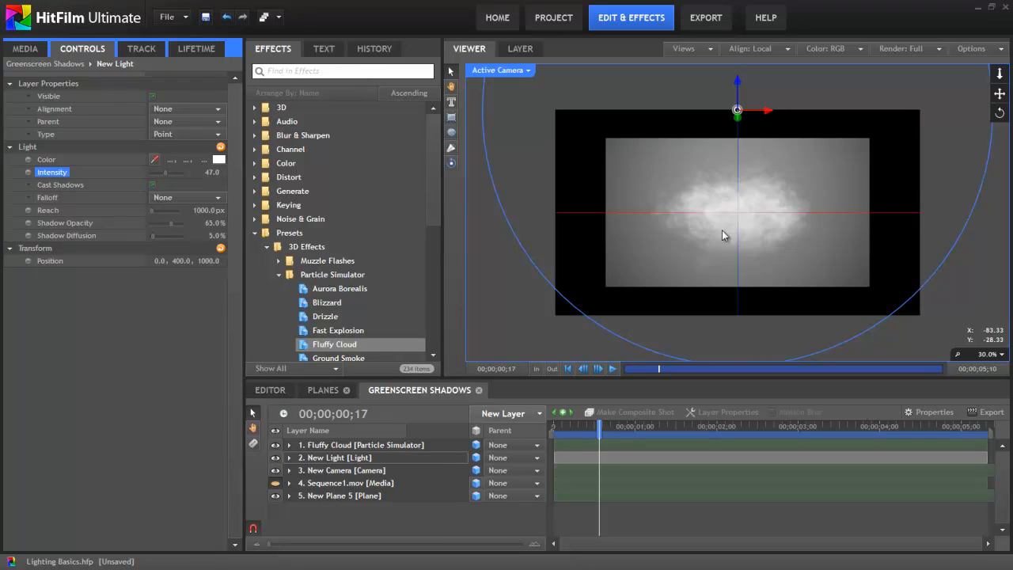
- Move the light left, then right, then back to centre above the cloud
left_click(362, 445)
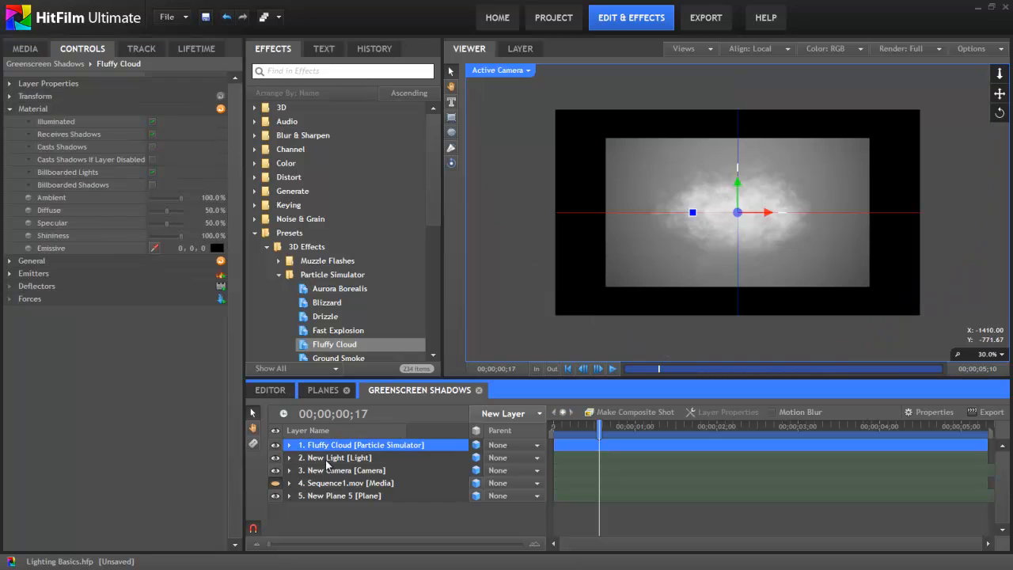
left_click(340, 457)
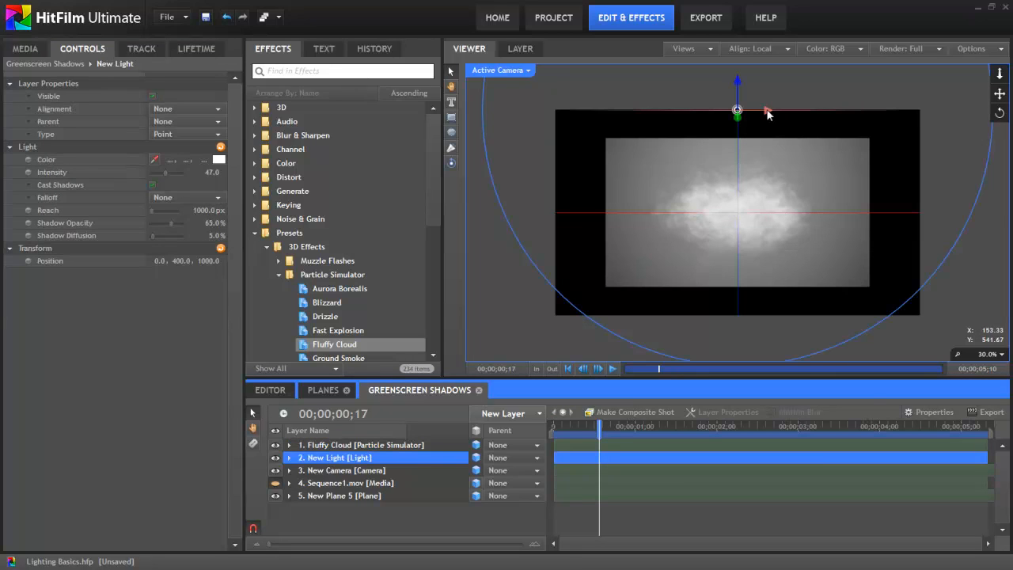
left_click_drag(767, 111, 574, 111)
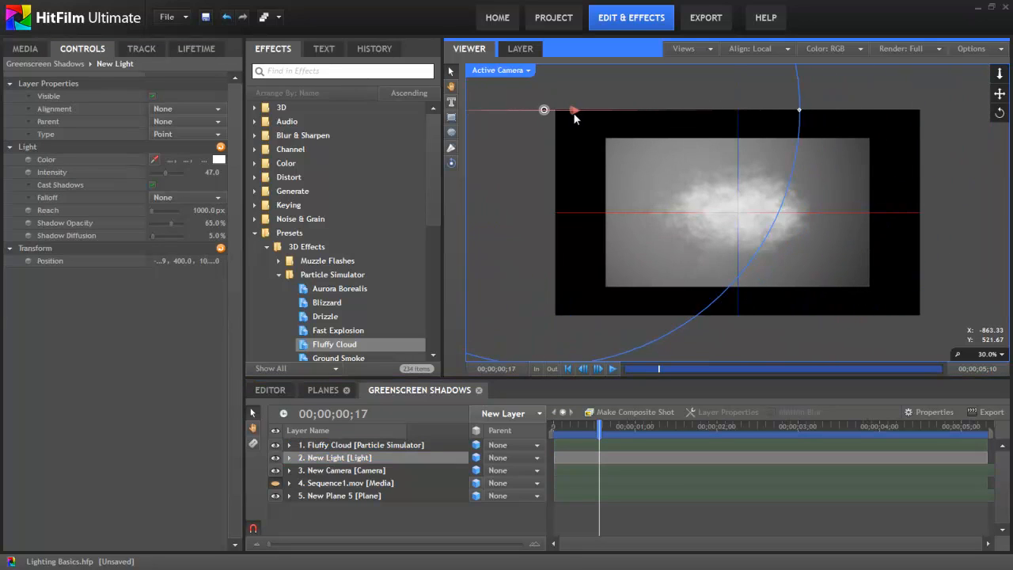
left_click_drag(543, 109, 909, 111)
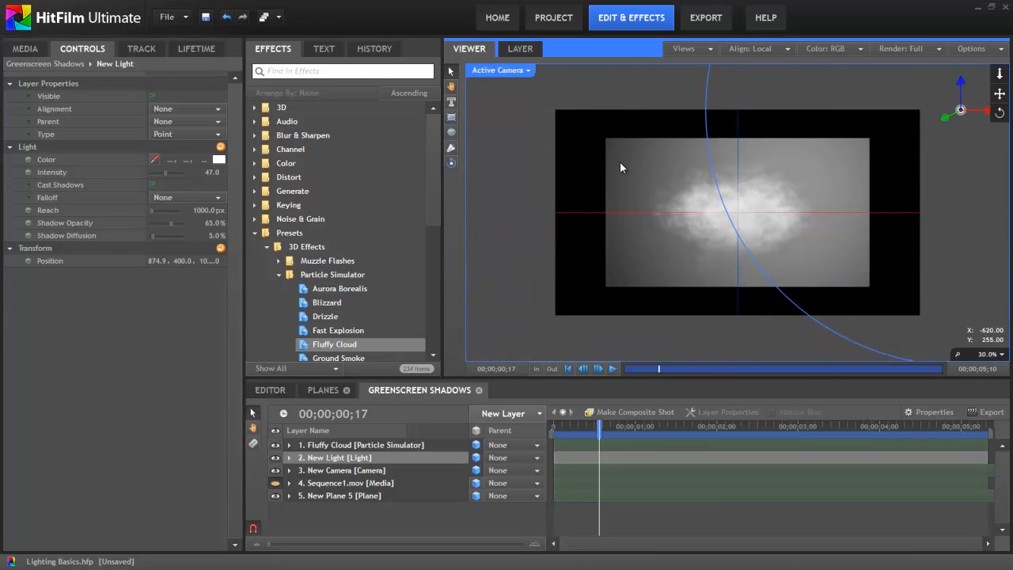
mouse_move(838, 164)
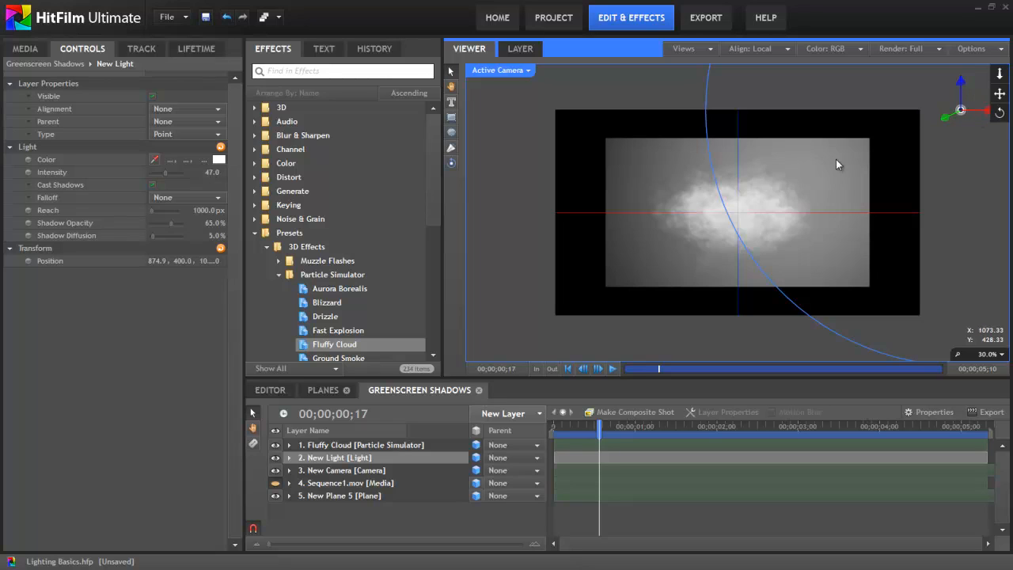
mouse_move(967, 77)
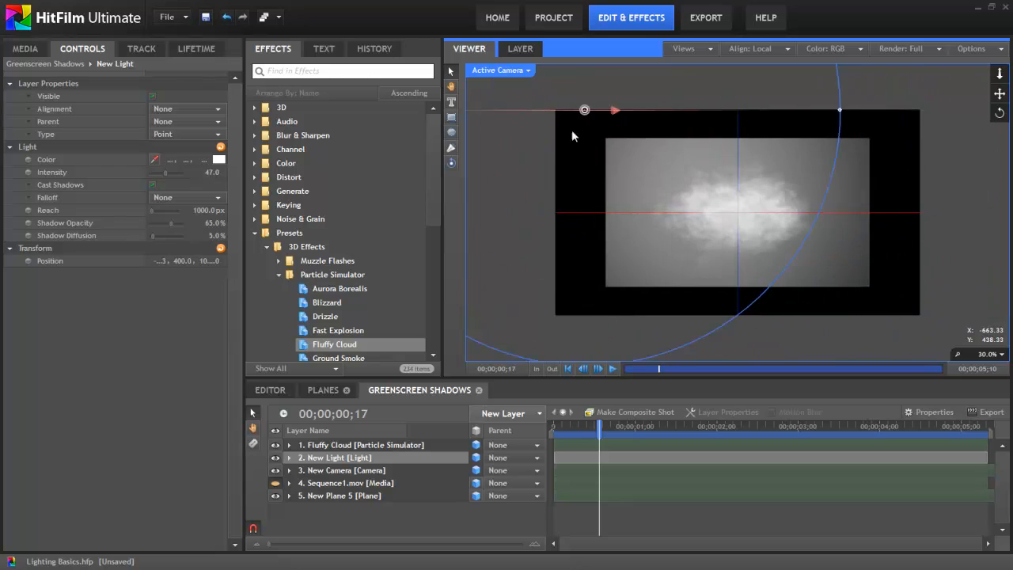
left_click_drag(585, 110, 736, 109)
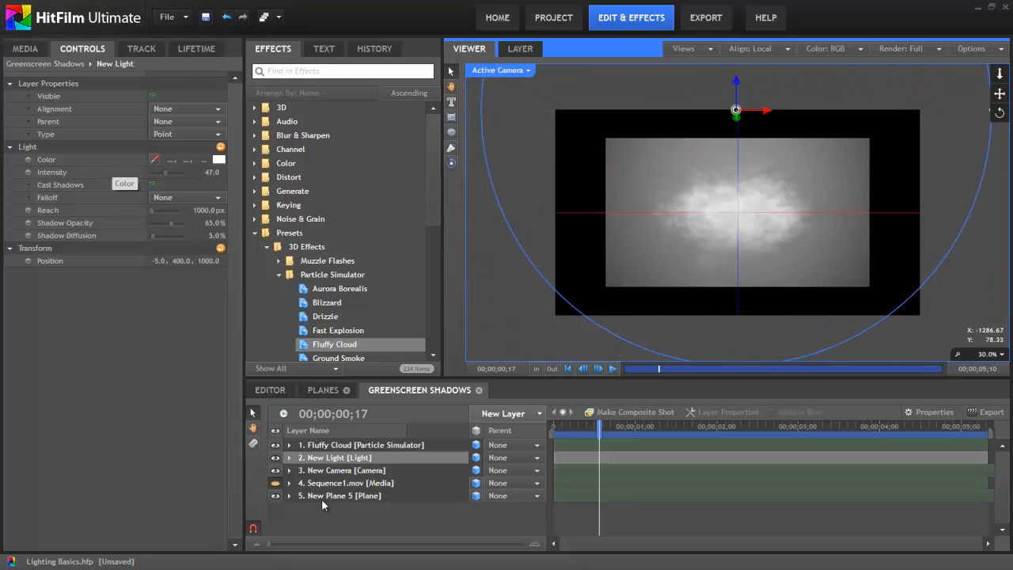
left_click(362, 445)
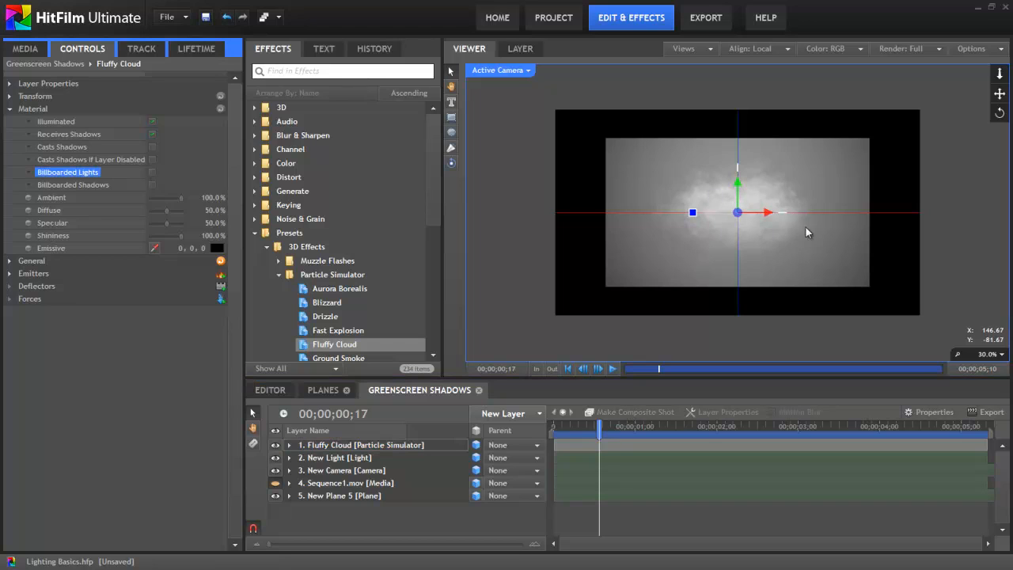
left_click(335, 458)
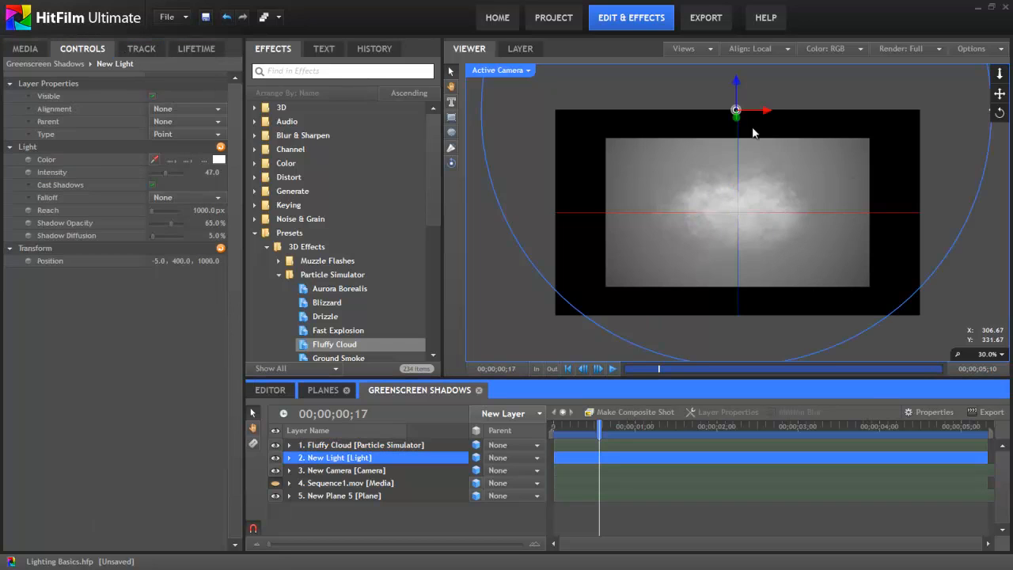
left_click_drag(737, 110, 480, 109)
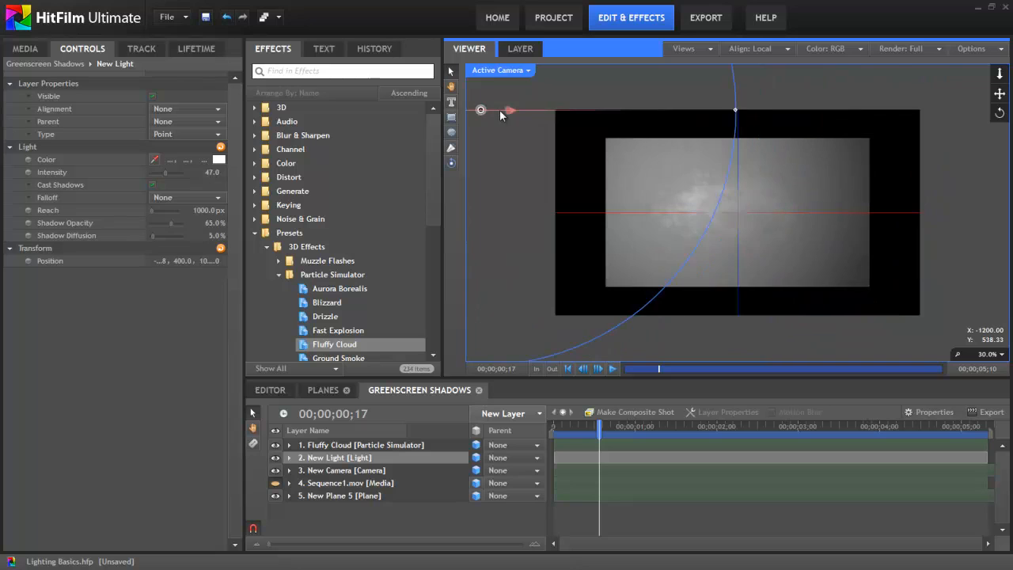
left_click_drag(481, 110, 771, 109)
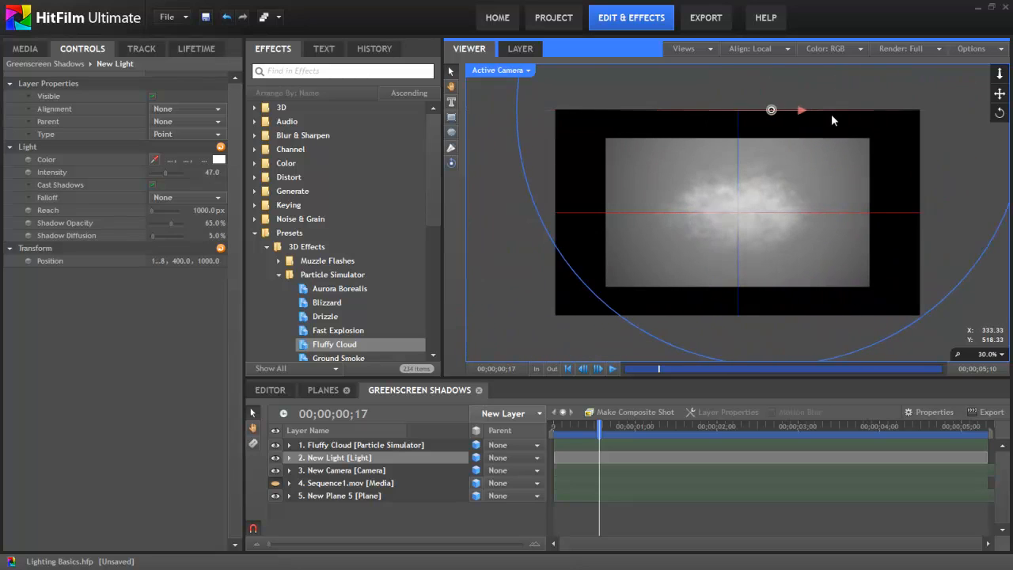
left_click_drag(772, 110, 883, 110)
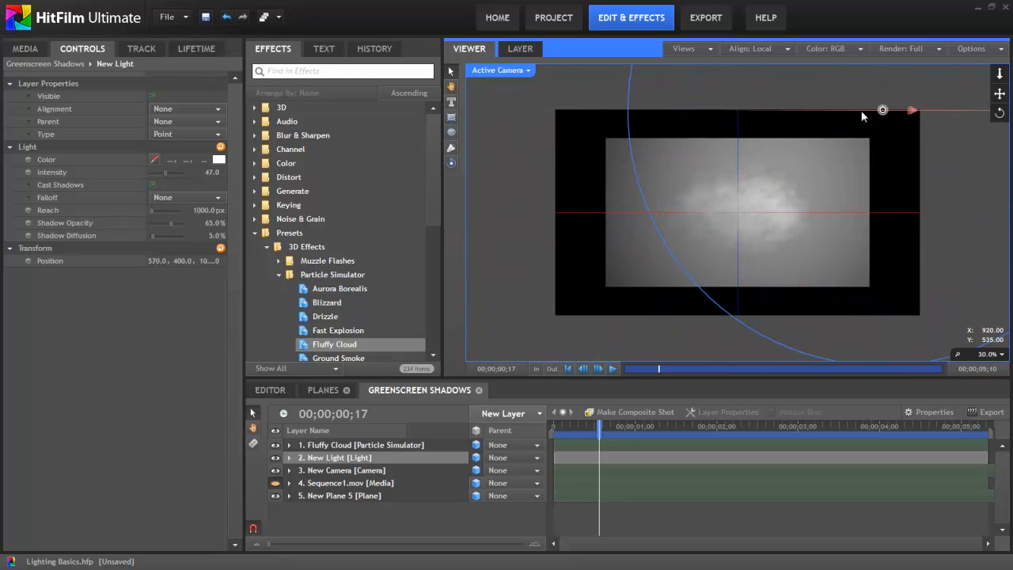
left_click_drag(883, 110, 738, 110)
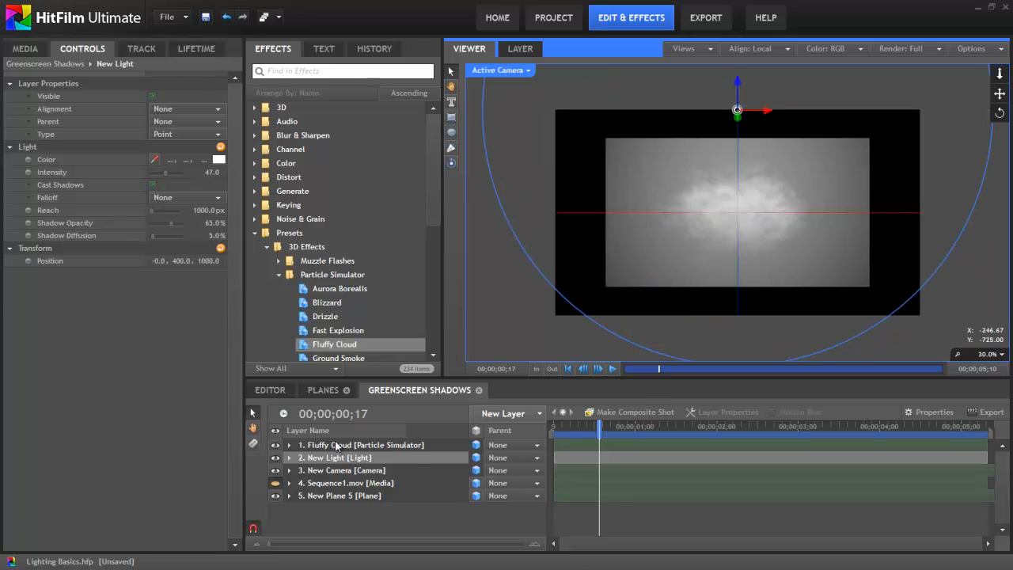
- Select the Fluffy Cloud layer to bring up its material settings
left_click(361, 444)
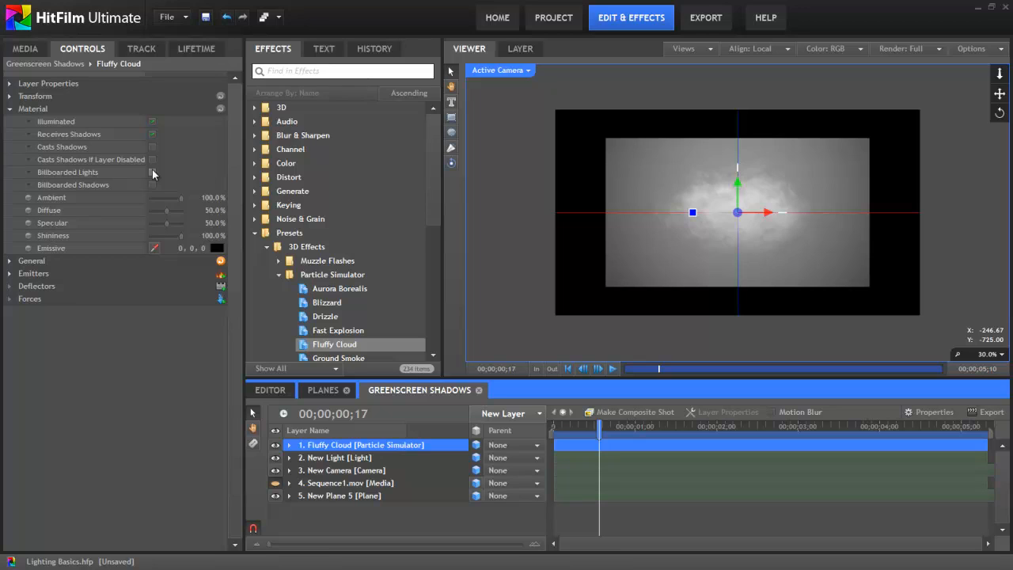
mouse_move(154, 180)
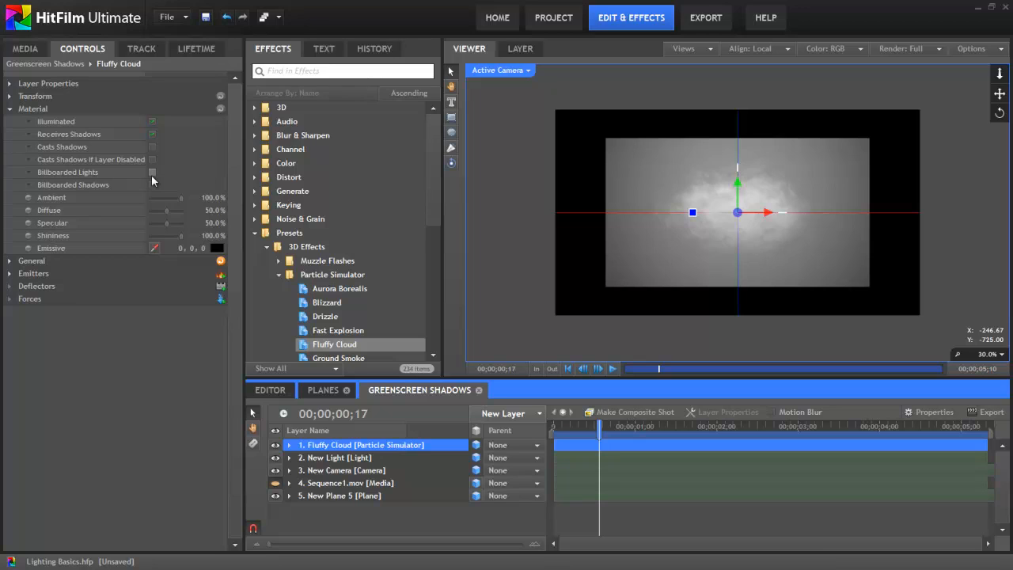
mouse_move(113, 194)
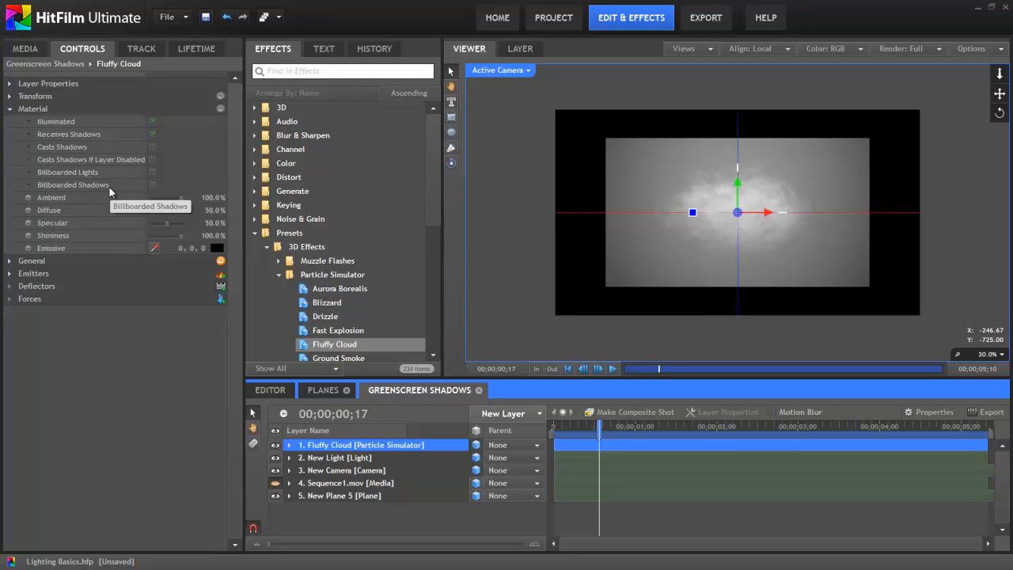
mouse_move(152, 188)
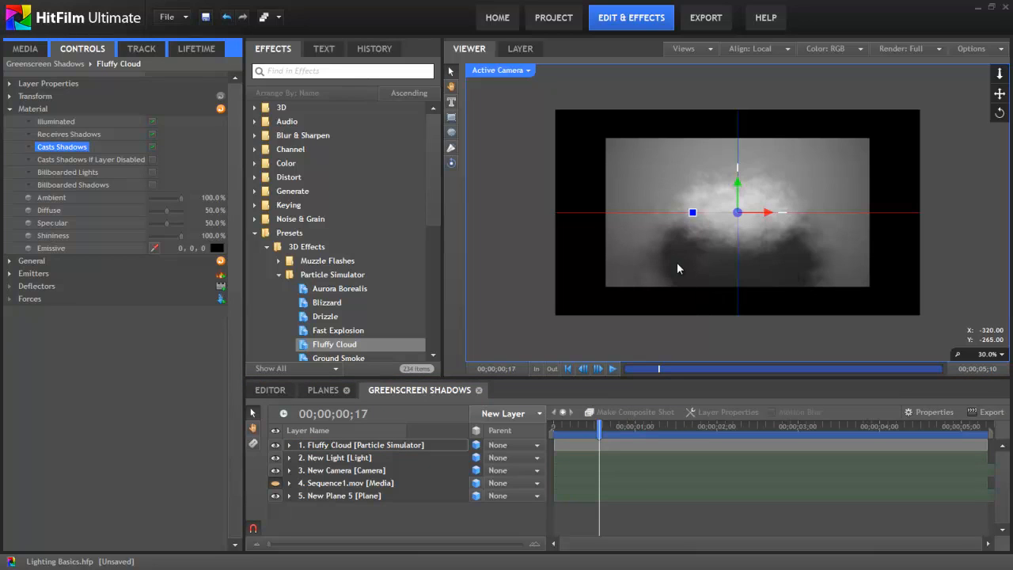
- Try Billboarded Shadows on the cloud, then expand Transform to show 55% opacity
left_click(72, 184)
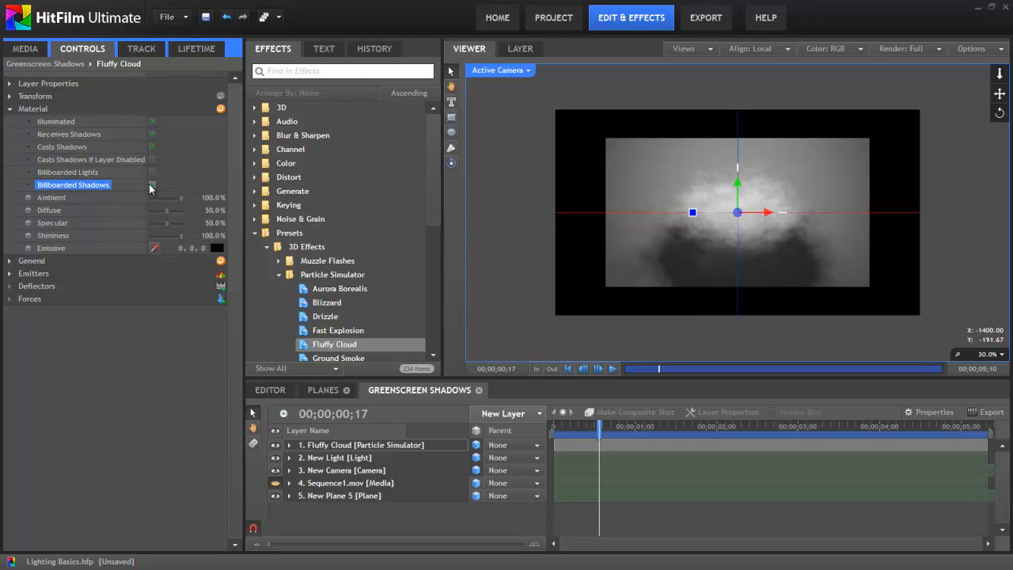
left_click(152, 185)
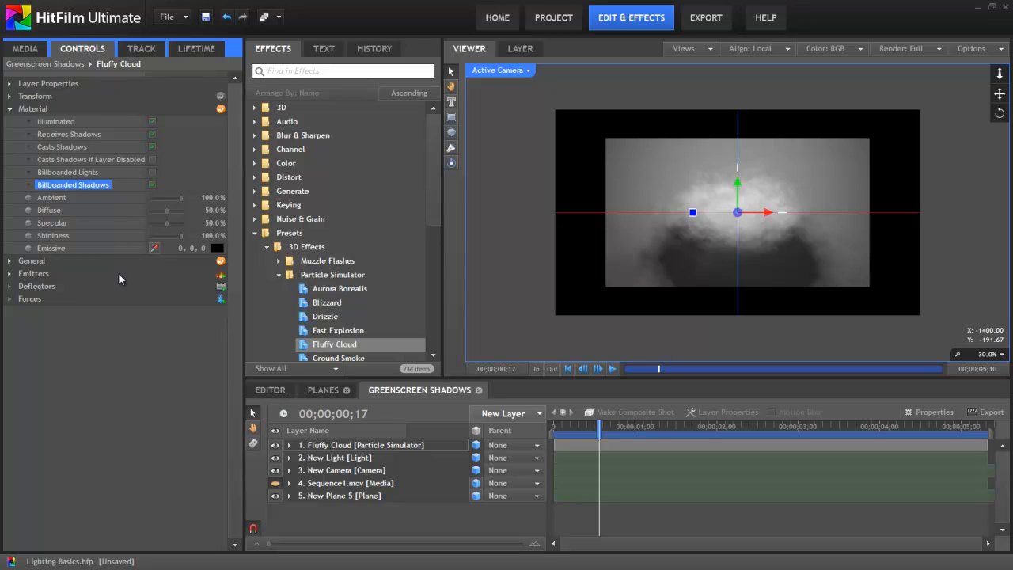
left_click(34, 96)
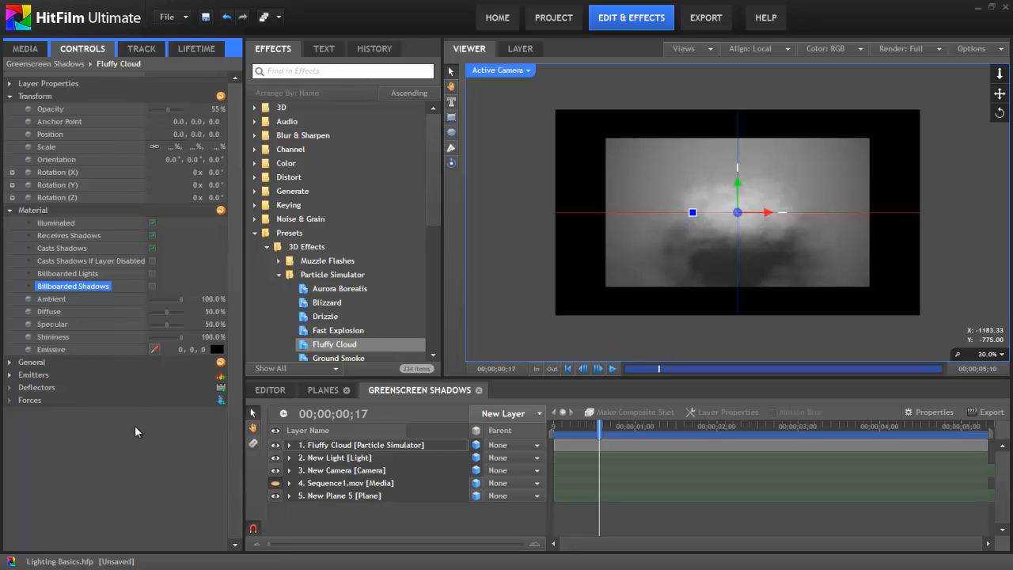
mouse_move(750, 389)
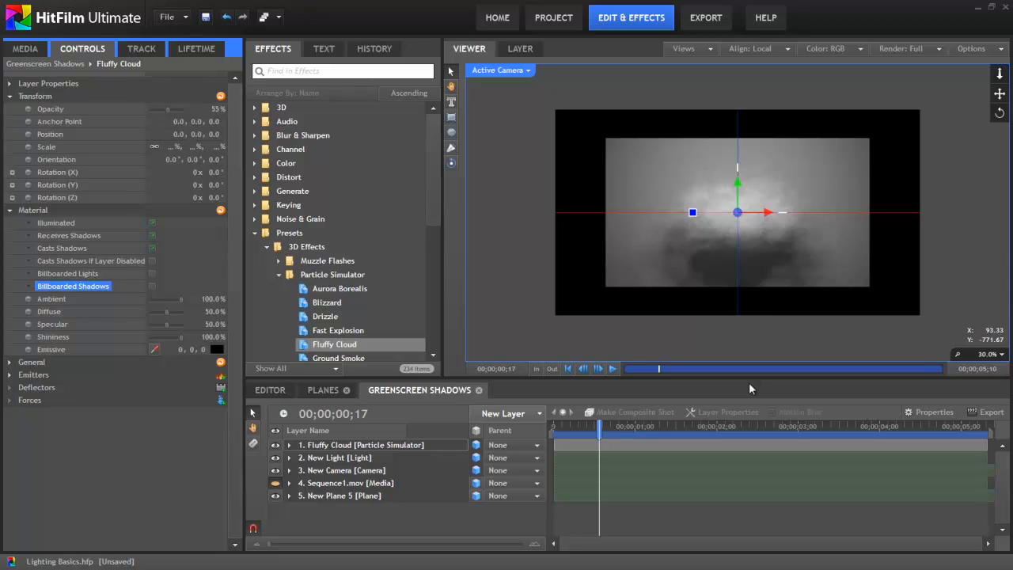